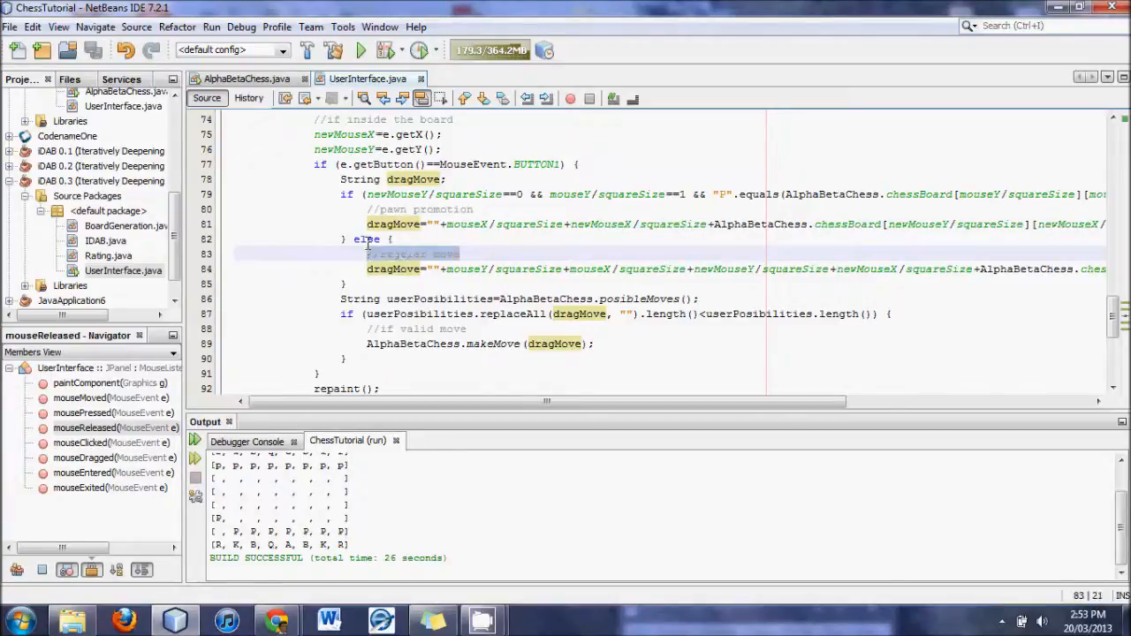
Step: Run the ChessTutorial project and drag the game window over the code
{"action": "left_click", "coordinate": [361, 49]}
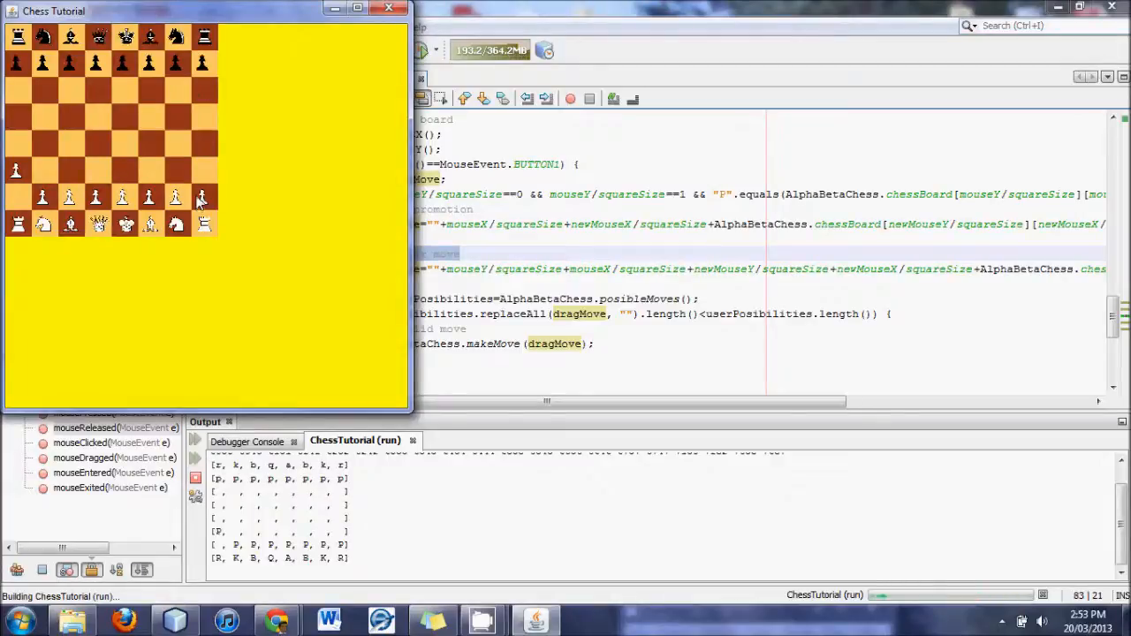
{"action": "mouse_move", "coordinate": [201, 168]}
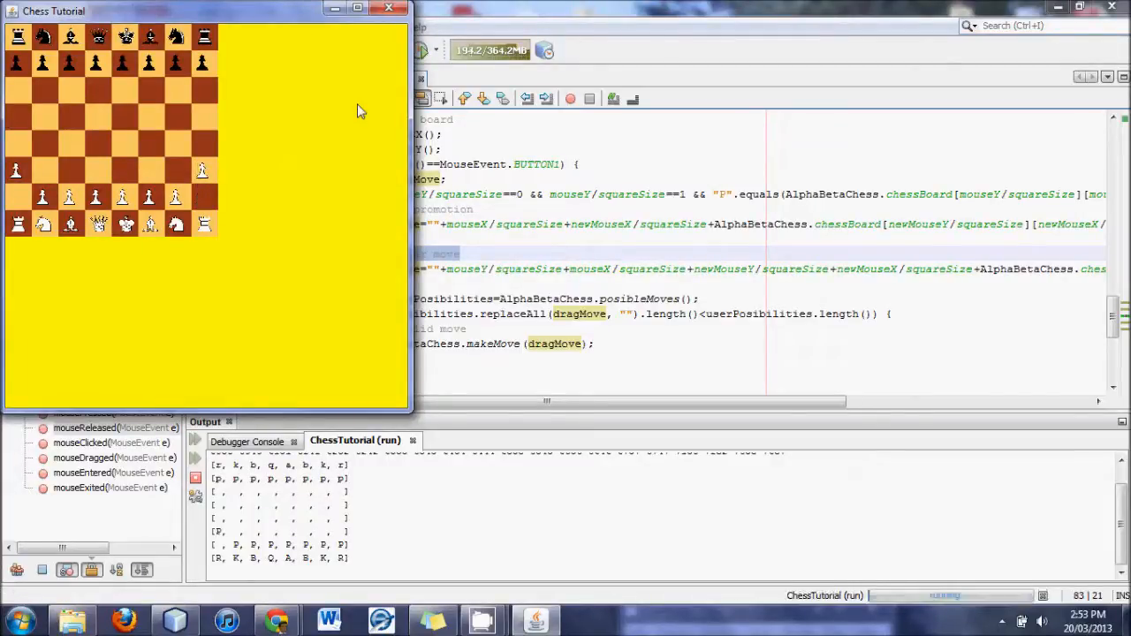
{"action": "mouse_move", "coordinate": [222, 100]}
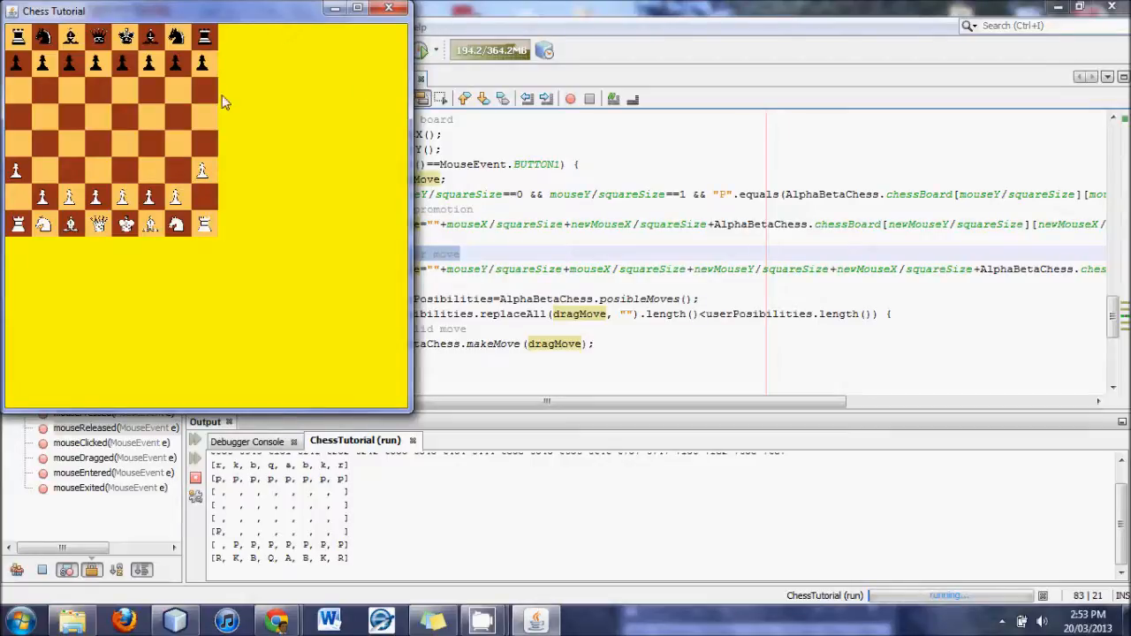
{"action": "mouse_move", "coordinate": [96, 145]}
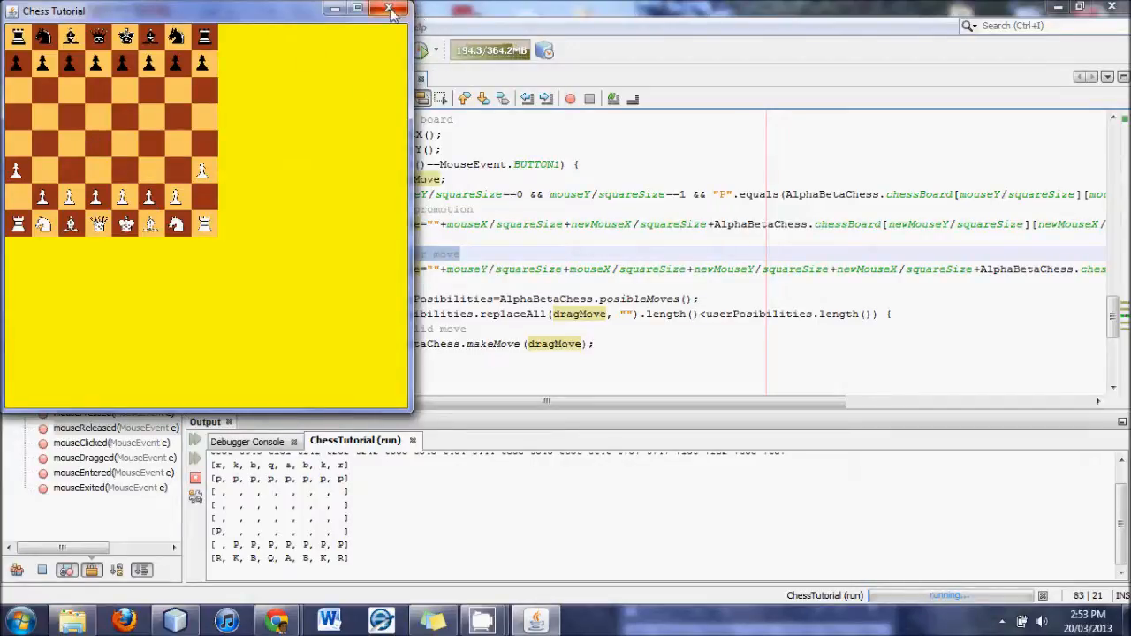
{"action": "mouse_move", "coordinate": [392, 11]}
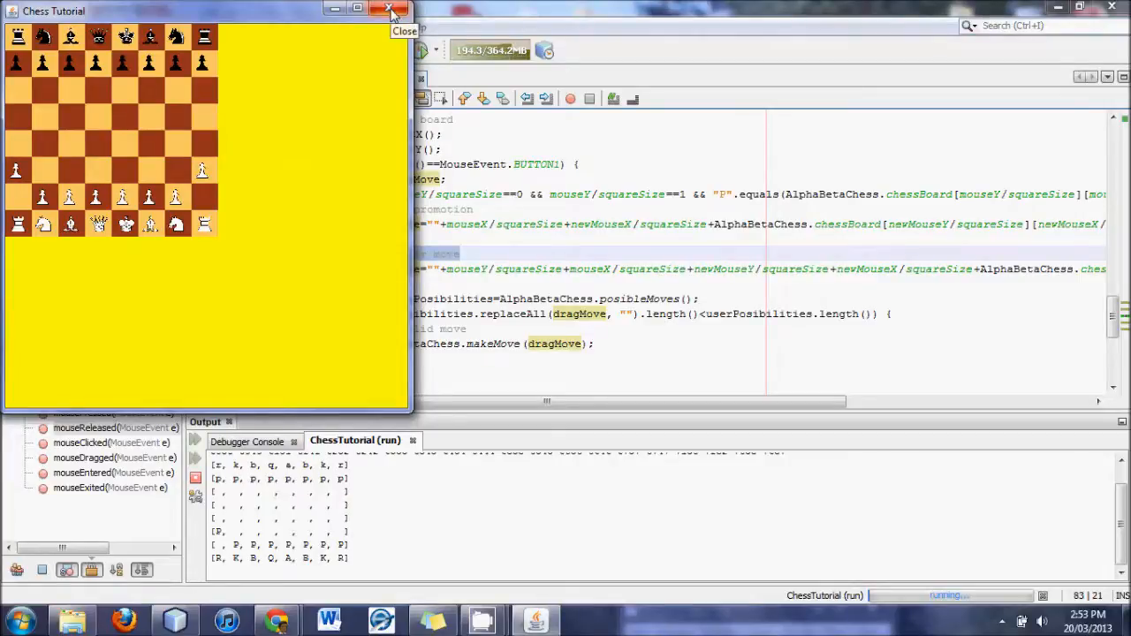
{"action": "mouse_move", "coordinate": [276, 20]}
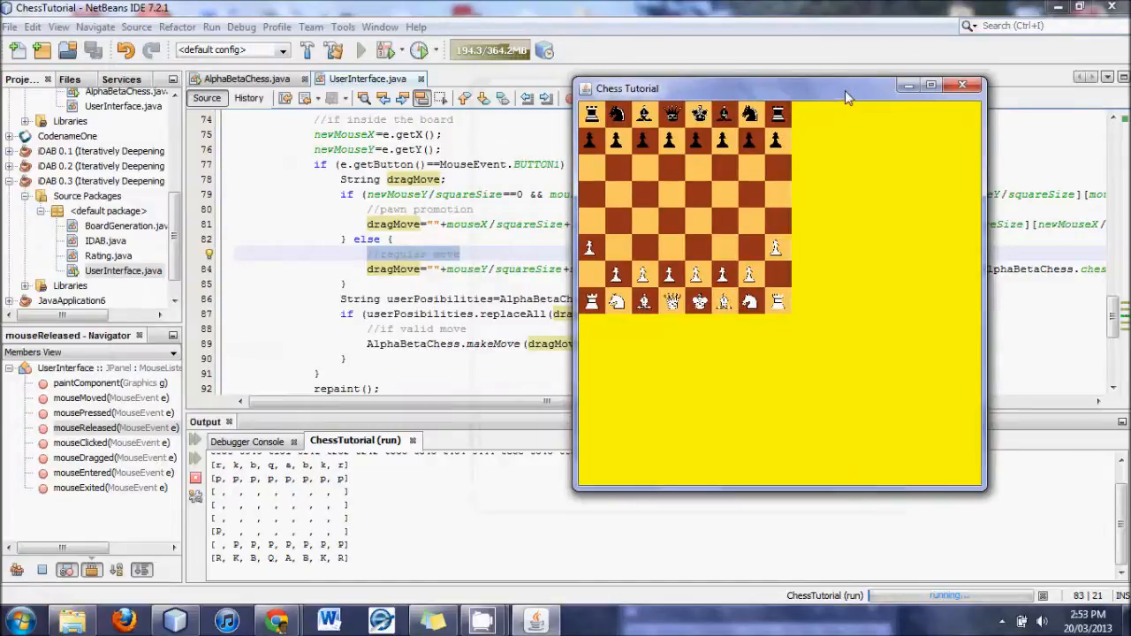
{"action": "left_click_drag", "start_coordinate": [848, 88], "coordinate": [757, 82]}
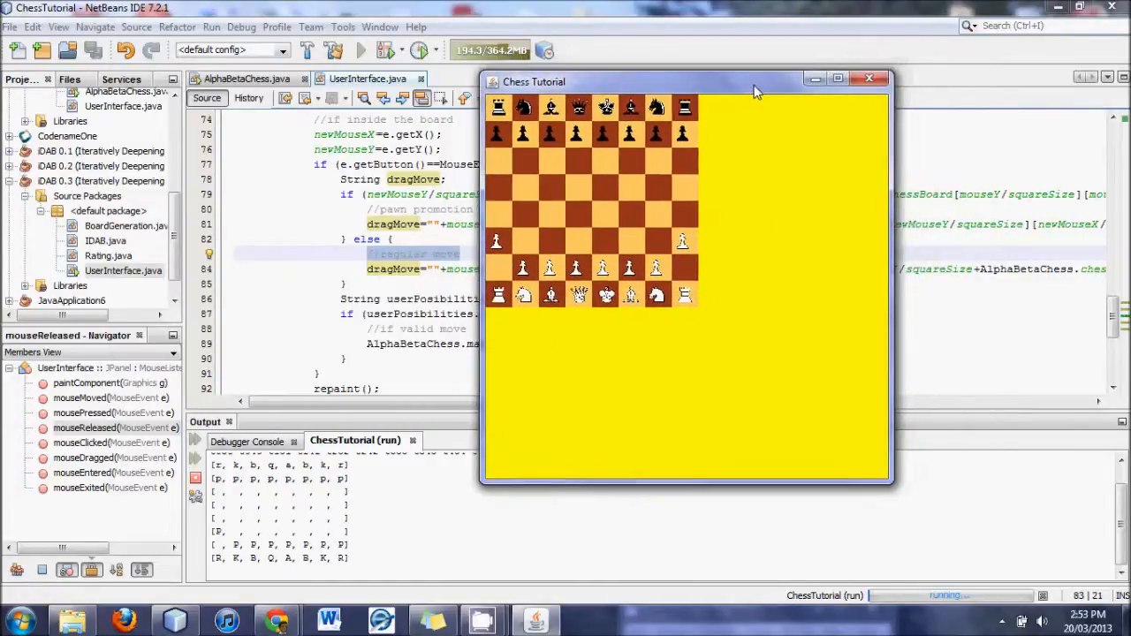
{"action": "mouse_move", "coordinate": [870, 80]}
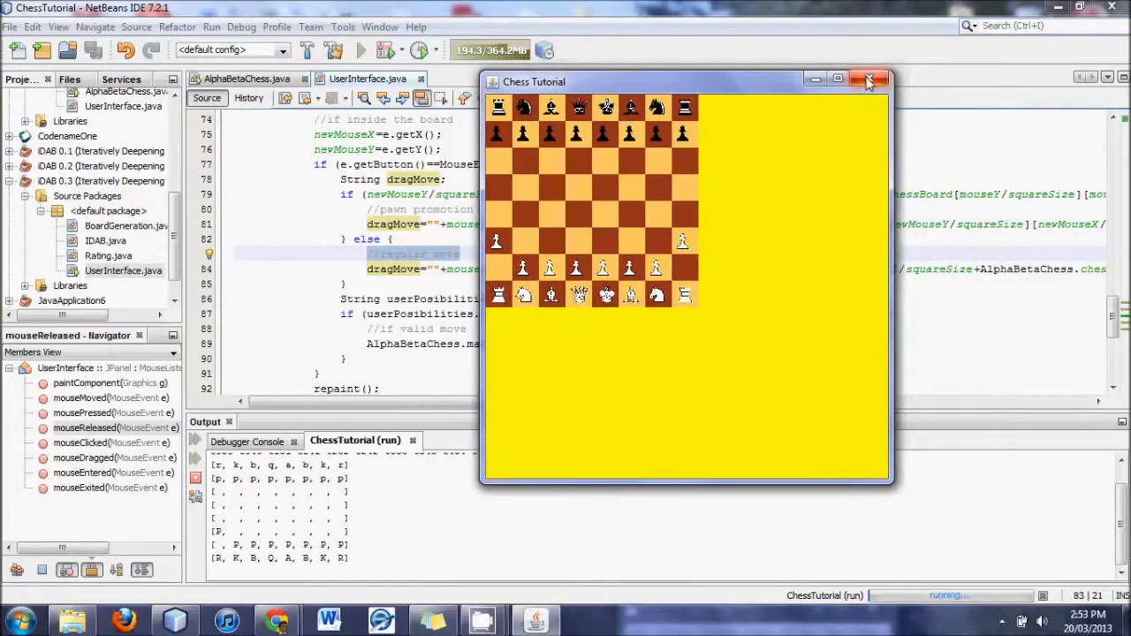
{"action": "mouse_move", "coordinate": [870, 80]}
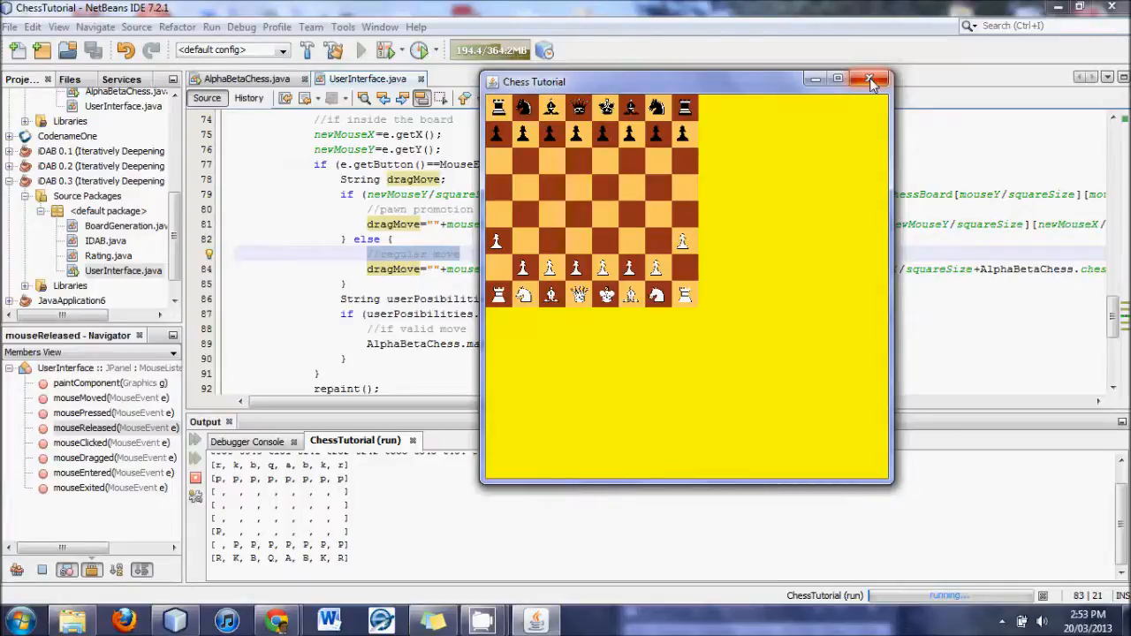
{"action": "mouse_move", "coordinate": [760, 84]}
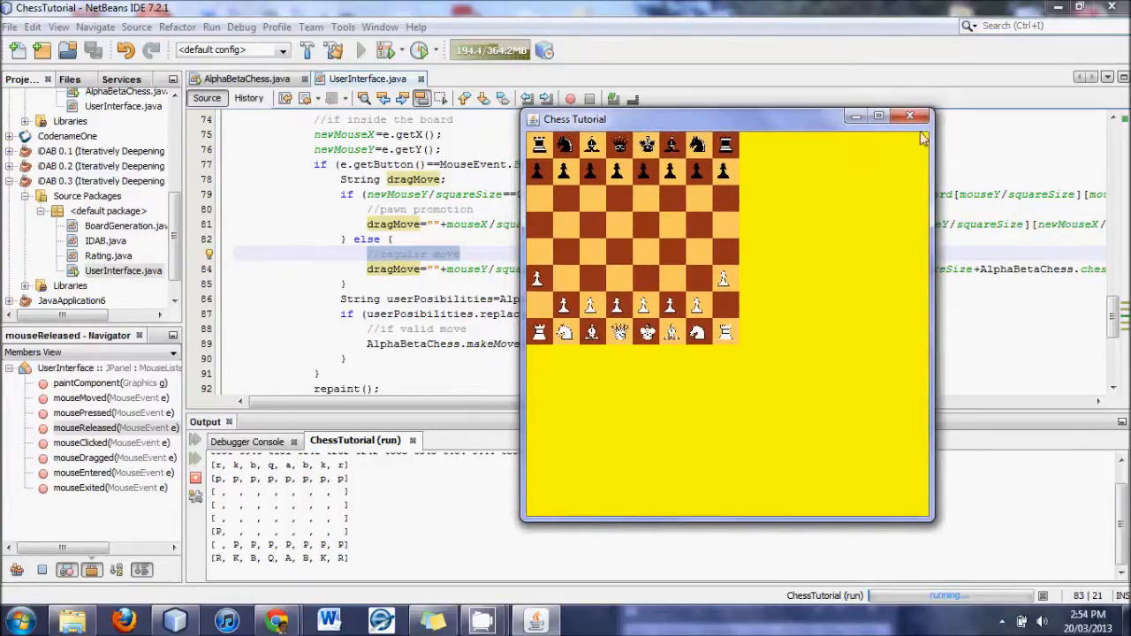
{"action": "mouse_move", "coordinate": [912, 117]}
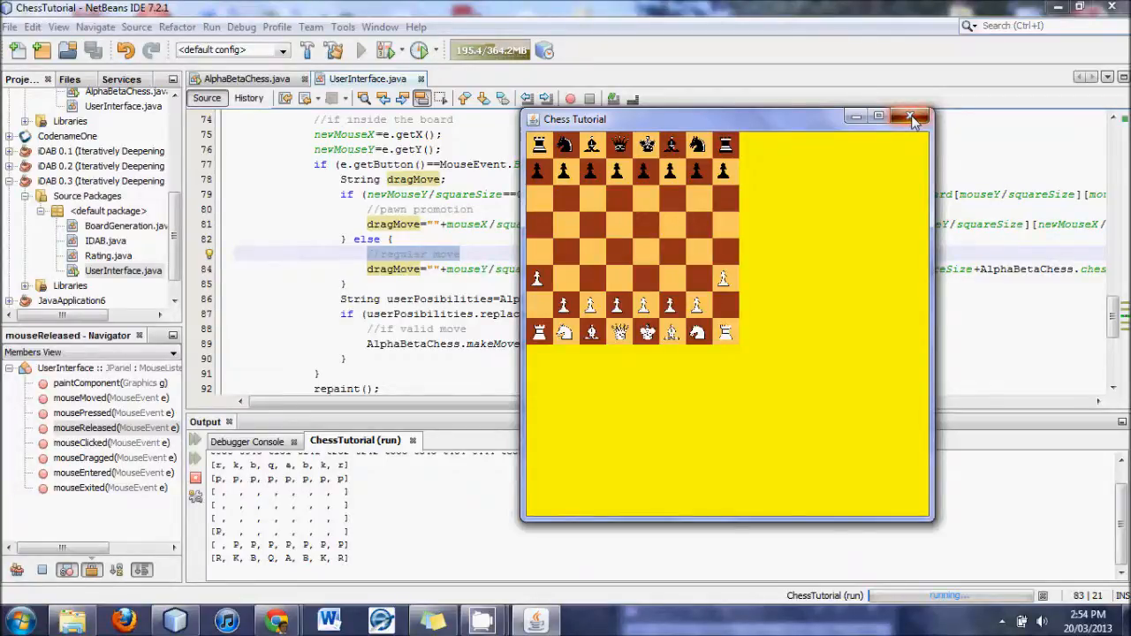
Step: Close the chess game, run it again, then close the game window
{"action": "left_click", "coordinate": [912, 117]}
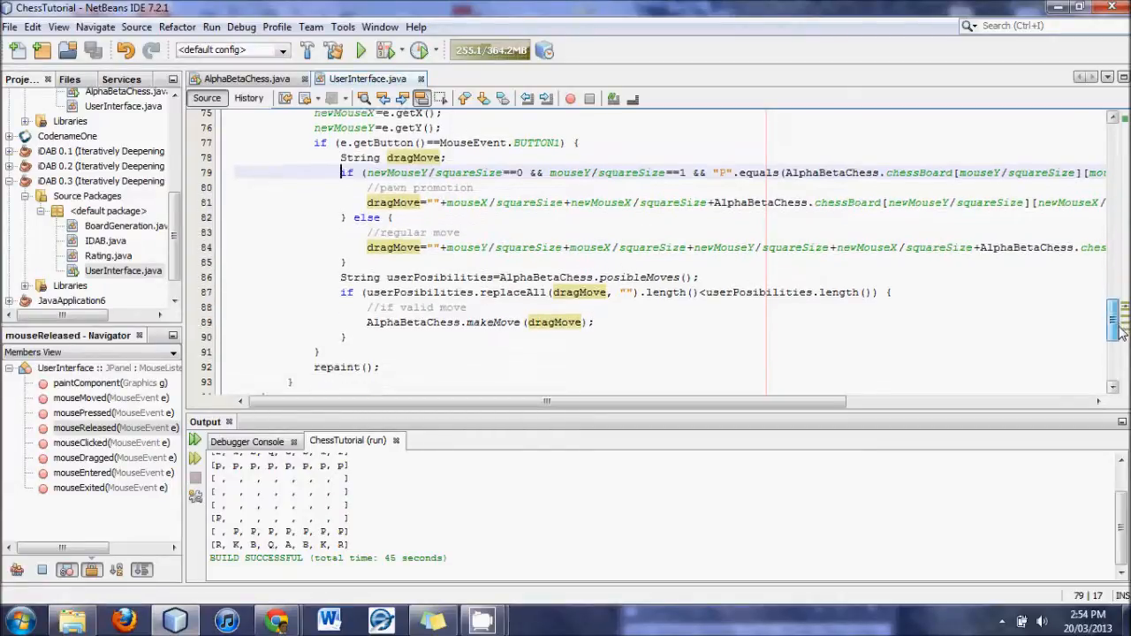
{"action": "scroll", "scroll_direction": "up", "scroll_amount": 3}
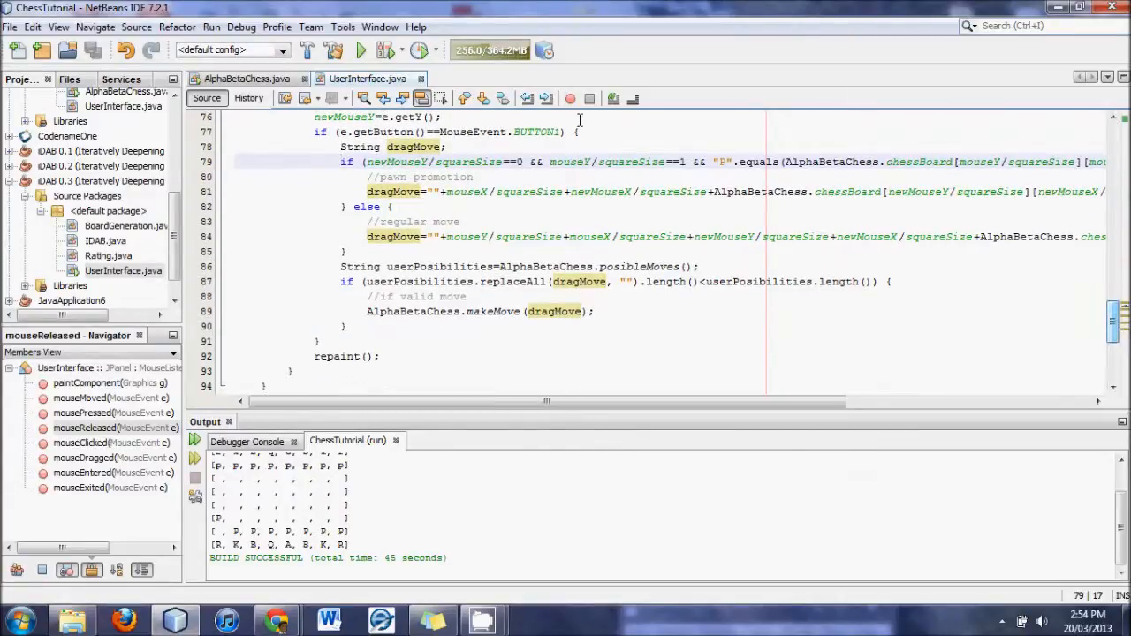
{"action": "left_click", "coordinate": [361, 49]}
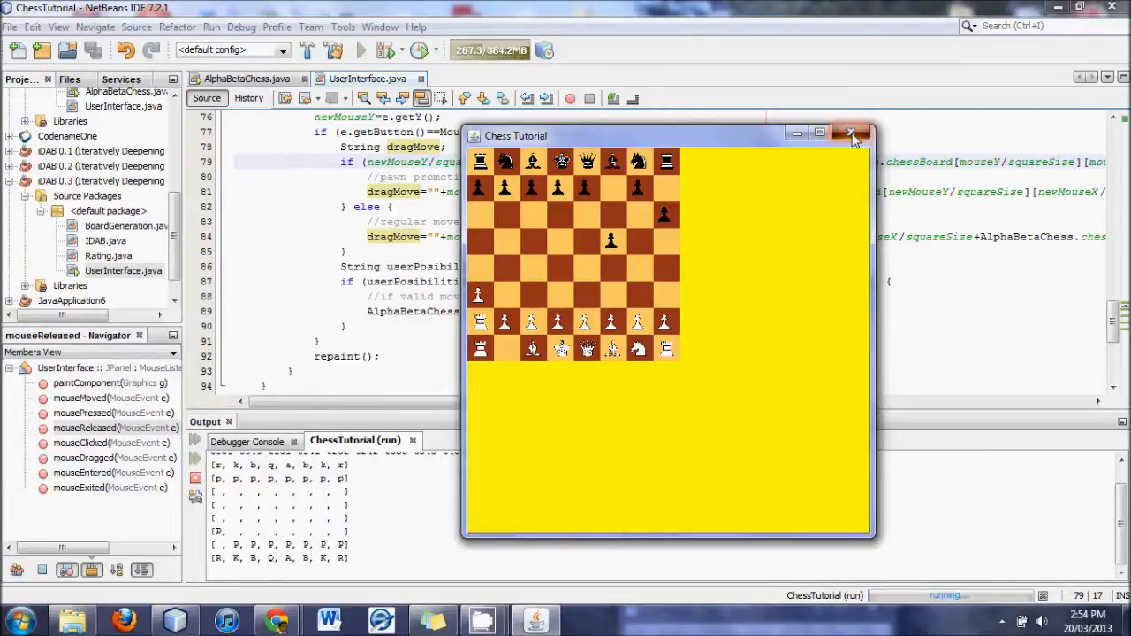
{"action": "left_click", "coordinate": [852, 133]}
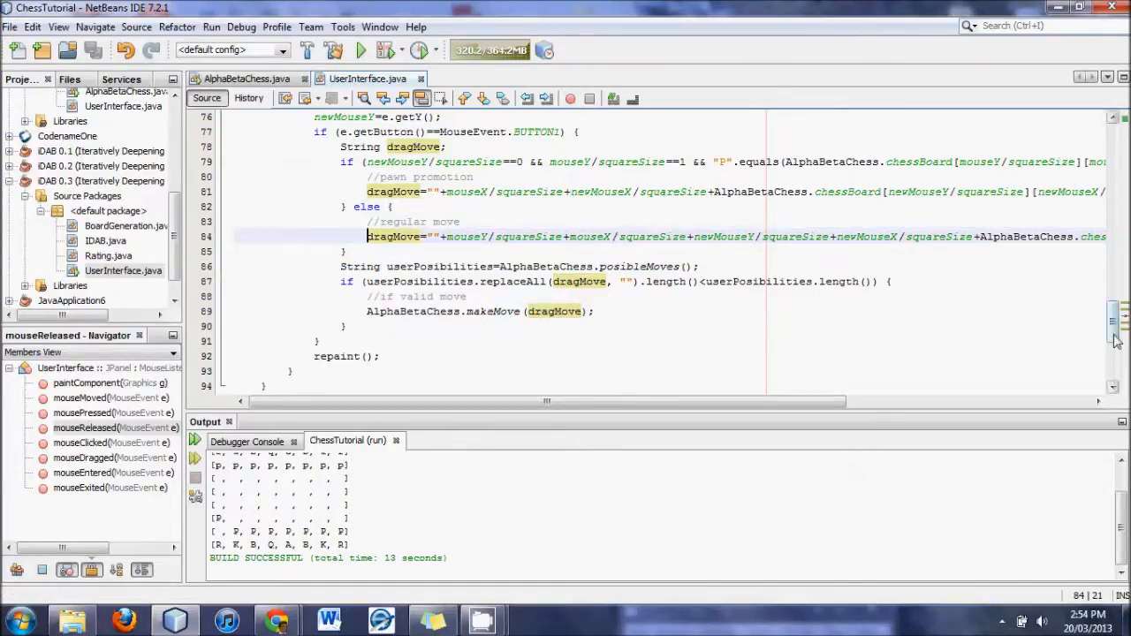
Step: Scroll back to the top of the code and bring up the Windows Start menu
{"action": "scroll", "scroll_direction": "up", "scroll_amount": 3}
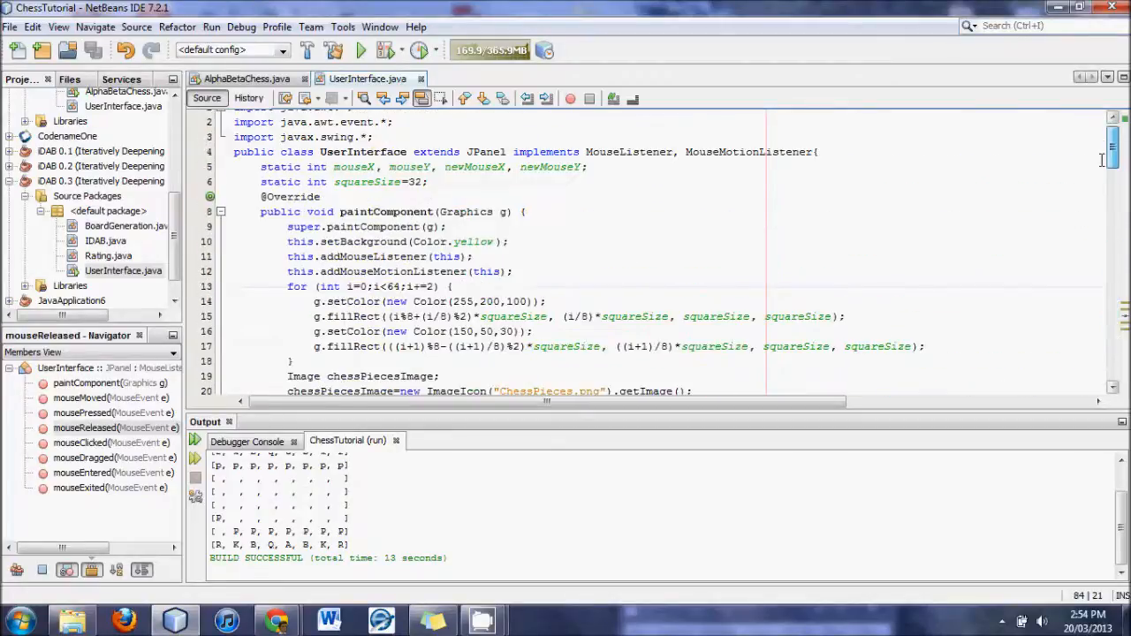
{"action": "scroll", "scroll_direction": "up", "scroll_amount": 3}
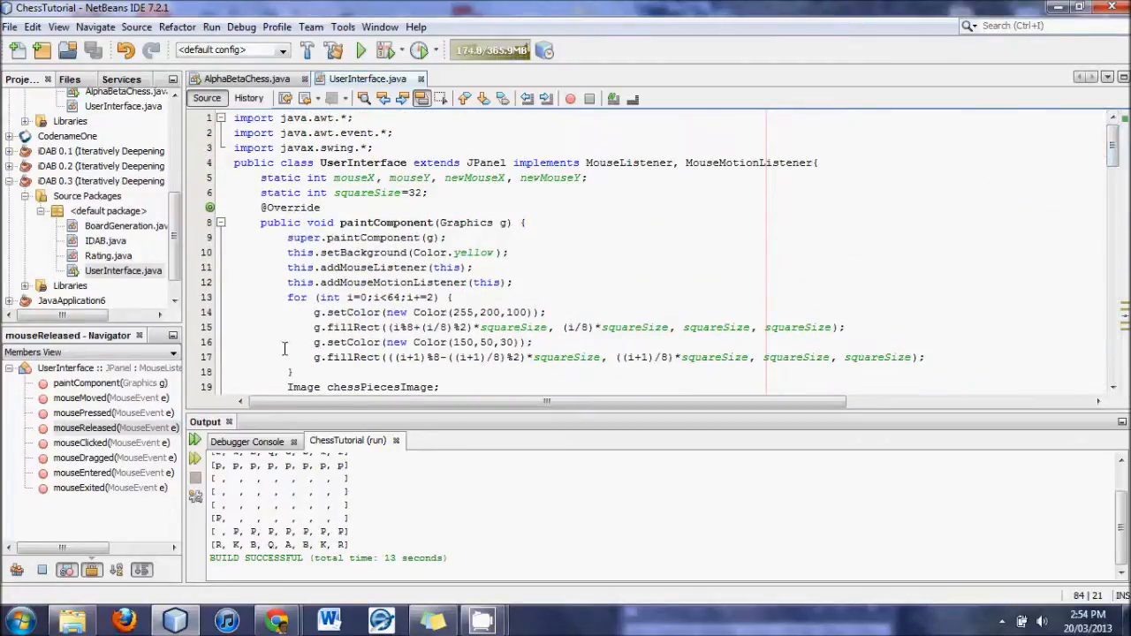
{"action": "left_click", "coordinate": [16, 622]}
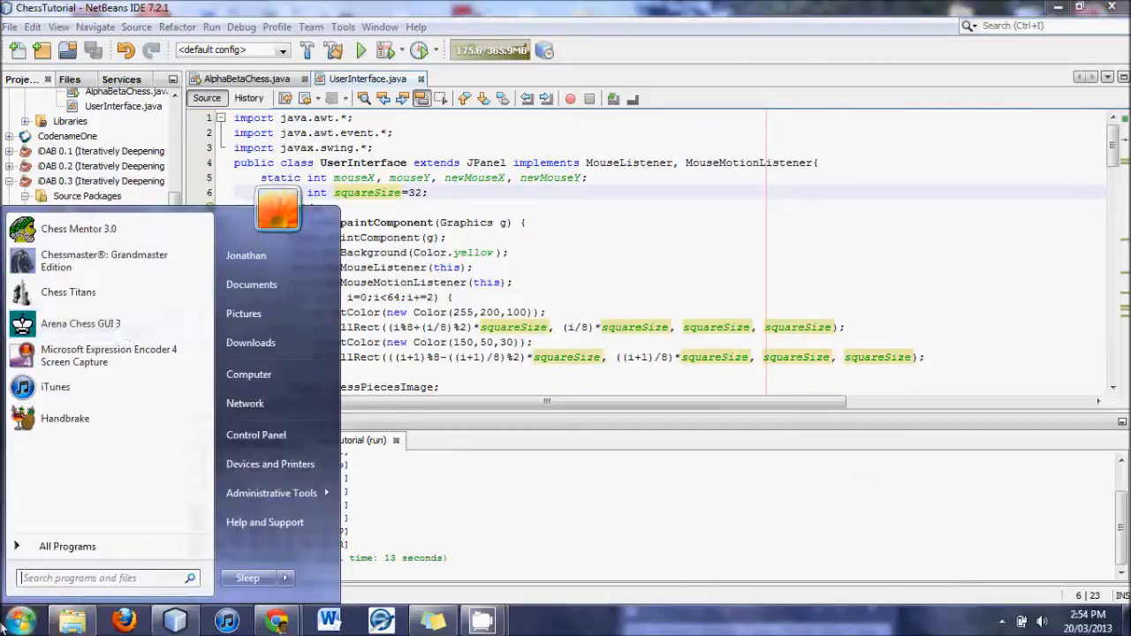
Step: Launch Arena Chess GUI, start a new game and view its game data
{"action": "left_click", "coordinate": [81, 324]}
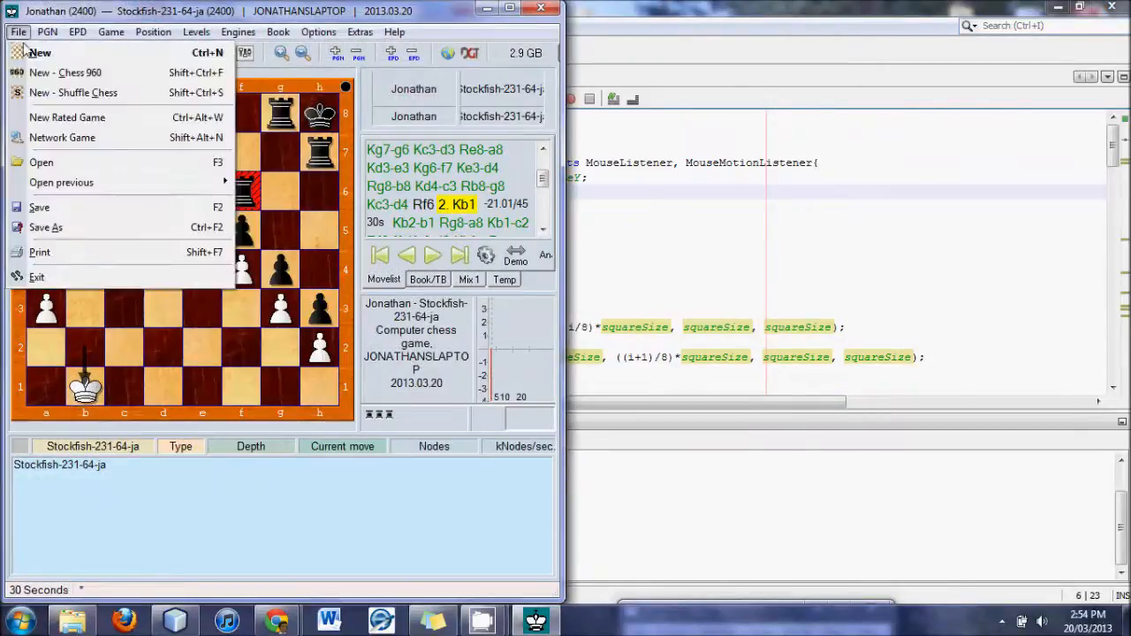
{"action": "left_click", "coordinate": [39, 53]}
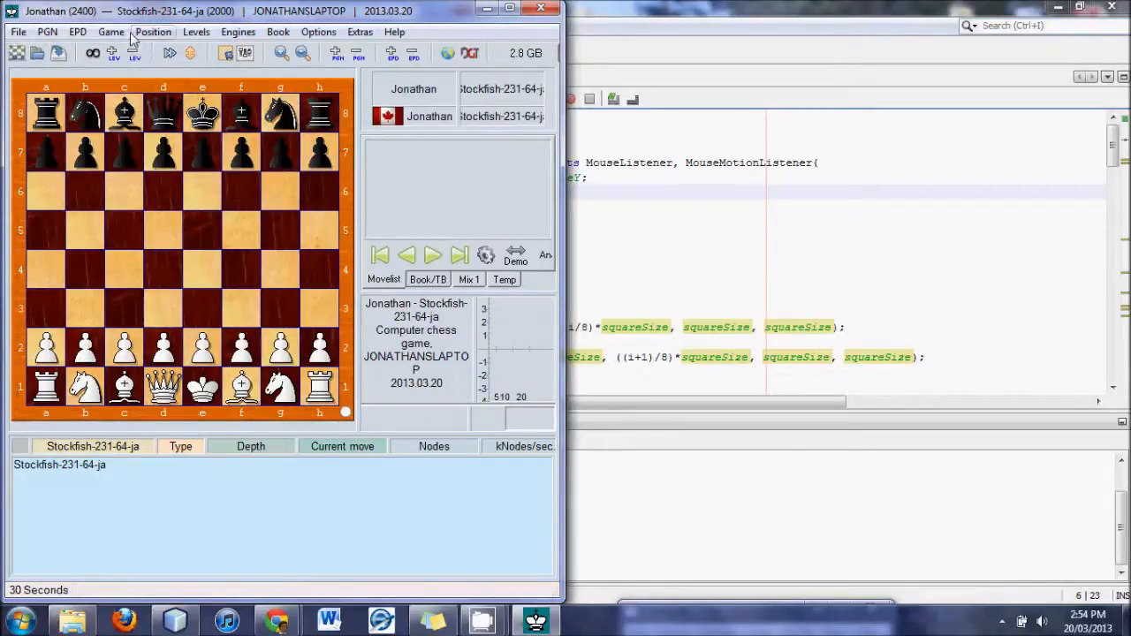
{"action": "left_click", "coordinate": [111, 31]}
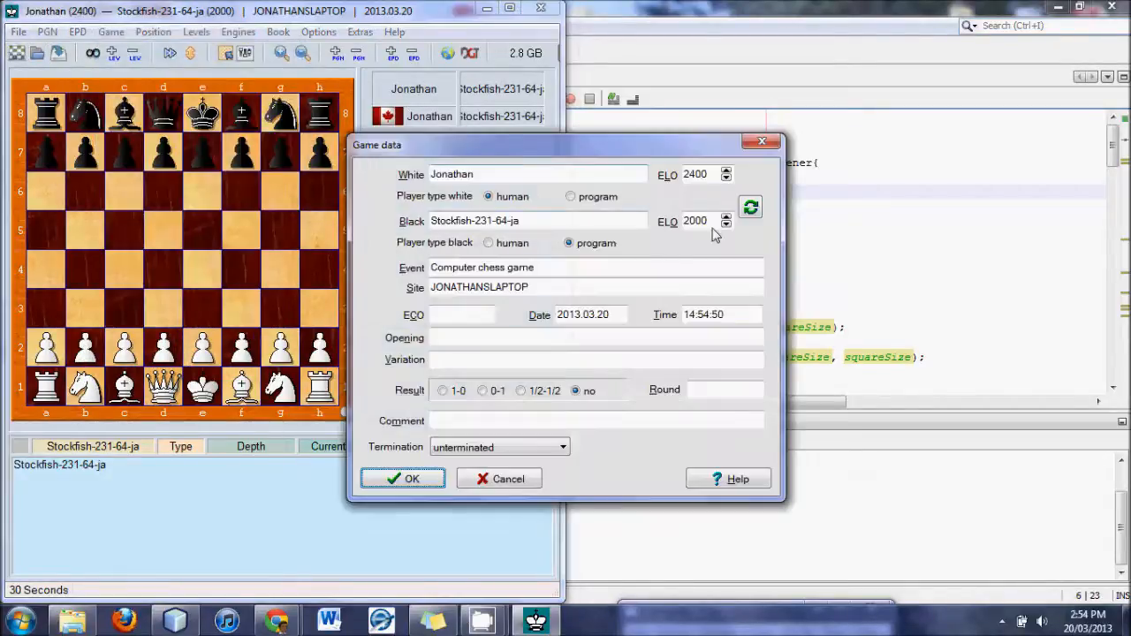
Step: In Position setup, make Black the side to move and confirm
{"action": "left_click", "coordinate": [403, 477]}
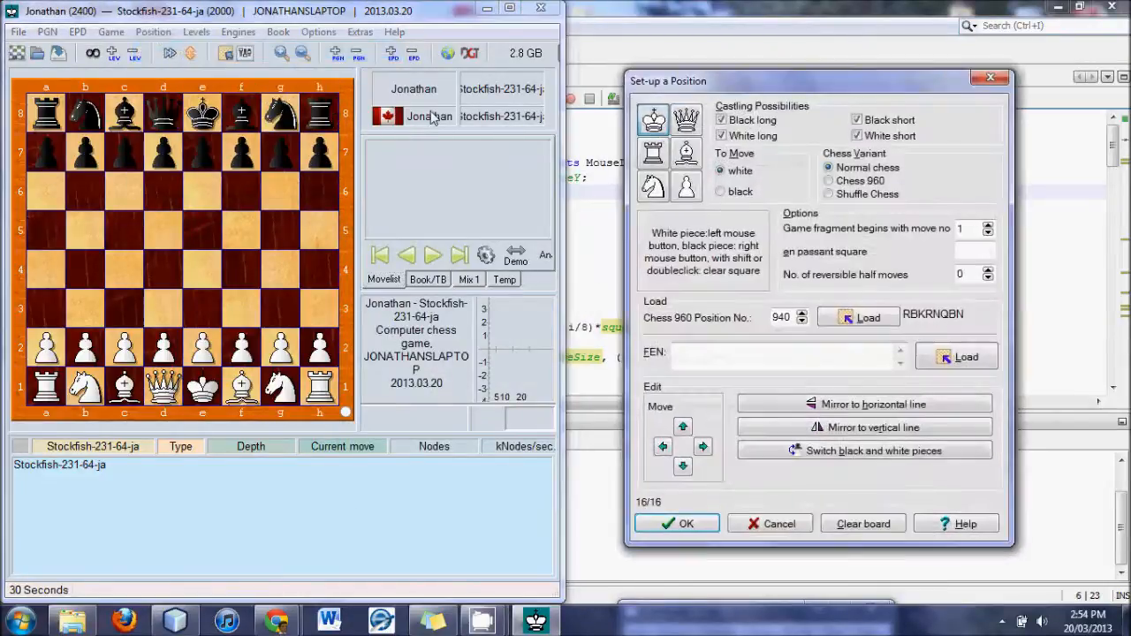
{"action": "left_click", "coordinate": [721, 190]}
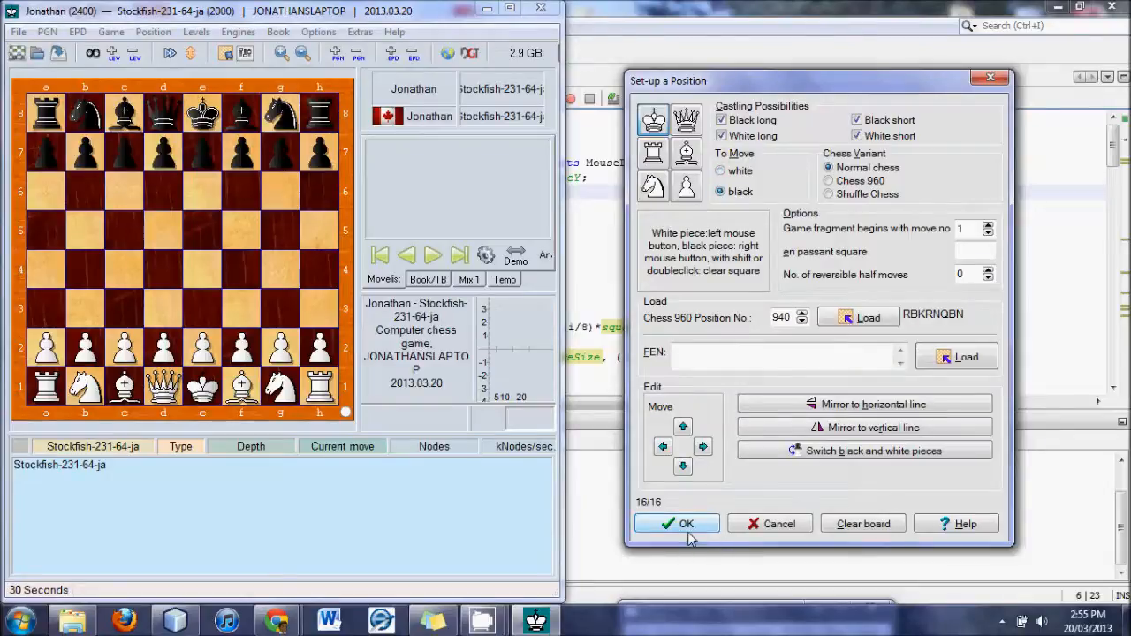
{"action": "left_click", "coordinate": [677, 523]}
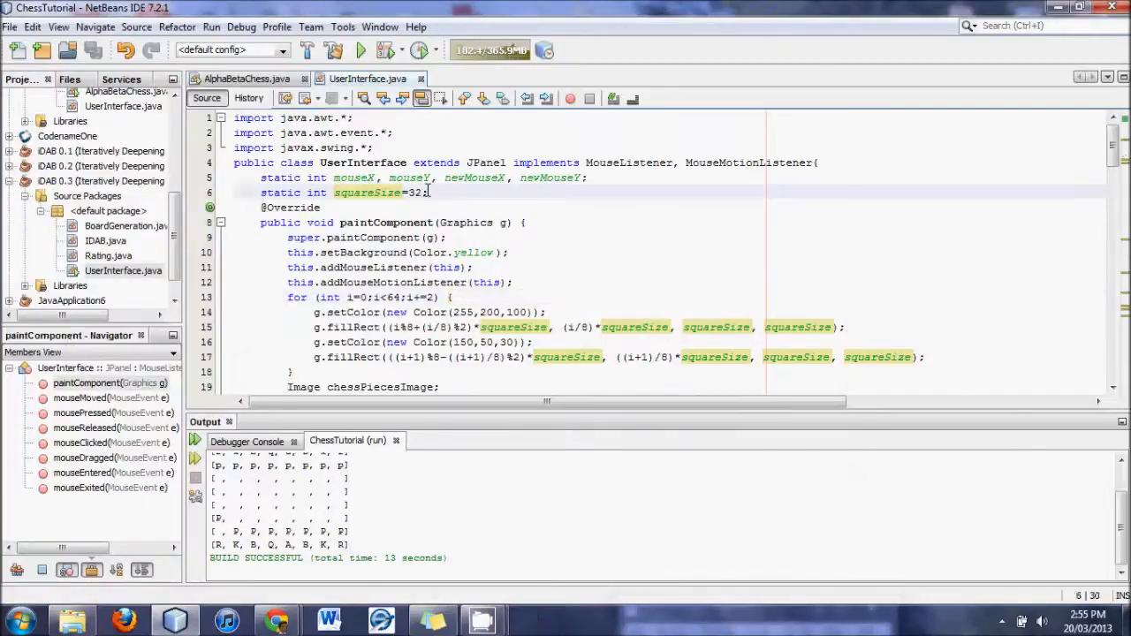
Step: Switch to AlphaBetaChess.java and place the cursor after the kingPositionC, kingPositionL line
{"action": "left_click", "coordinate": [248, 77]}
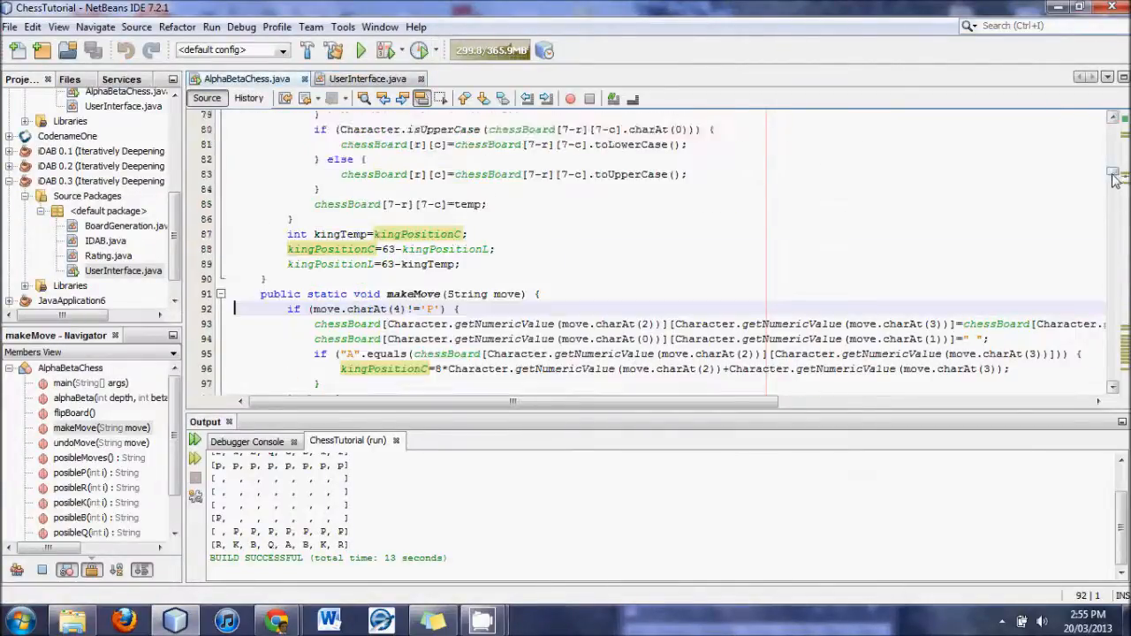
{"action": "scroll", "scroll_direction": "up", "scroll_amount": 3}
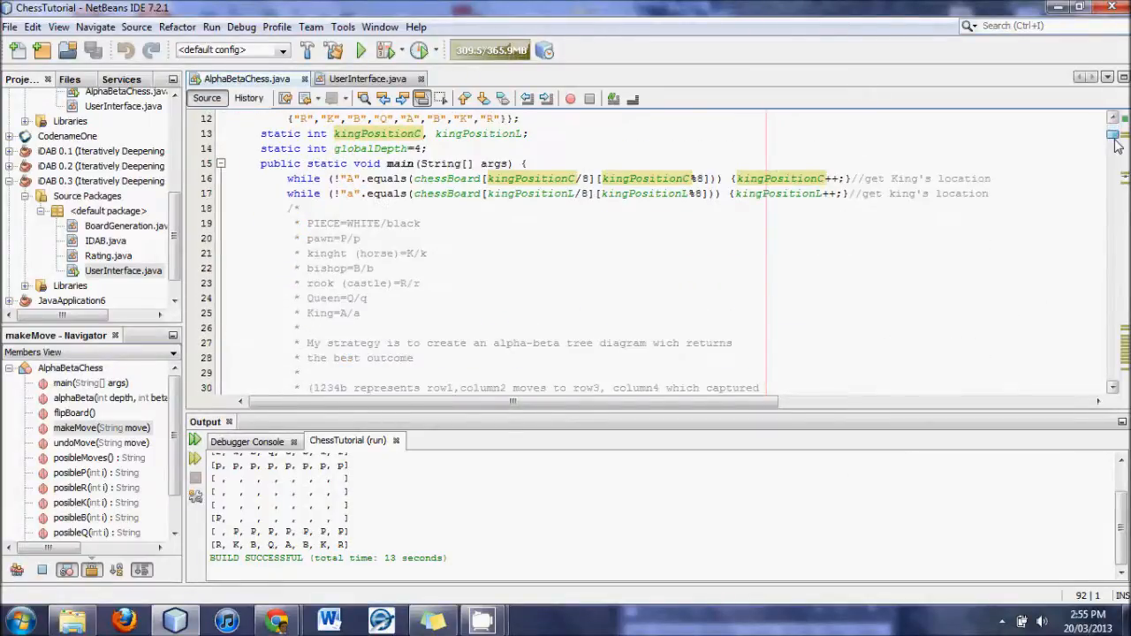
{"action": "scroll", "scroll_direction": "up", "scroll_amount": 3}
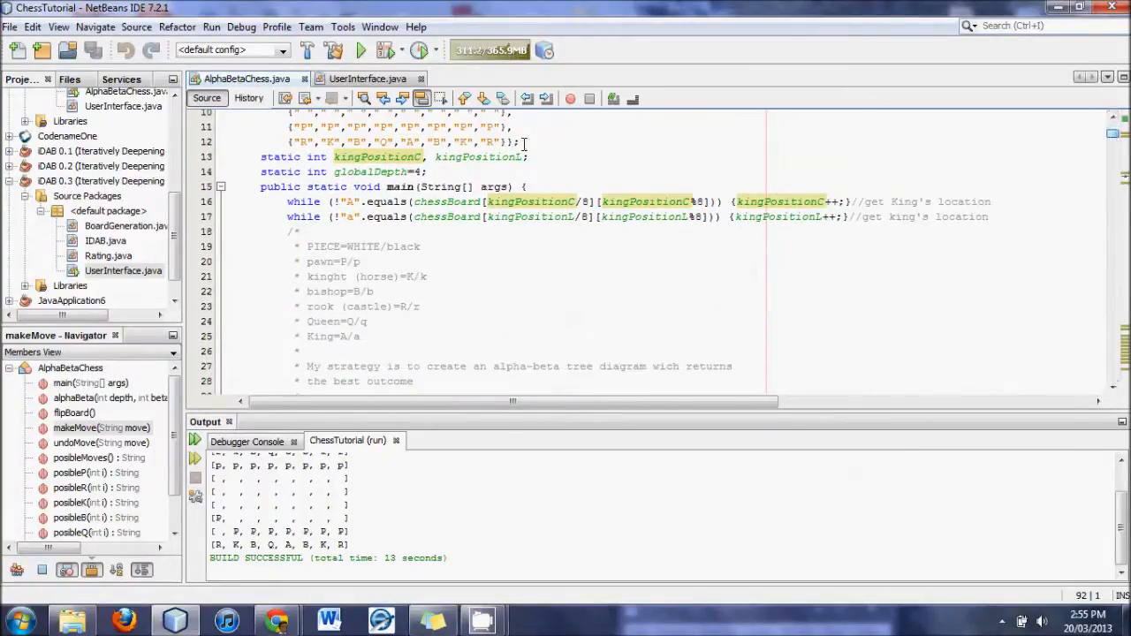
{"action": "left_click", "coordinate": [527, 156]}
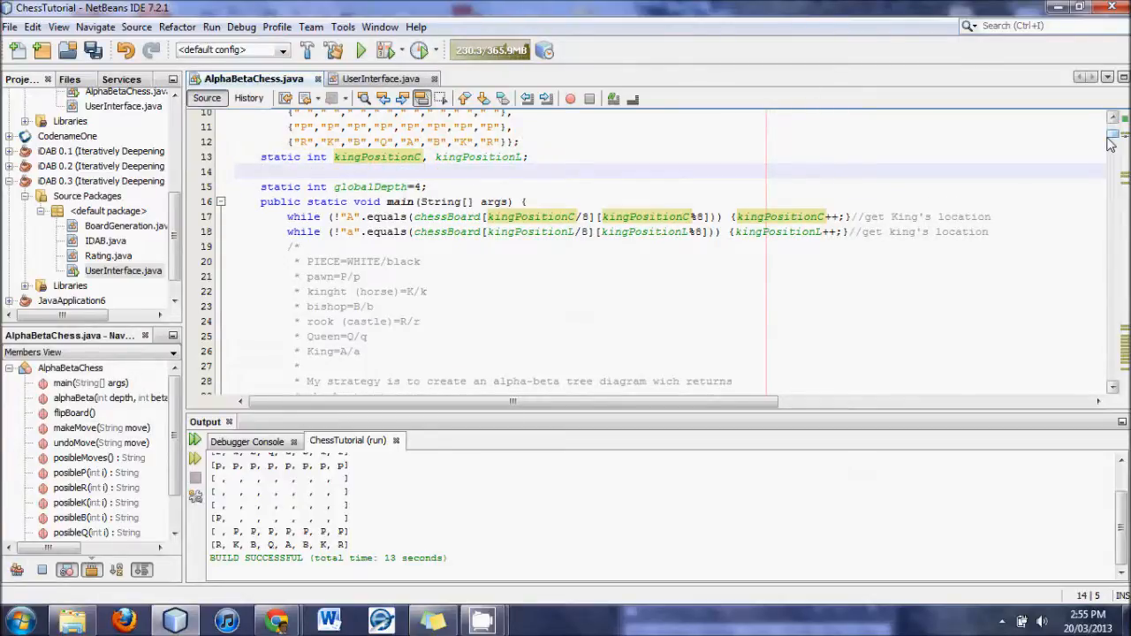
Step: Declare static int humanAsWhite=-1 below the king position fields
{"action": "type", "text": "static"}
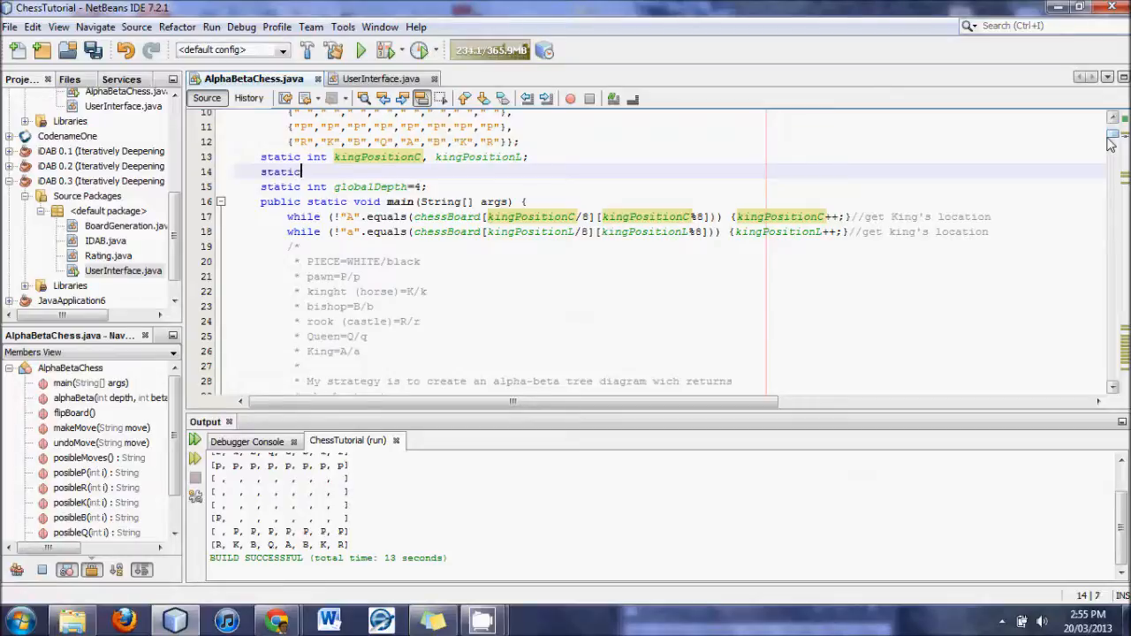
{"action": "type", "text": "int"}
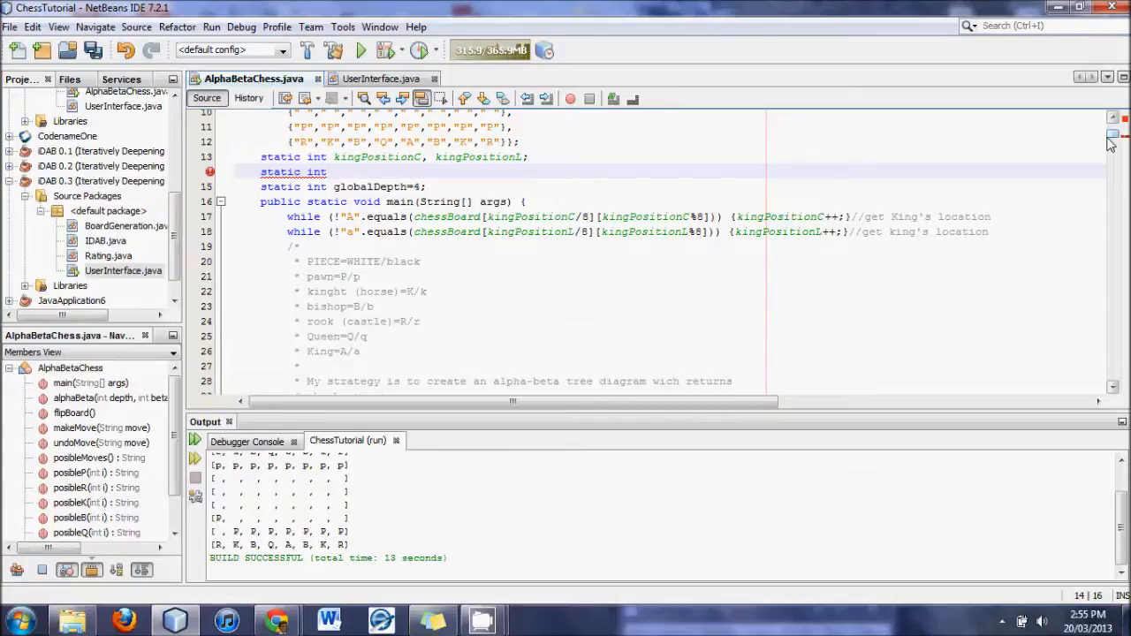
{"action": "type", "text": "hu"}
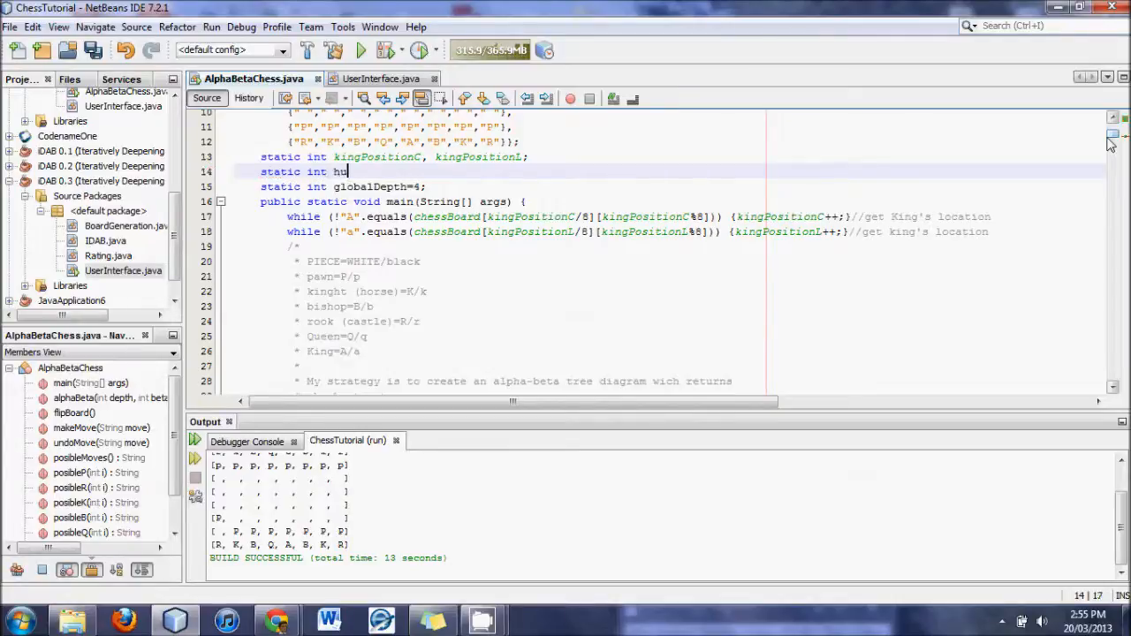
{"action": "type", "text": "man"}
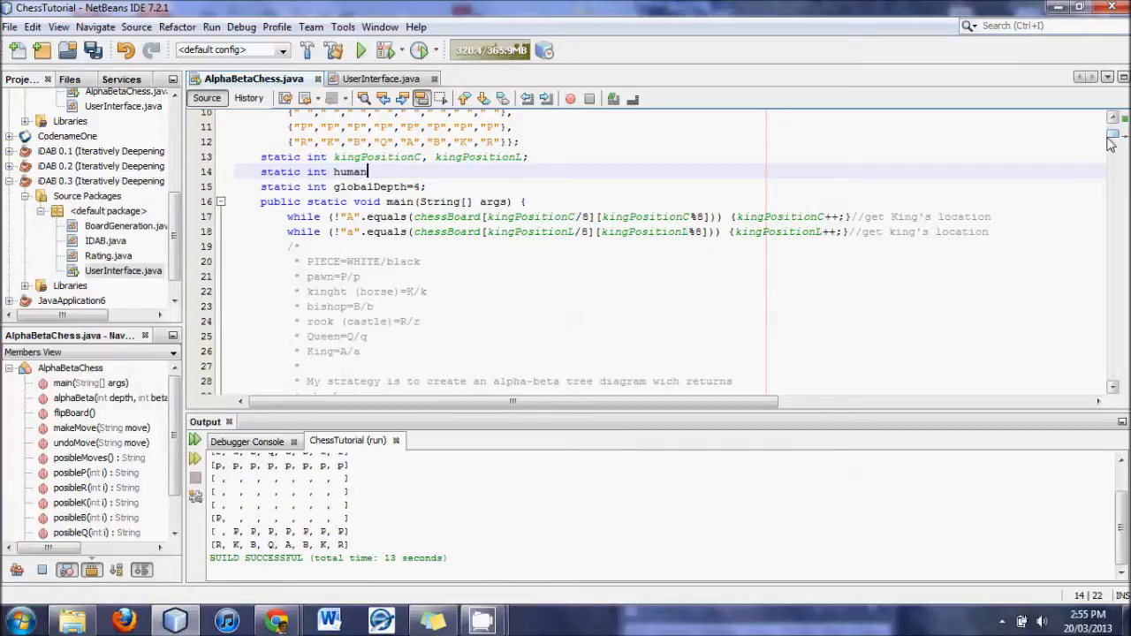
{"action": "type", "text": "AsWhite"}
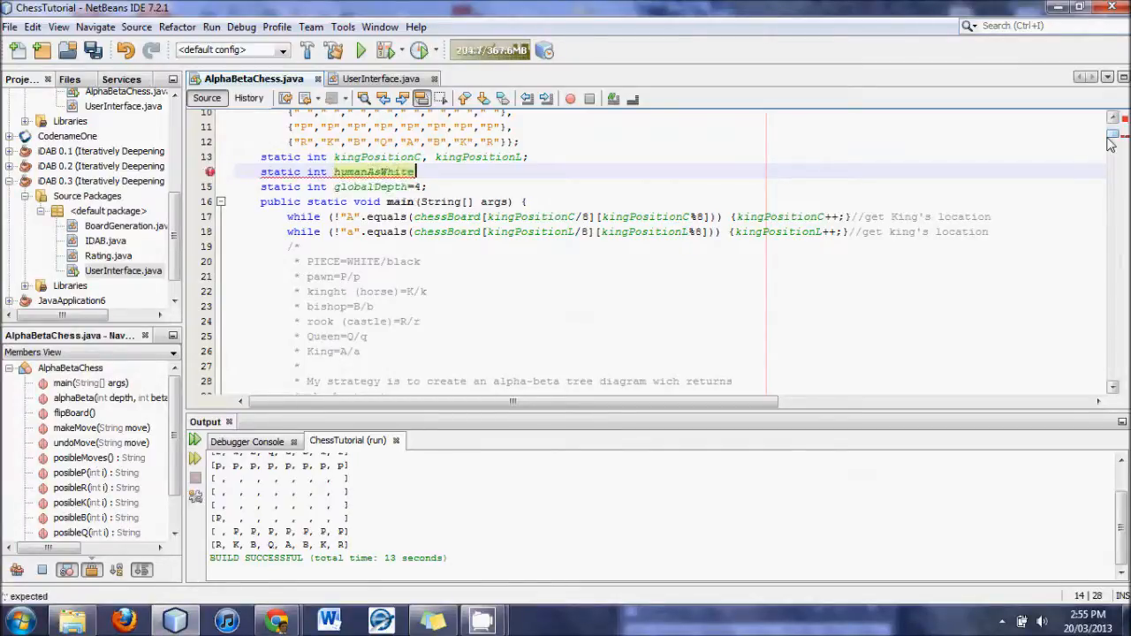
{"action": "type", "text": "=="}
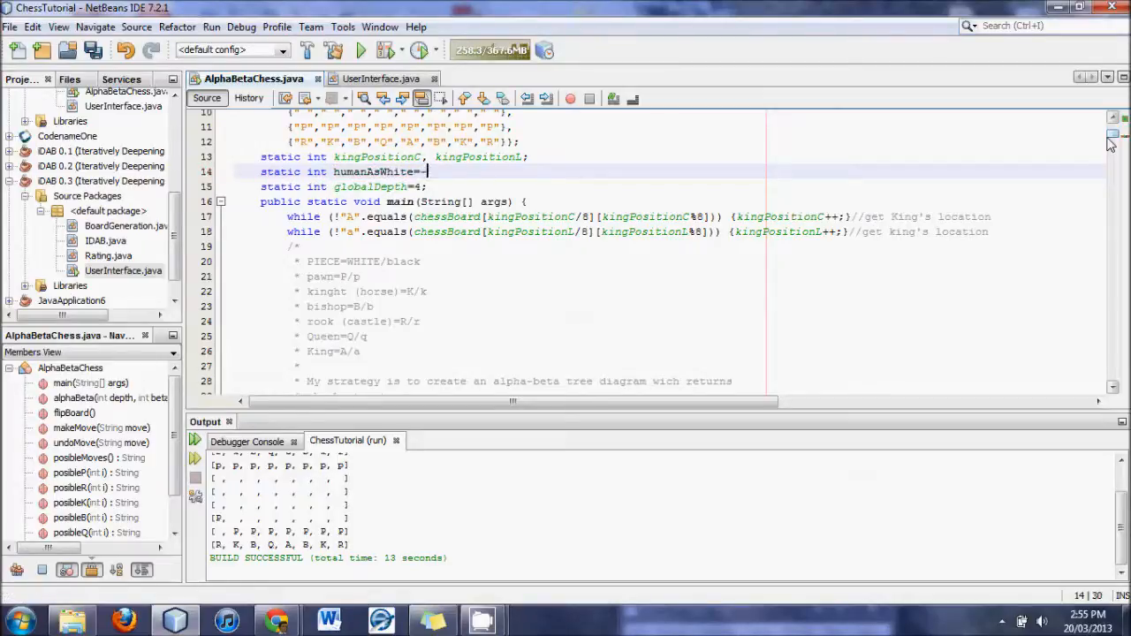
{"action": "type", "text": "1;"}
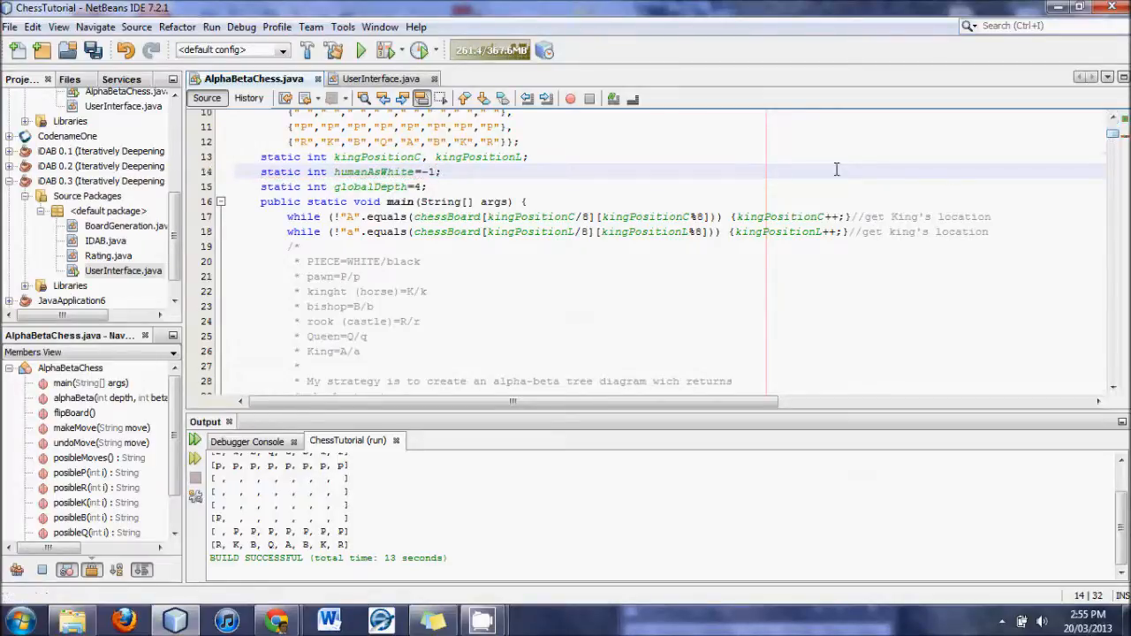
Step: Comment it with //1=human as white, 0=human as black and save the file
{"action": "left_click", "coordinate": [445, 171]}
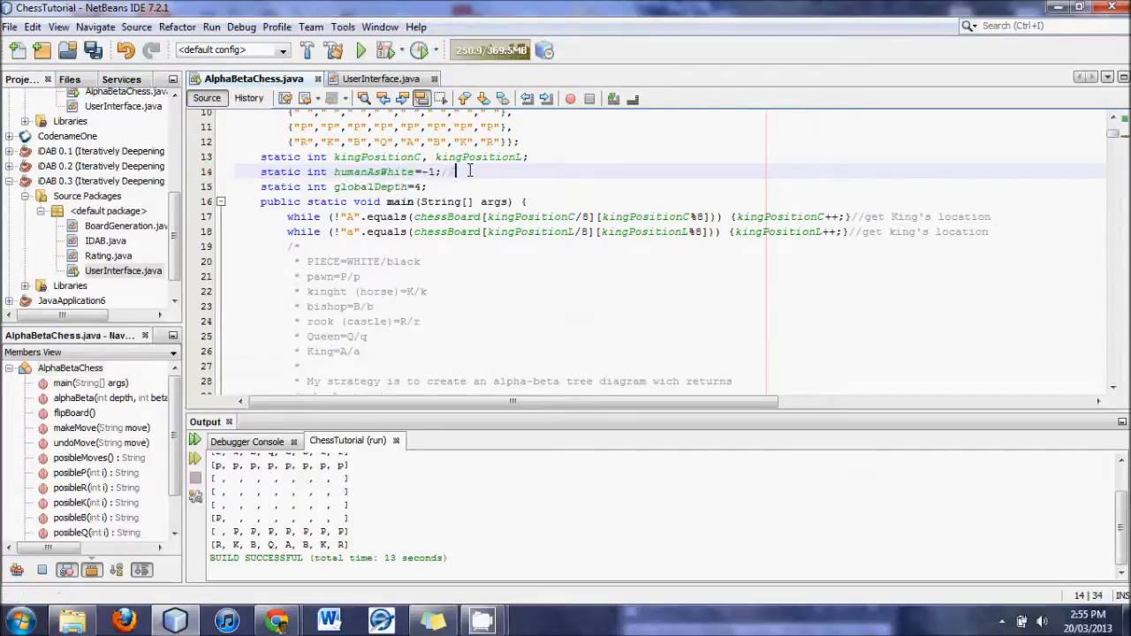
{"action": "type", "text": "//1="}
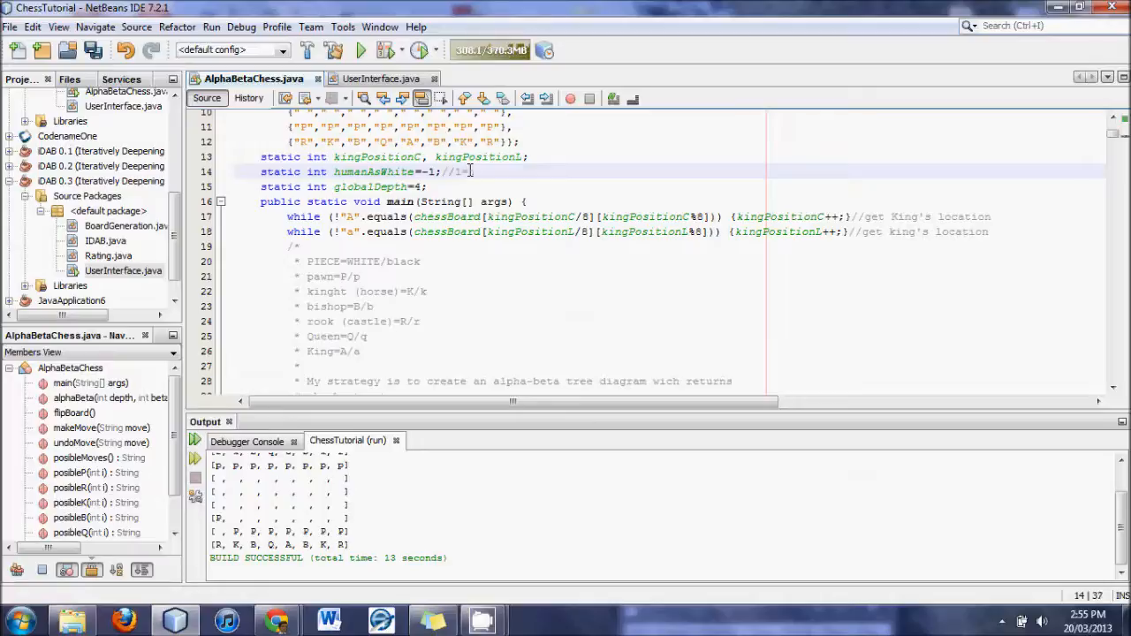
{"action": "type", "text": "human as black"}
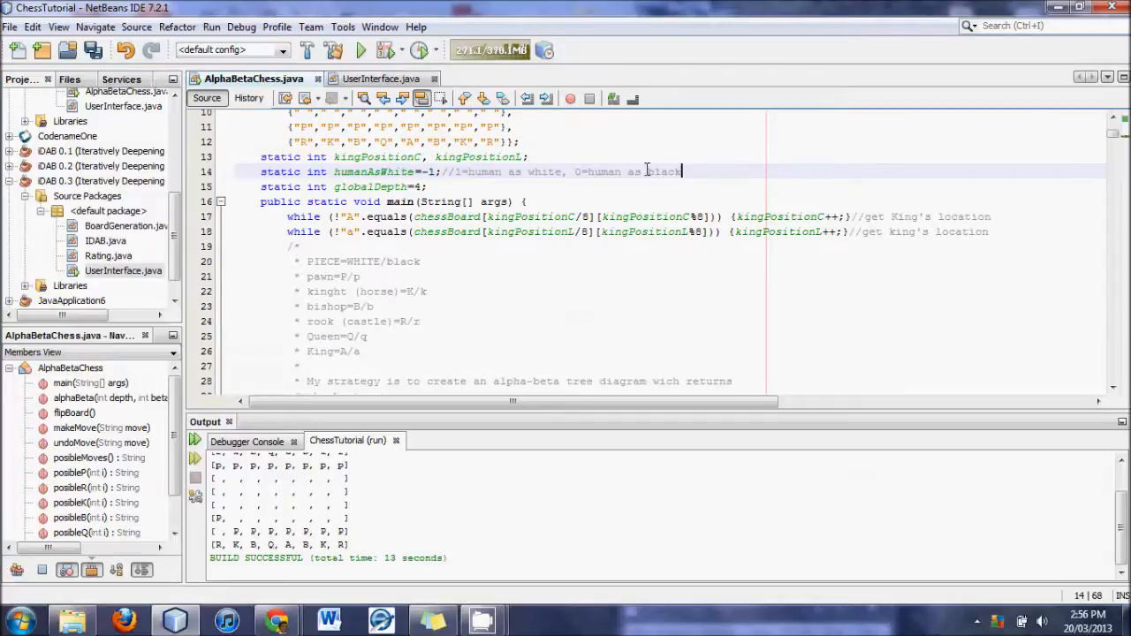
{"action": "key", "text": "ctrl+s"}
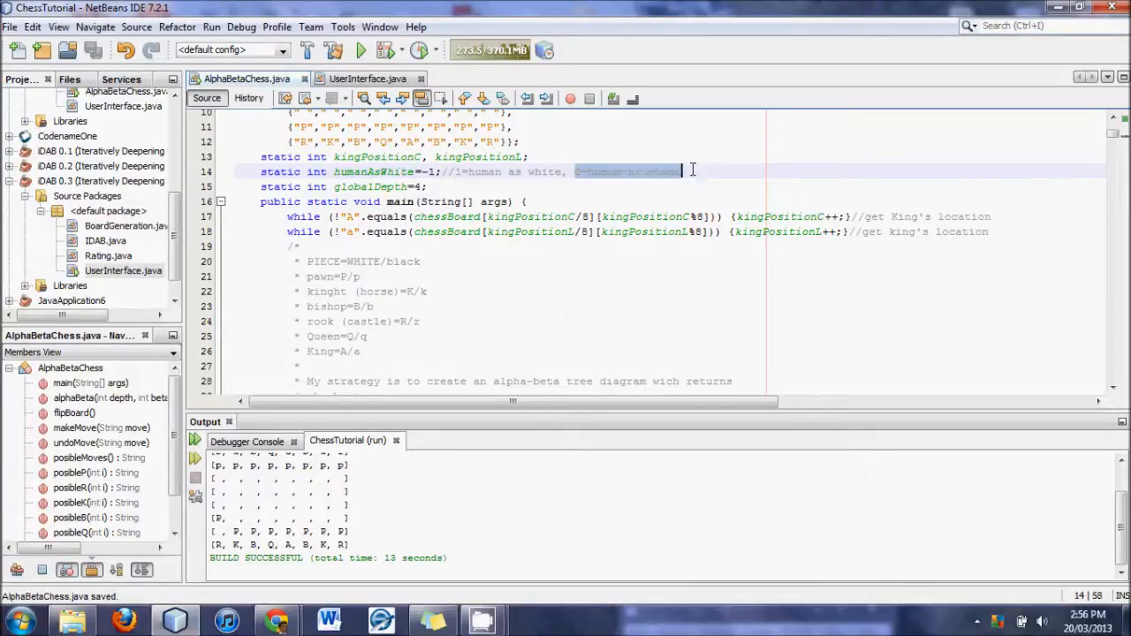
Step: Review the UserInterface.java code by scrolling through it
{"action": "left_click", "coordinate": [367, 78]}
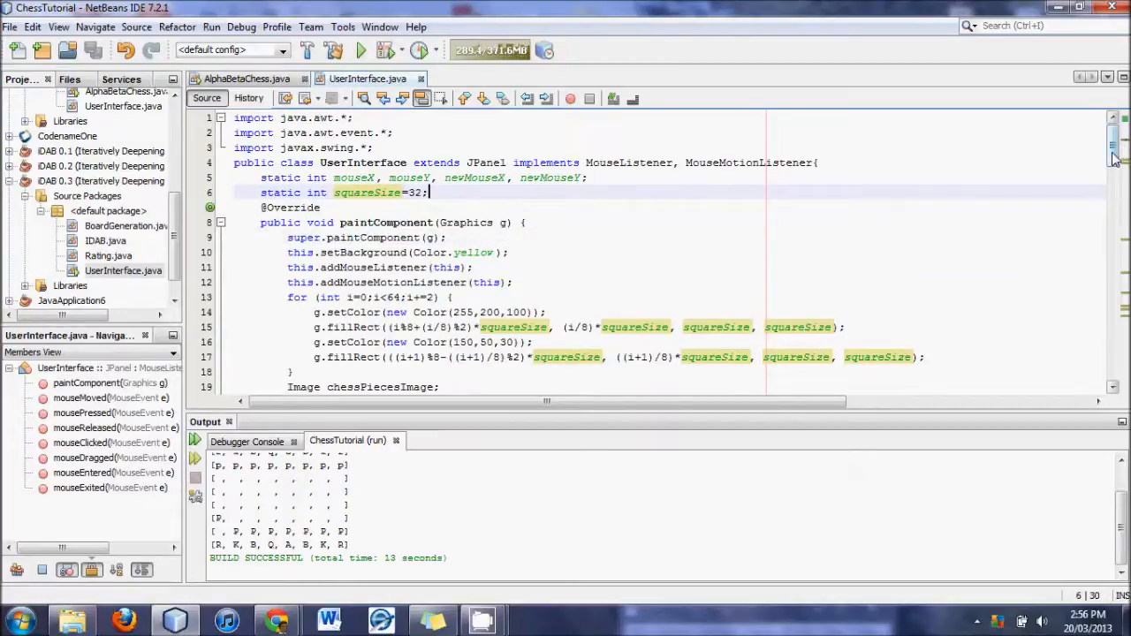
{"action": "scroll", "scroll_direction": "down", "scroll_amount": 3}
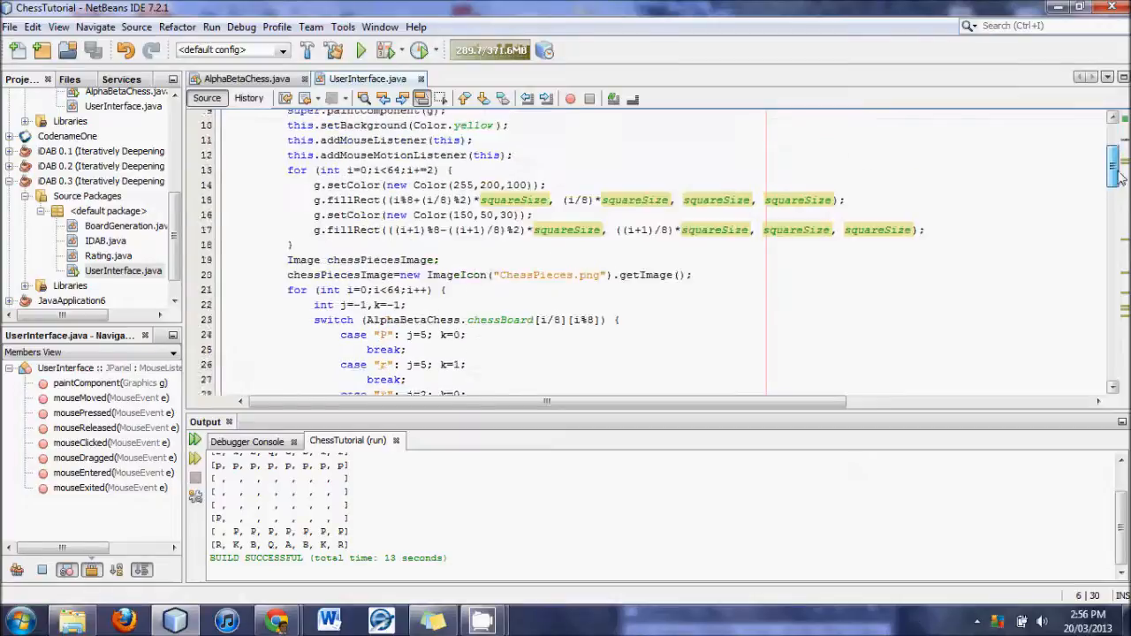
{"action": "scroll", "scroll_direction": "up", "scroll_amount": 3}
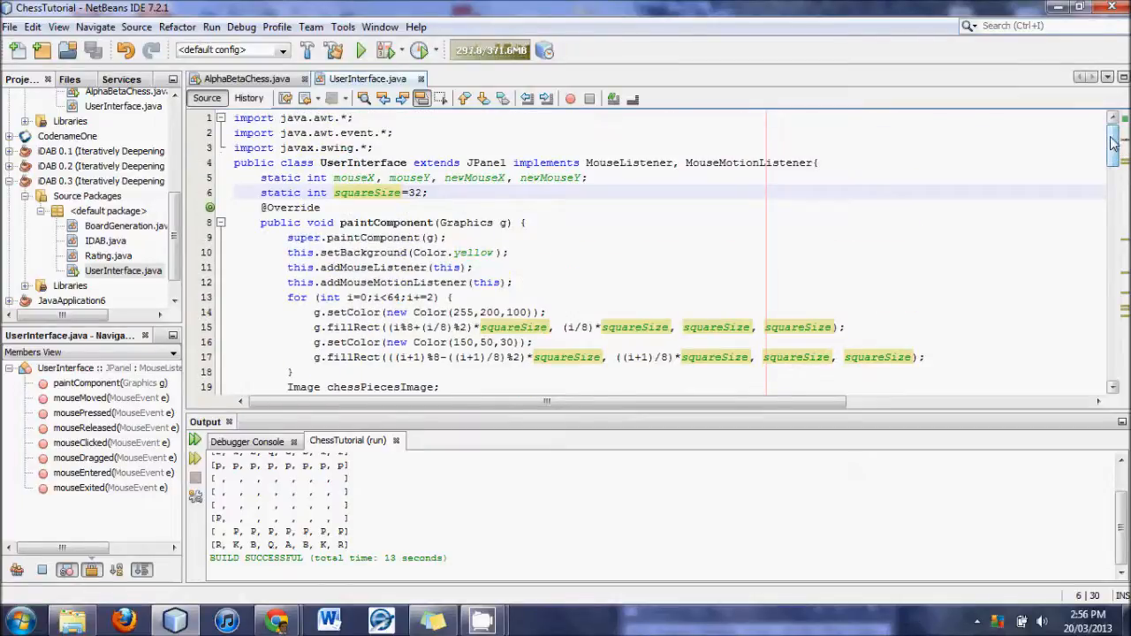
{"action": "scroll", "scroll_direction": "down", "scroll_amount": 3}
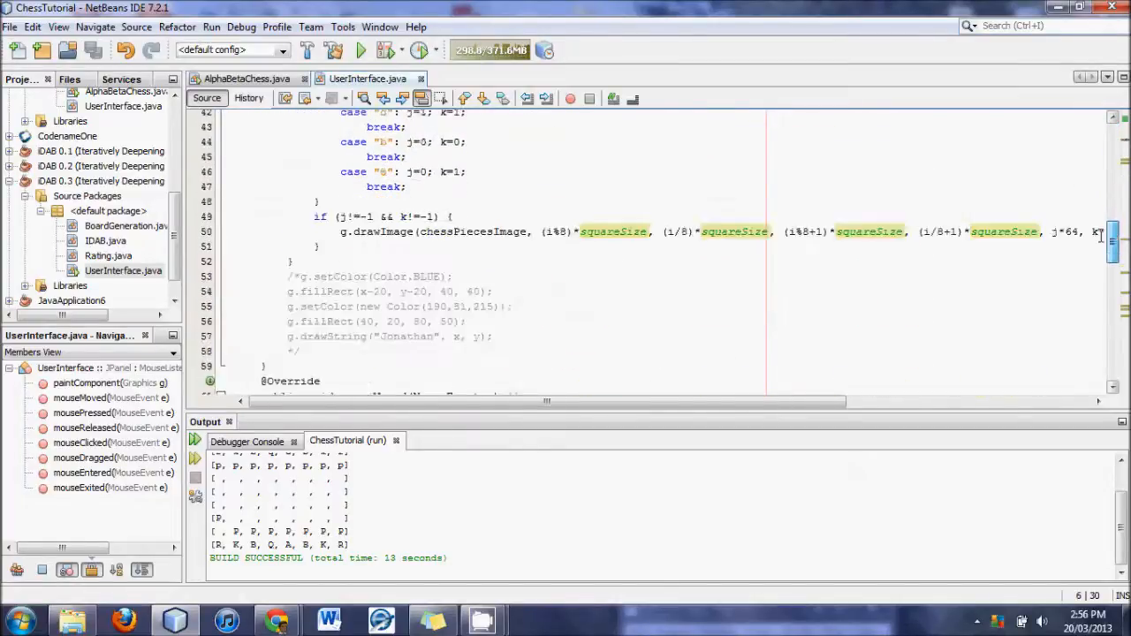
{"action": "scroll", "scroll_direction": "down", "scroll_amount": 3}
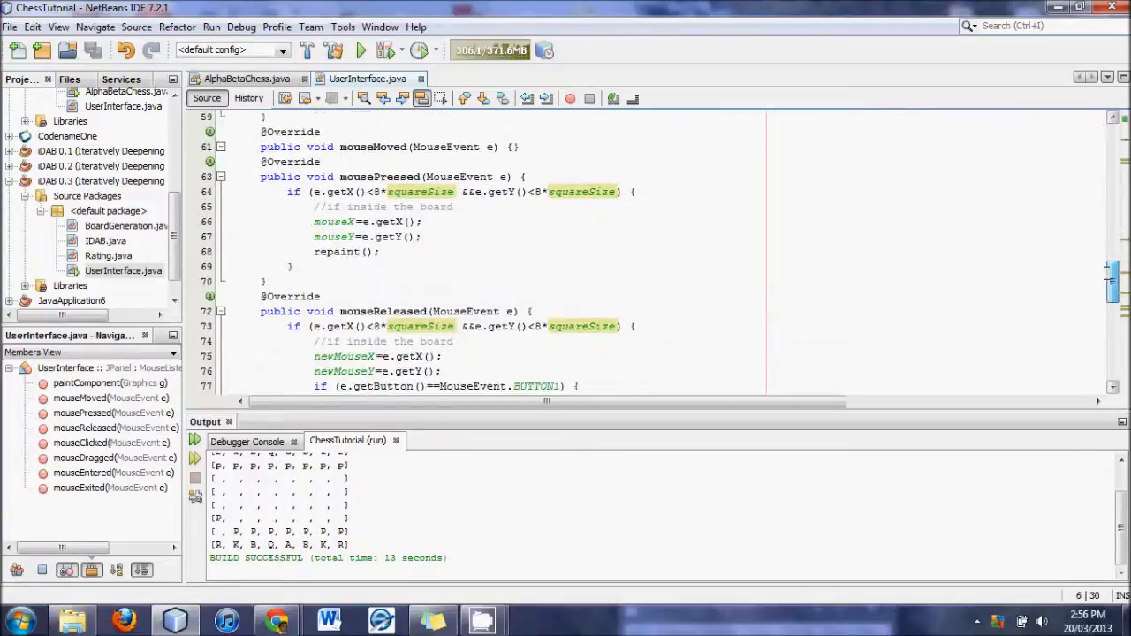
{"action": "scroll", "scroll_direction": "up", "scroll_amount": 3}
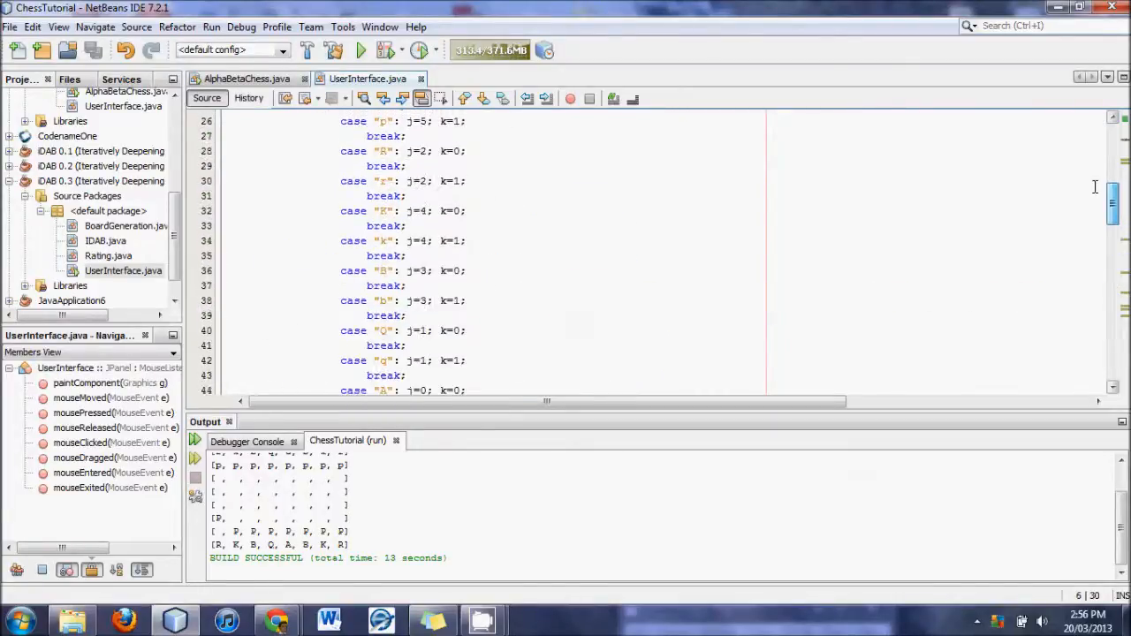
{"action": "scroll", "scroll_direction": "up", "scroll_amount": 3}
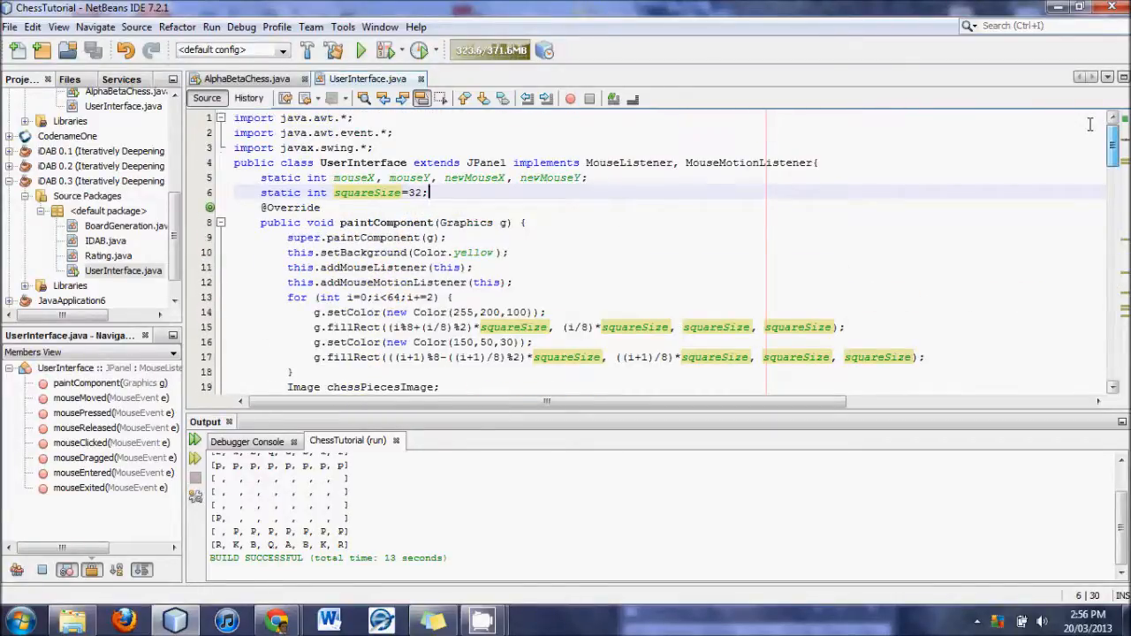
Step: Back in AlphaBetaChess main, comment out the makeMove(alphaBeta(...)) call and start a new line above it
{"action": "left_click", "coordinate": [248, 78]}
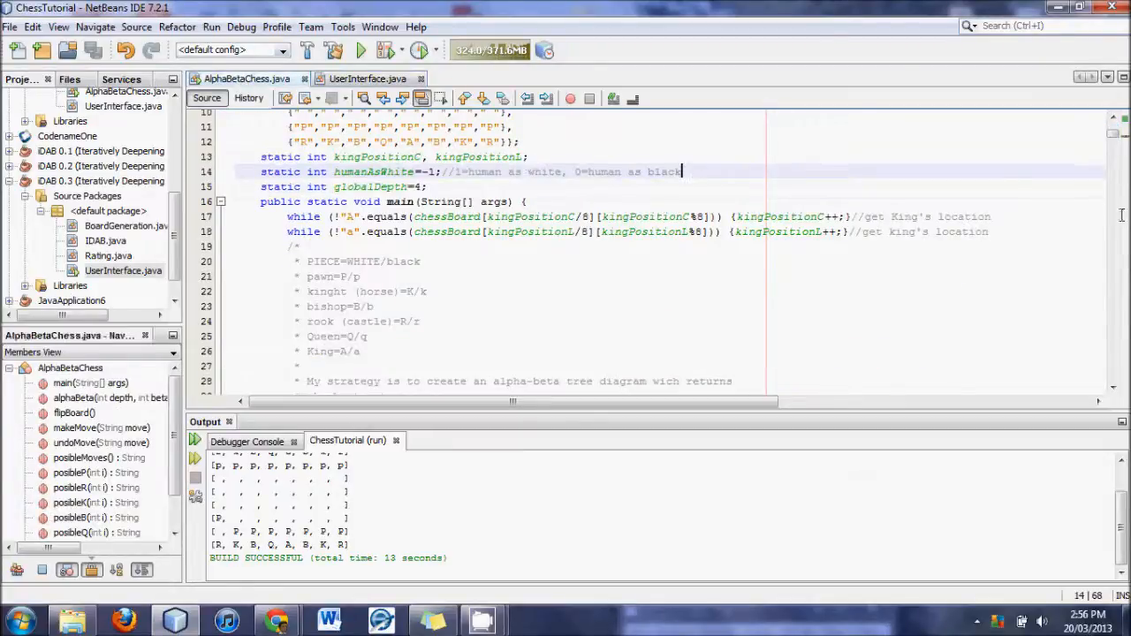
{"action": "scroll", "scroll_direction": "down", "scroll_amount": 3}
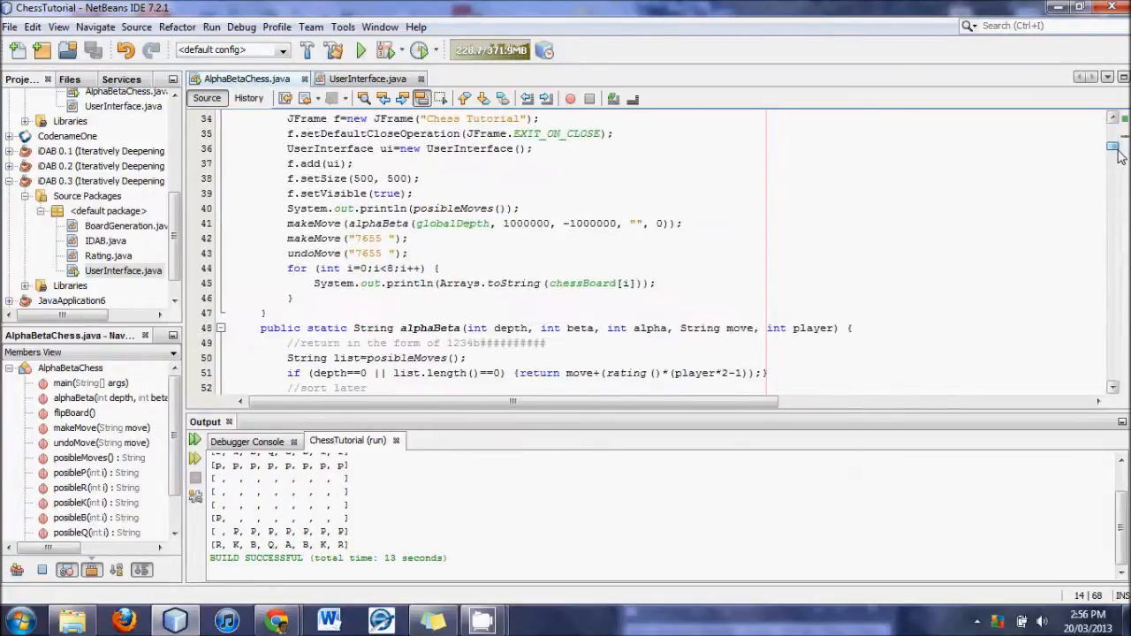
{"action": "scroll", "scroll_direction": "up", "scroll_amount": 3}
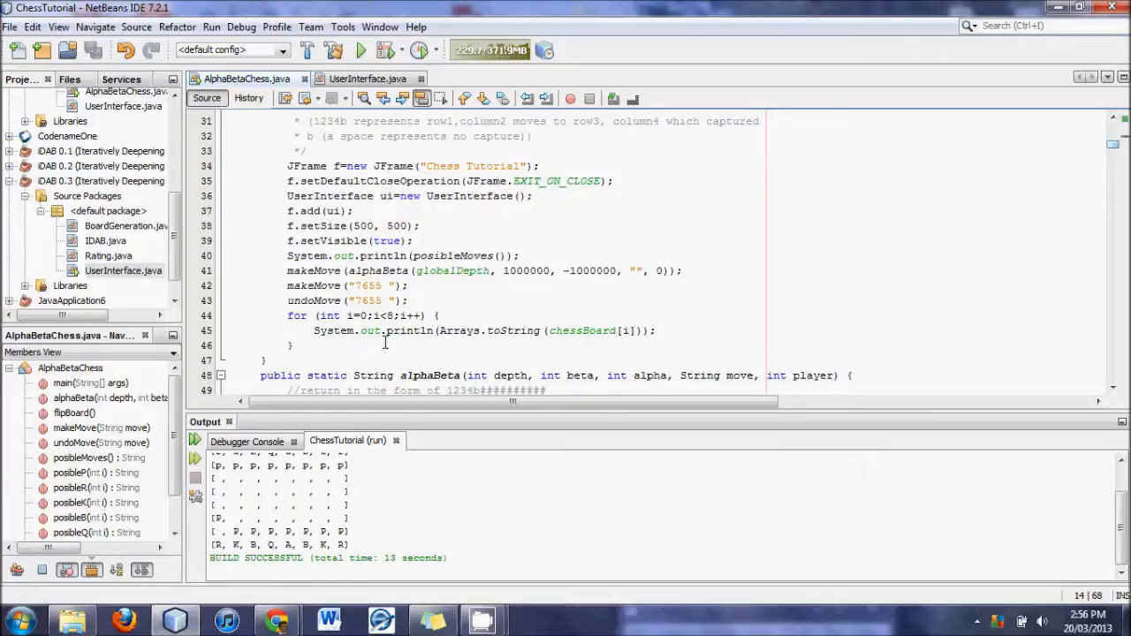
{"action": "left_click", "coordinate": [286, 270]}
{"action": "type", "text": "//"}
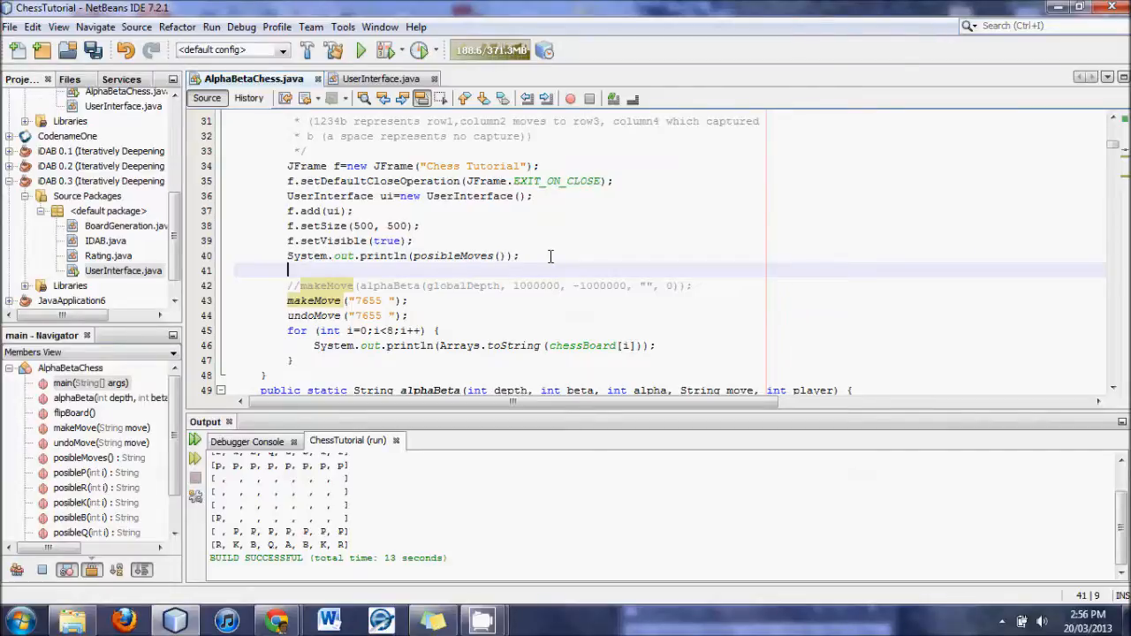
Step: Declare Object[] option={"Computer","Human"} in main
{"action": "type", "text": "Obj"}
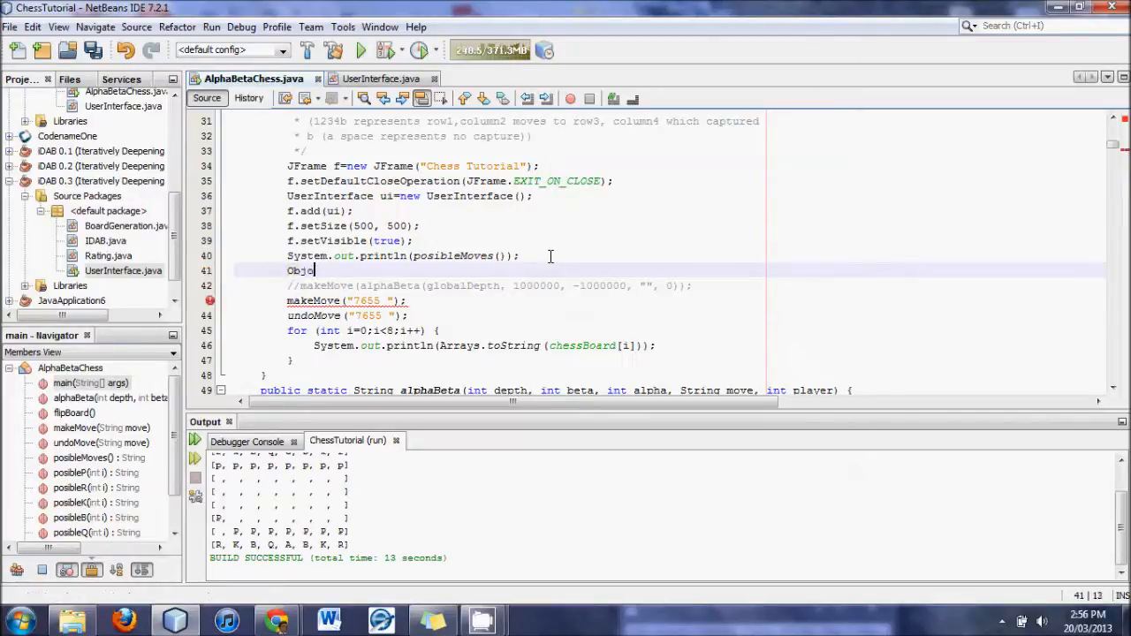
{"action": "type", "text": "ect"}
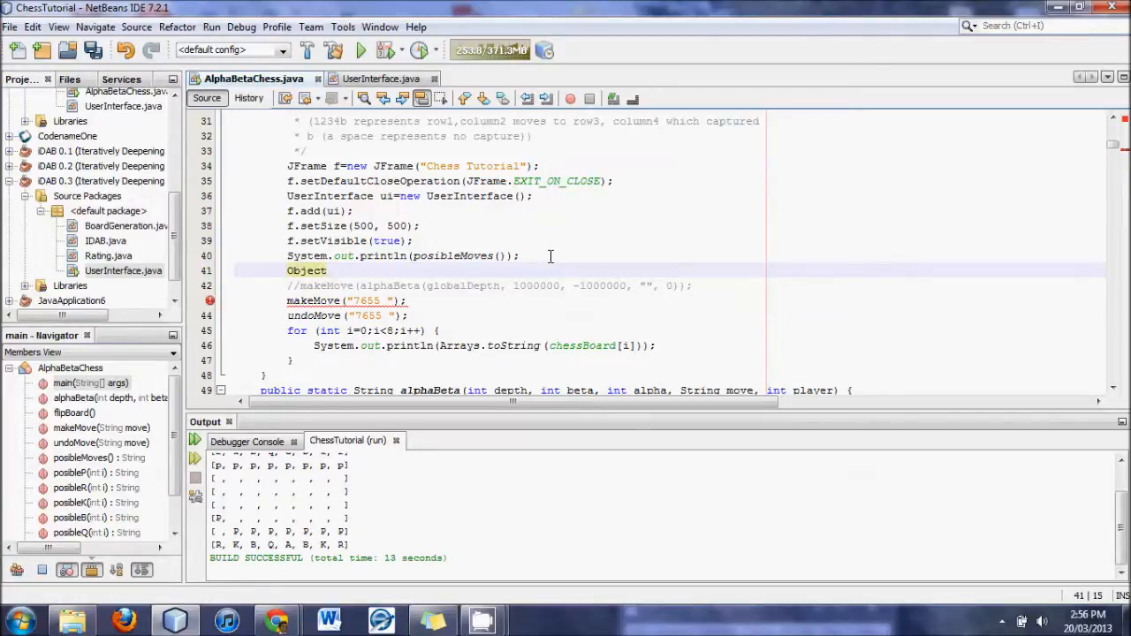
{"action": "type", "text": "[]"}
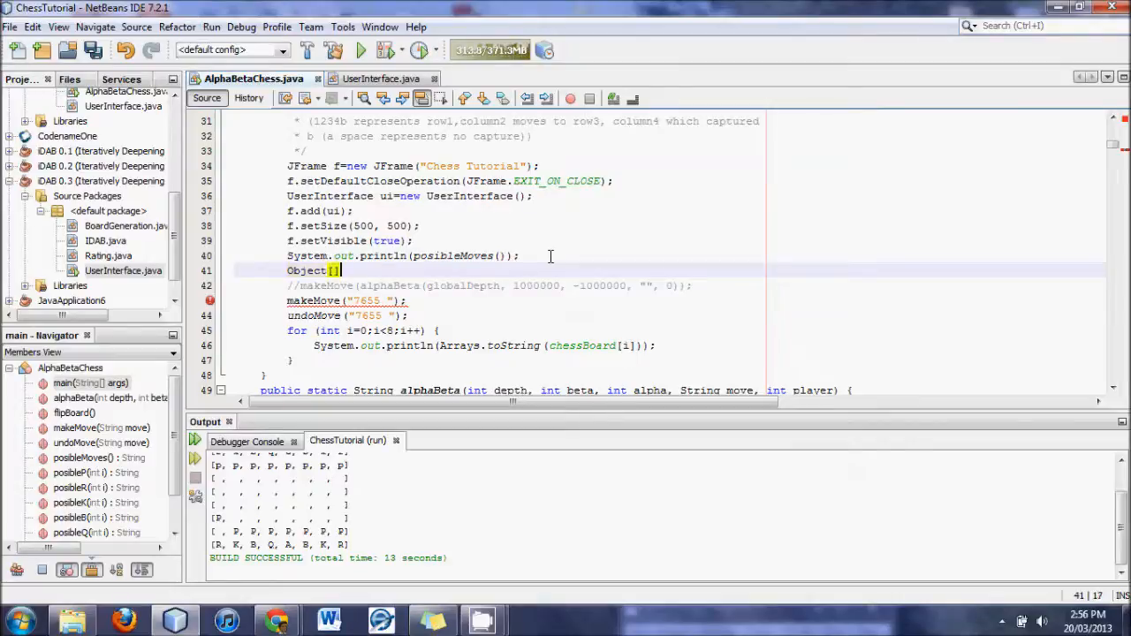
{"action": "type", "text": "o"}
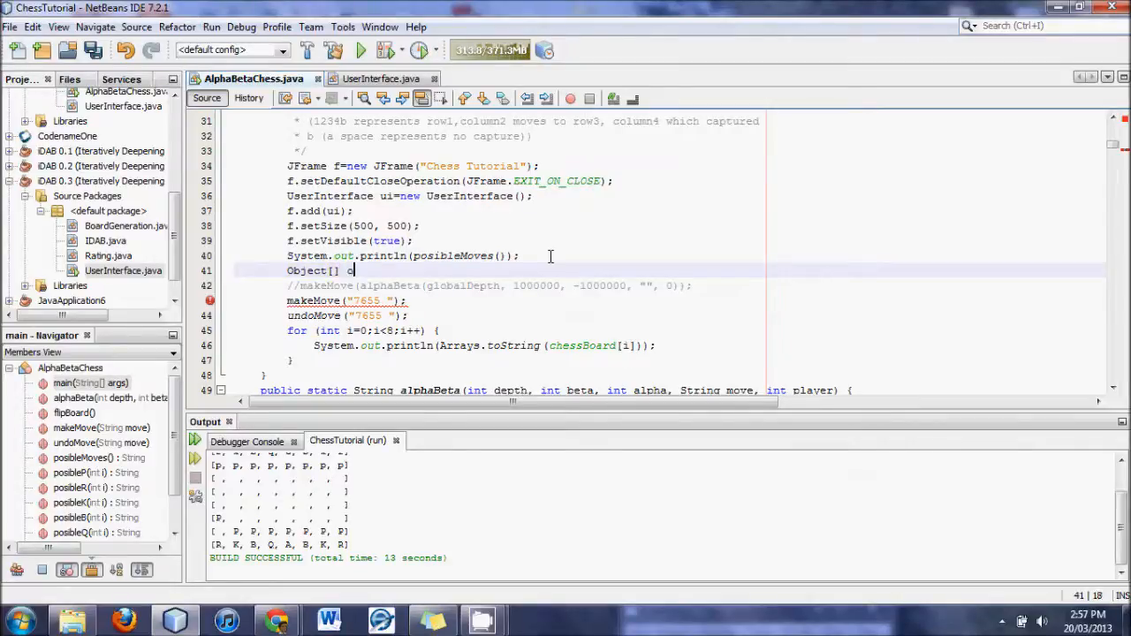
{"action": "type", "text": "ption={\"C"}
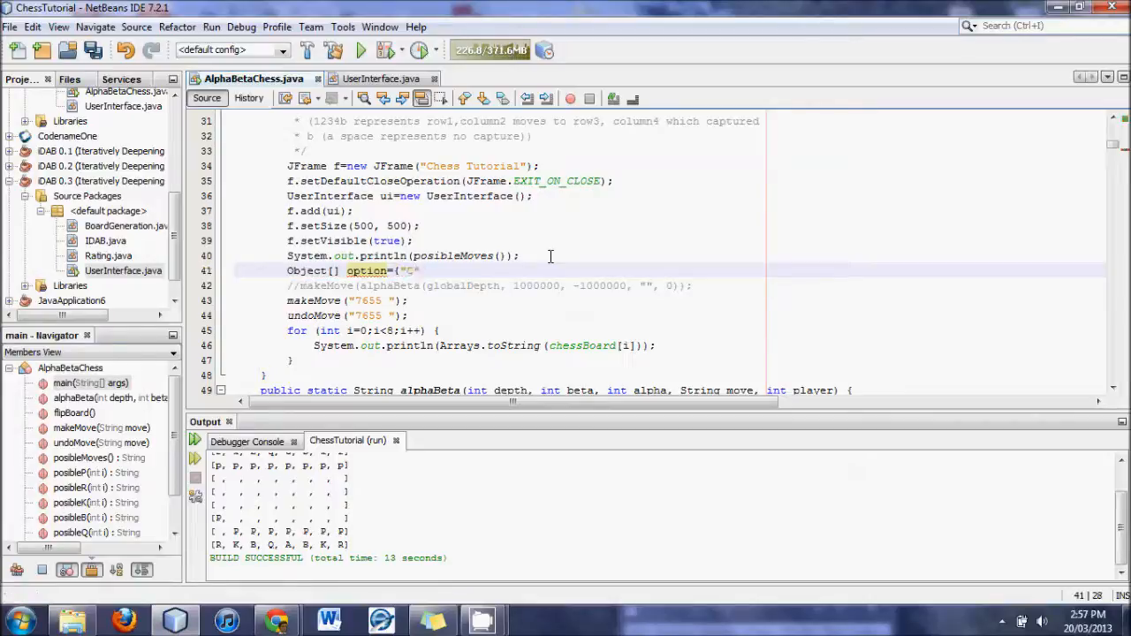
{"action": "type", "text": "omputer"}
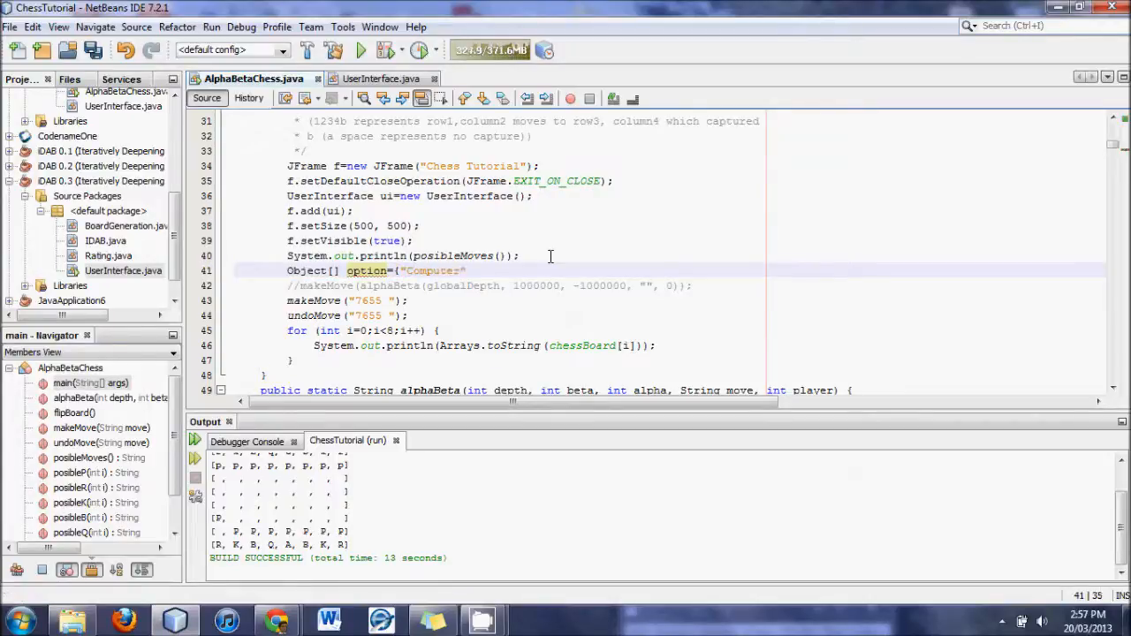
{"action": "type", "text": ",\"Human"}
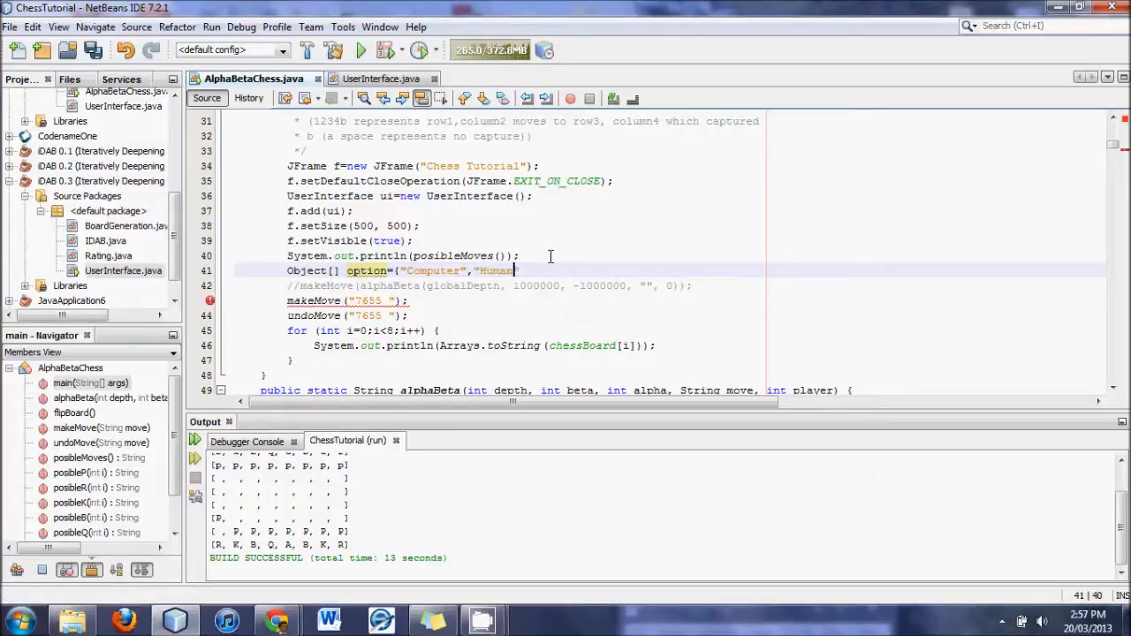
{"action": "type", "text": "\"};"}
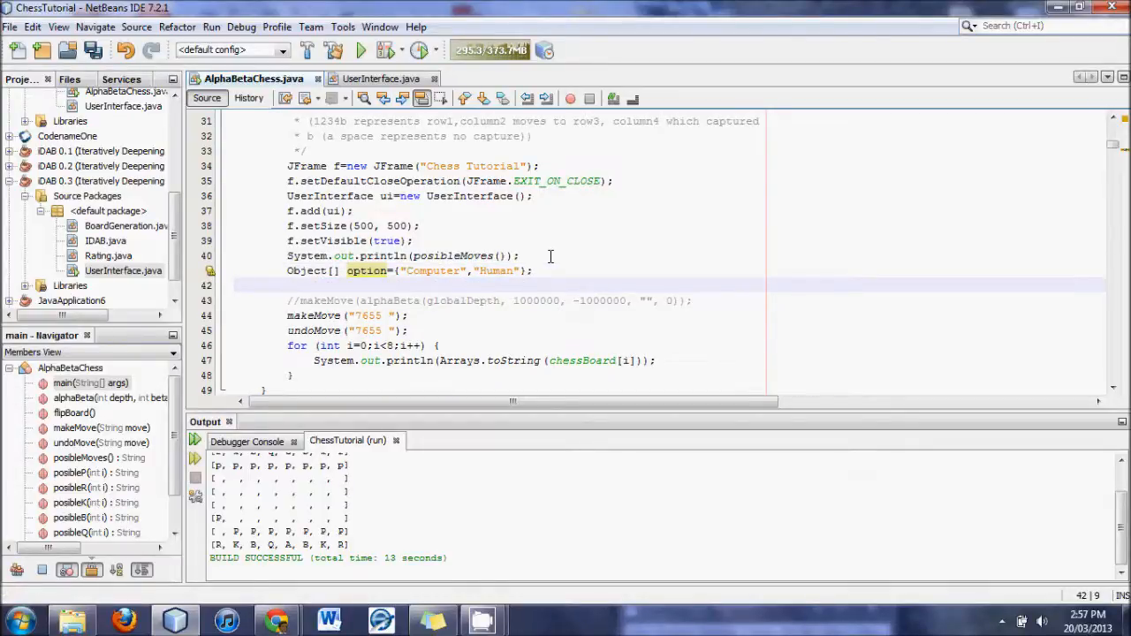
Step: Begin the next line assigning humanAsWhite=JOptionPane
{"action": "type", "text": "human"}
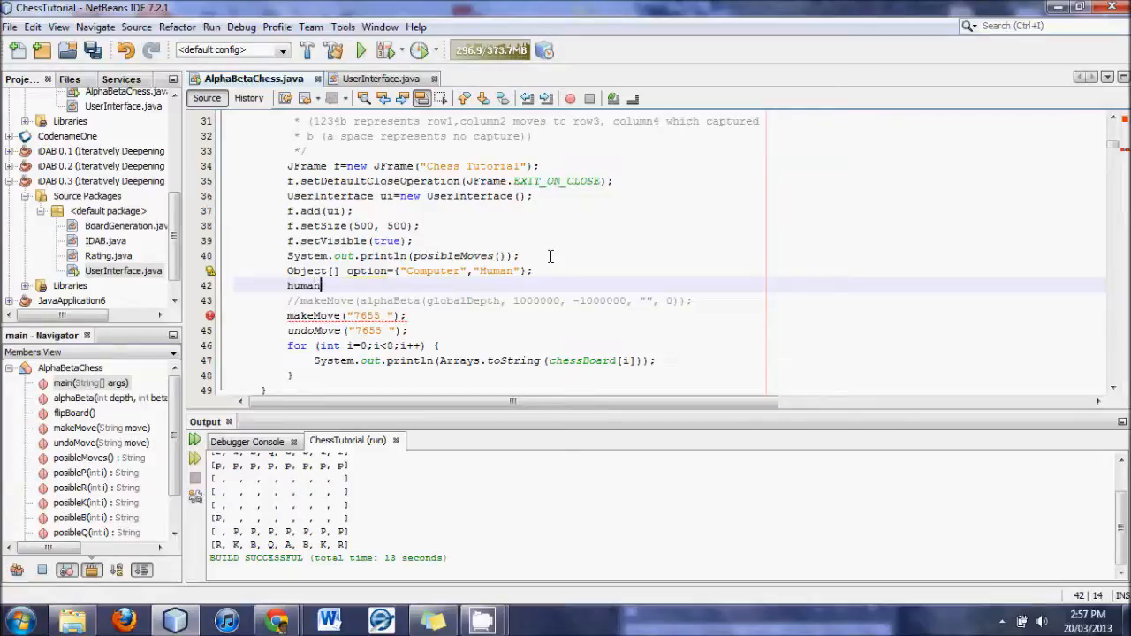
{"action": "type", "text": "AsWhite="}
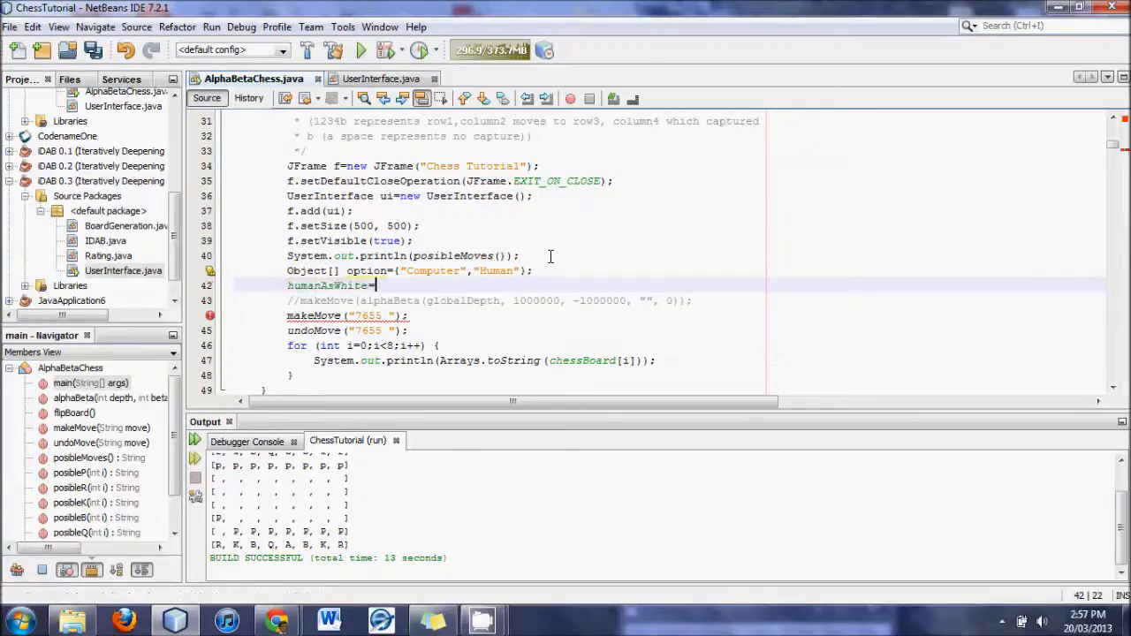
{"action": "type", "text": "j"}
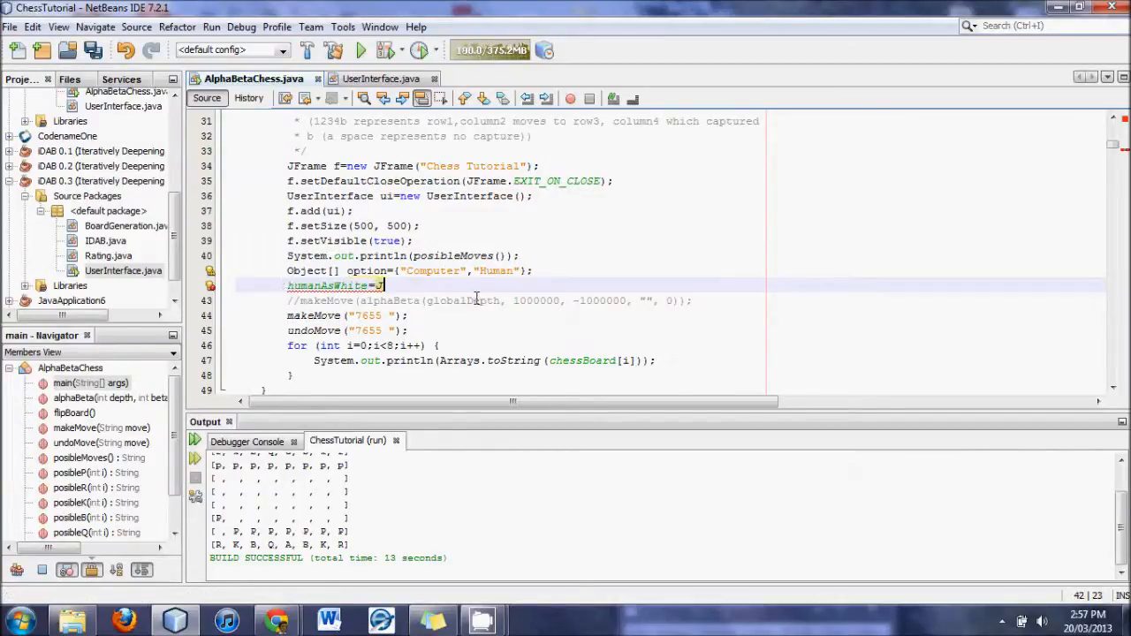
{"action": "type", "text": "JO"}
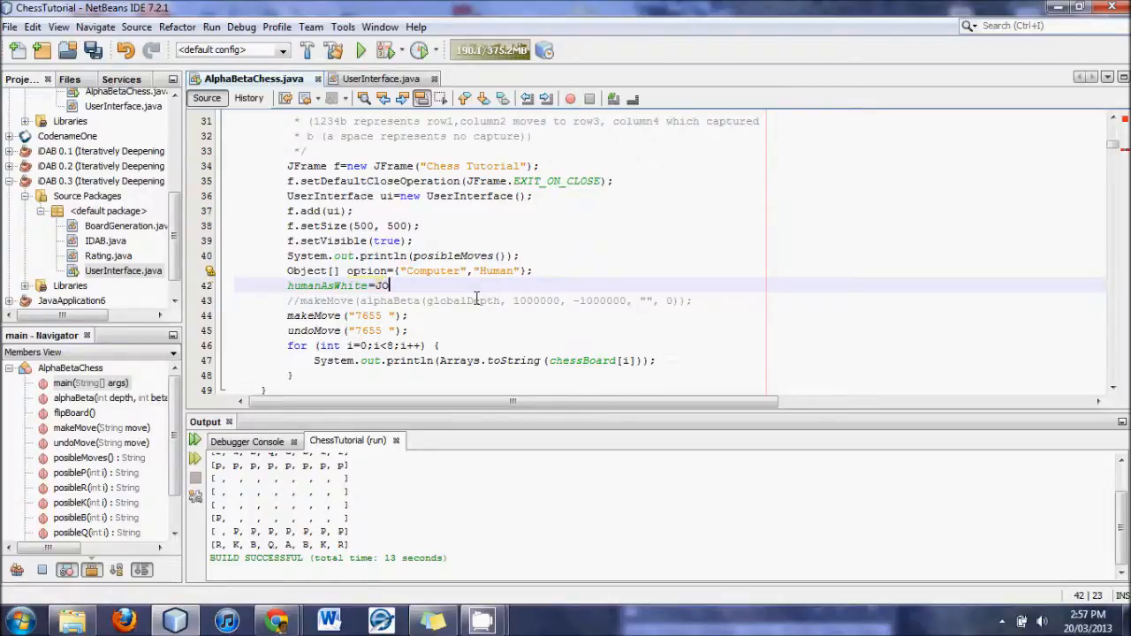
{"action": "type", "text": "ptionPane."}
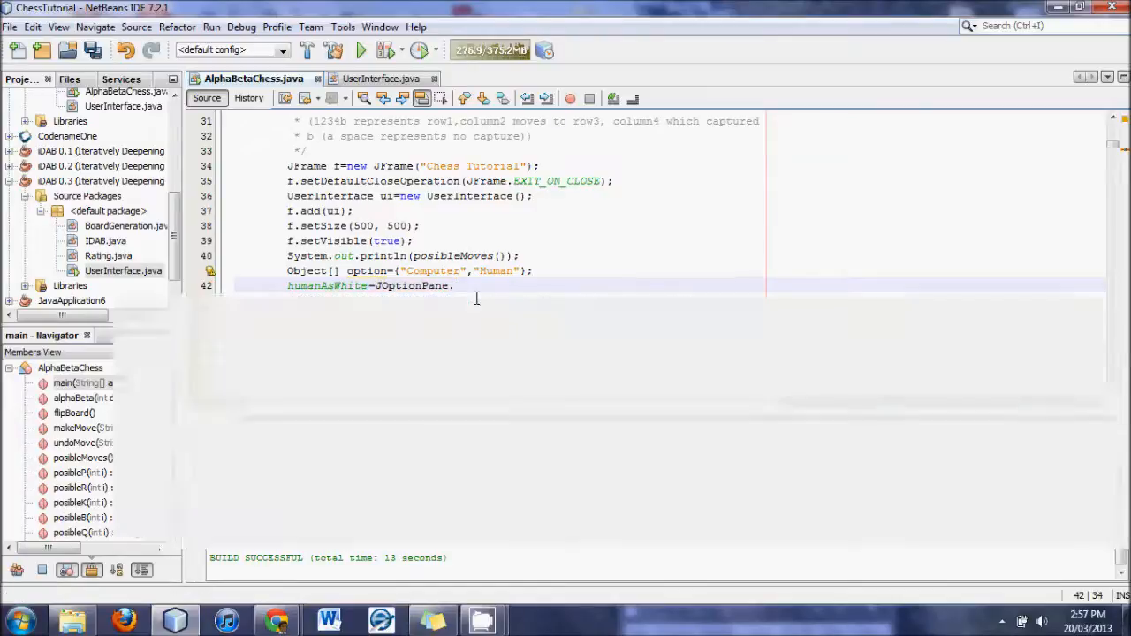
Step: Call showOptionDialog with the message "Who should play as white?"
{"action": "type", "text": "showOptionDialog(mull, args, null, globalDepth, globalDepth, null, option, option"}
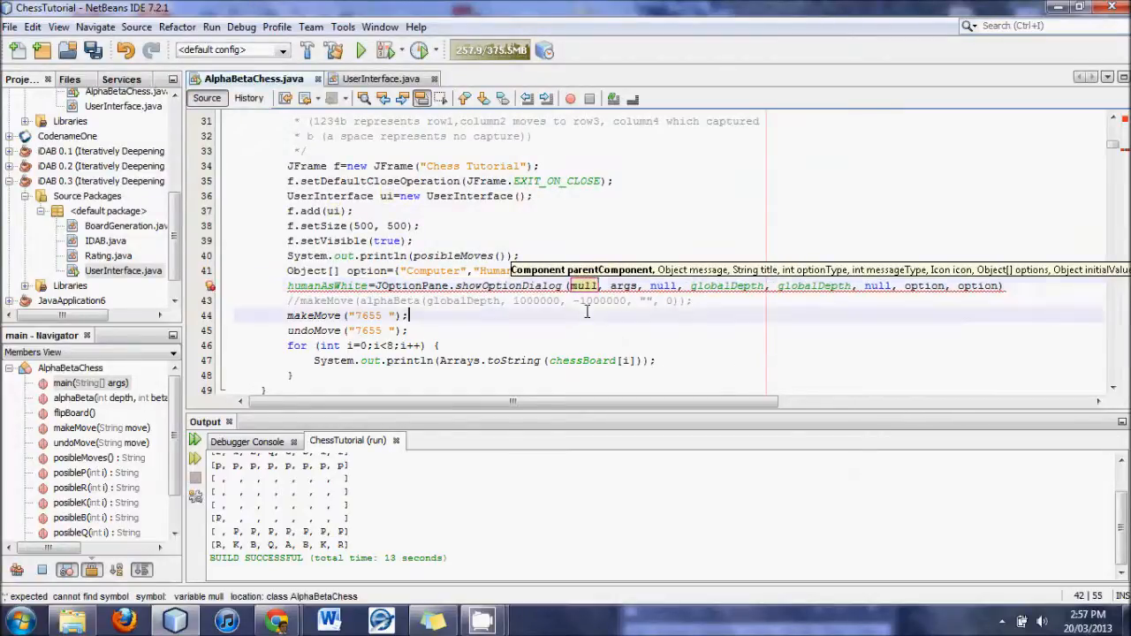
{"action": "left_click", "coordinate": [583, 287]}
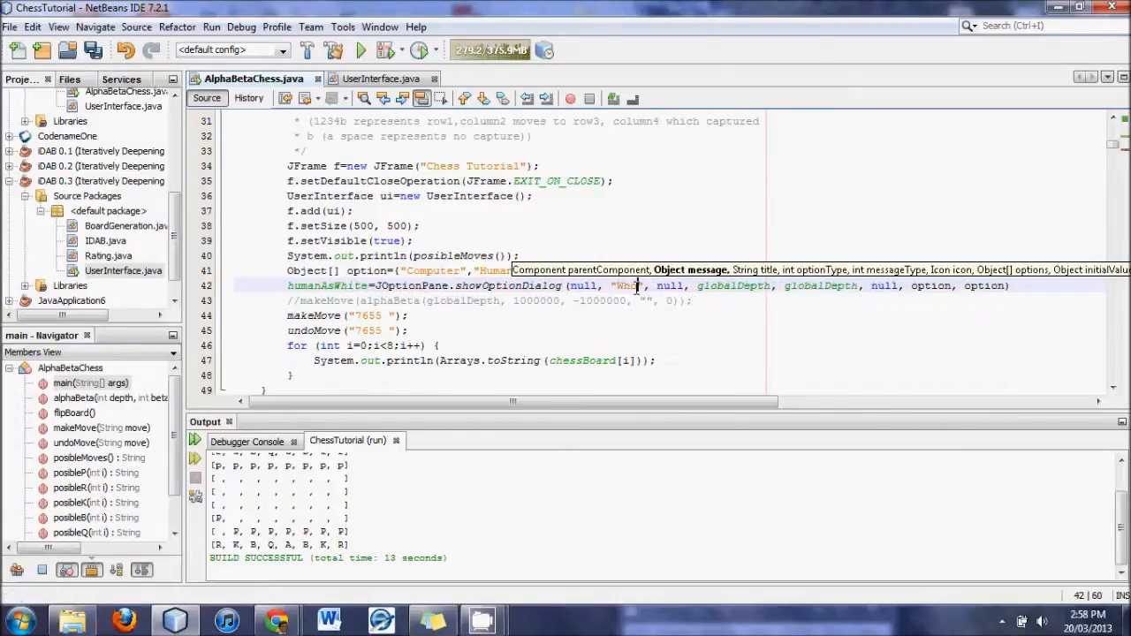
{"action": "type", "text": "should p"}
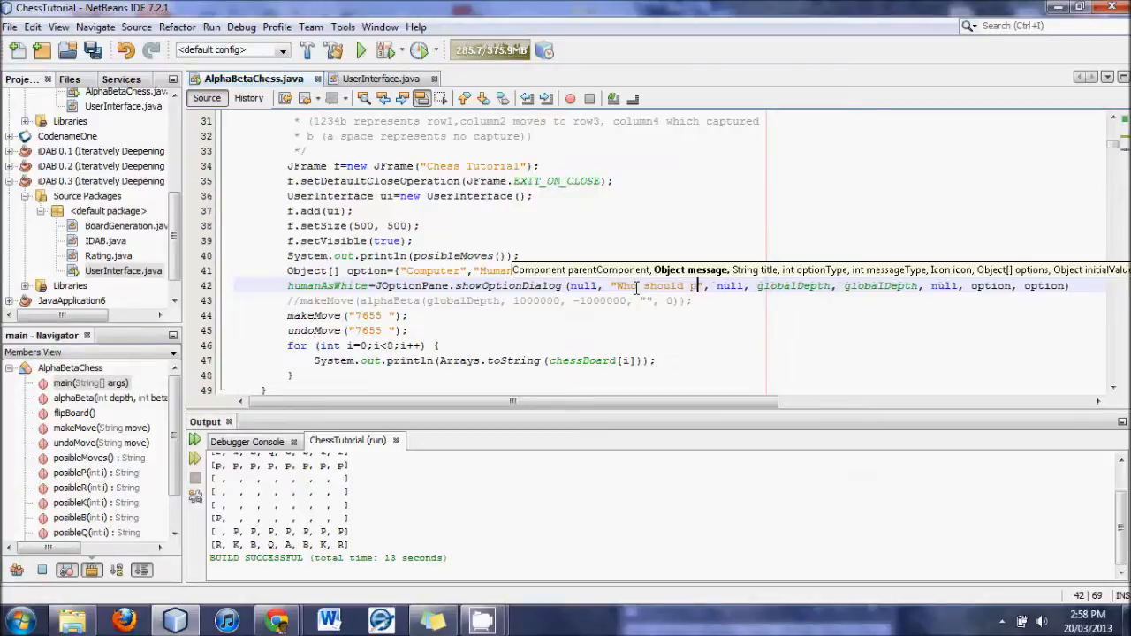
{"action": "type", "text": "lay as white?"}
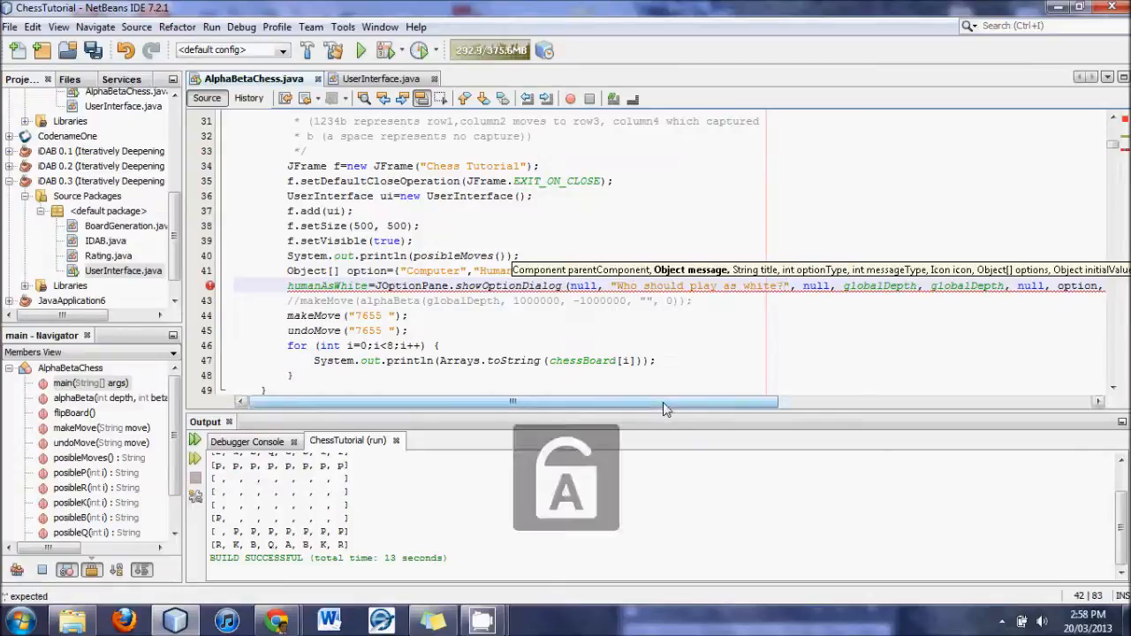
Step: Give the dialog the title "ABC Options" and option type JOptionPane.YES_NO_OPTION
{"action": "left_click_drag", "start_coordinate": [512, 403], "coordinate": [651, 403]}
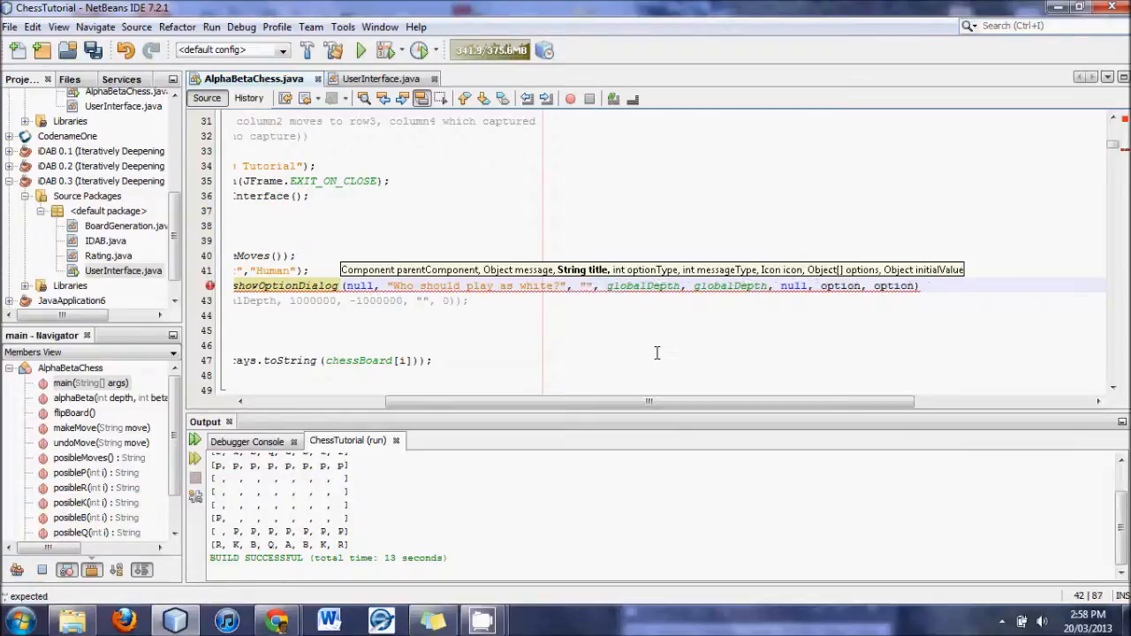
{"action": "type", "text": "ABC Options"}
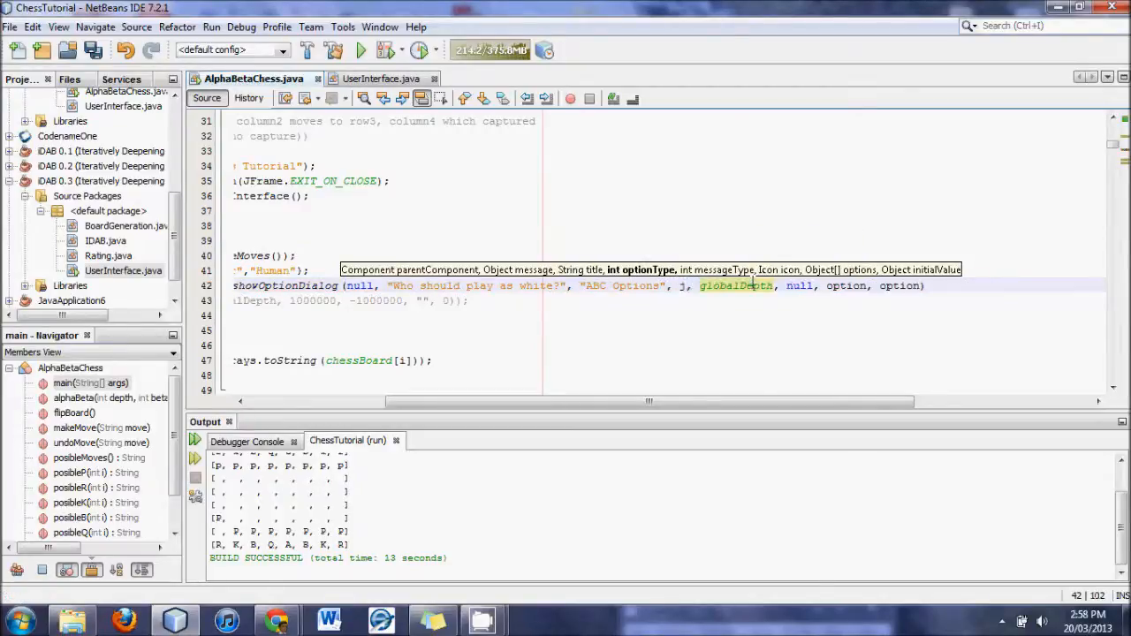
{"action": "type", "text": "opti"}
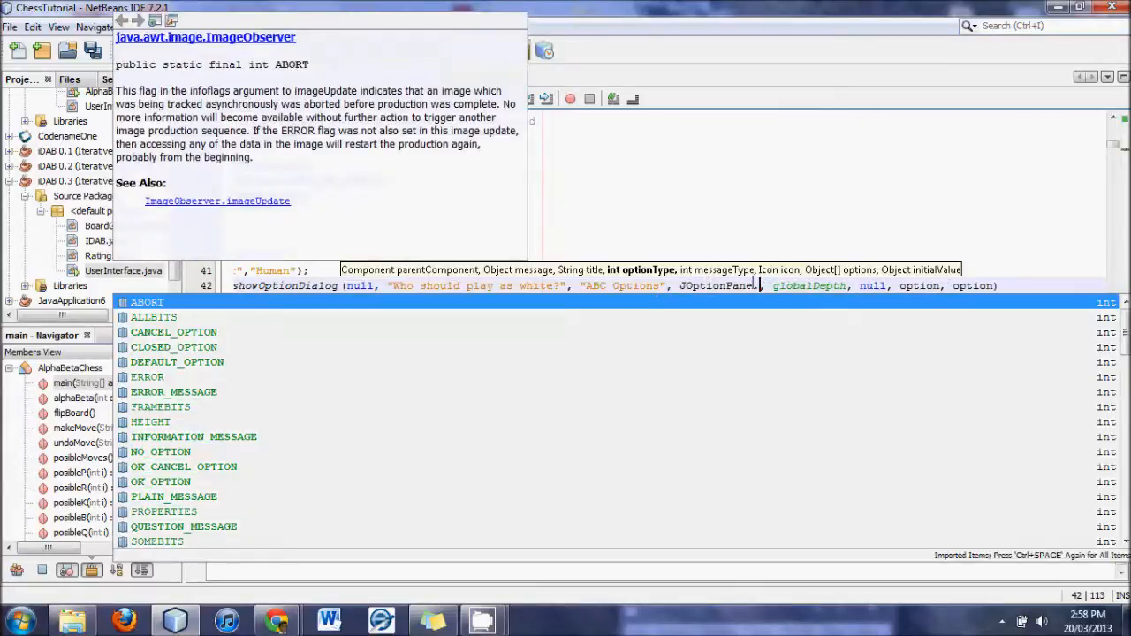
{"action": "type", "text": "yes"}
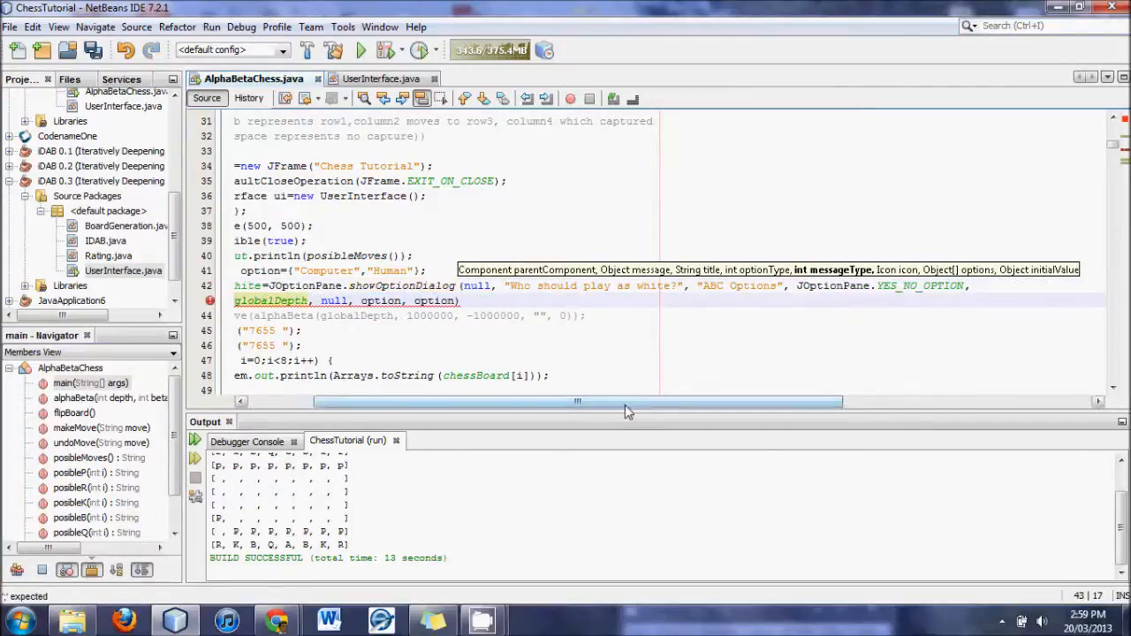
Step: Finish the call with QUESTION_MESSAGE, null, option, option[1] and a closing semicolon
{"action": "scroll", "scroll_direction": "left", "scroll_amount": 3}
{"action": "type", "text": "JOptionPane.QUESTION_MESSAGE"}
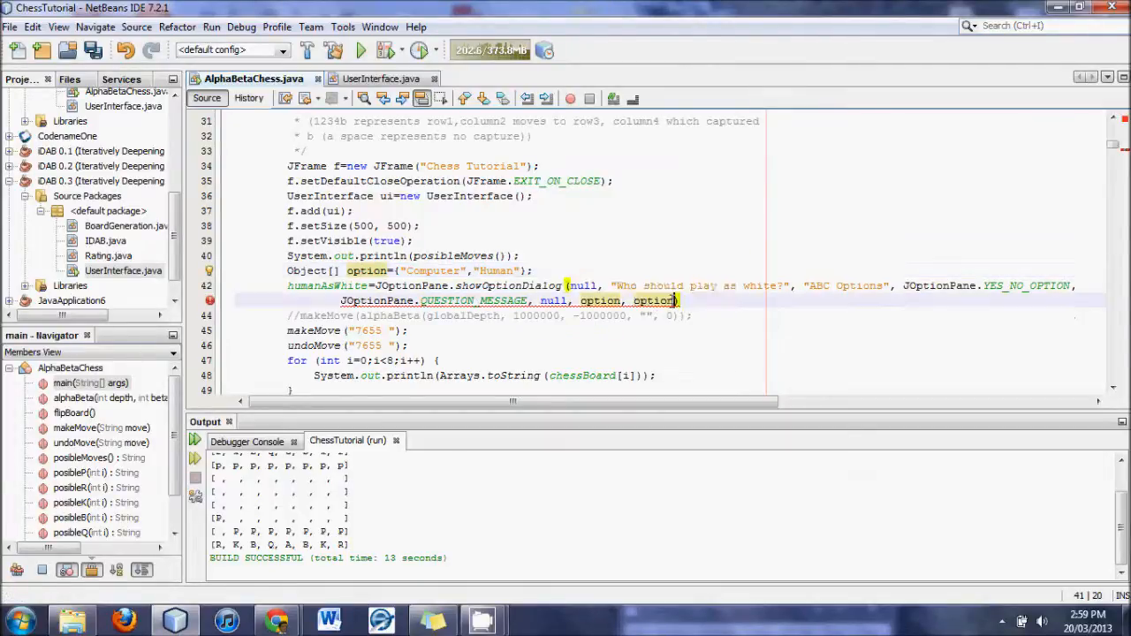
{"action": "type", "text": "[1]"}
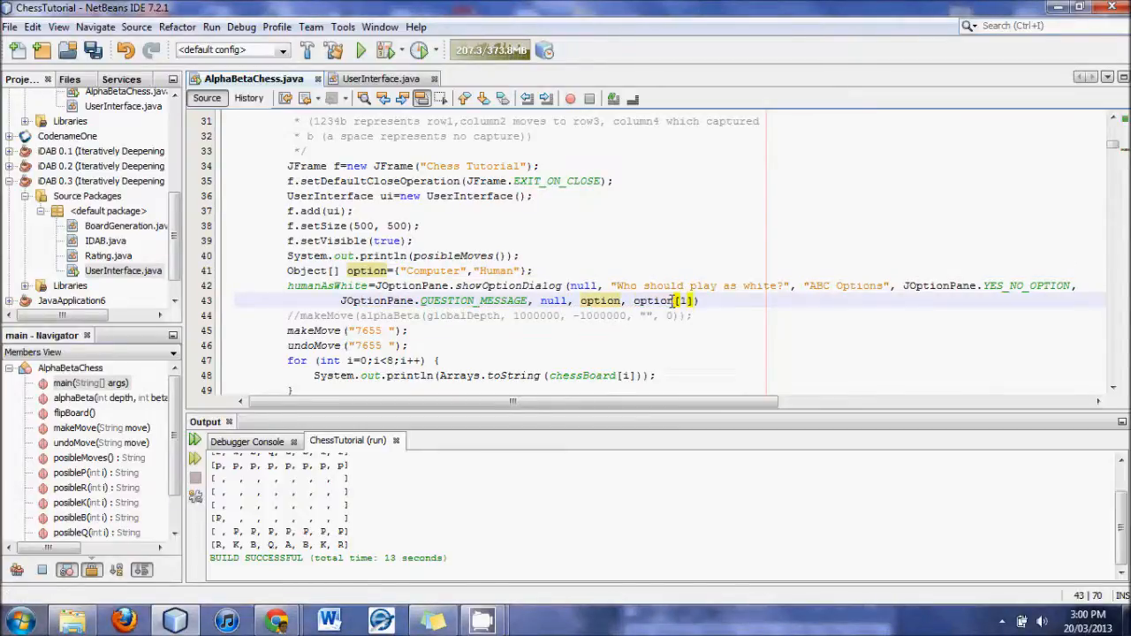
{"action": "type", "text": ")"}
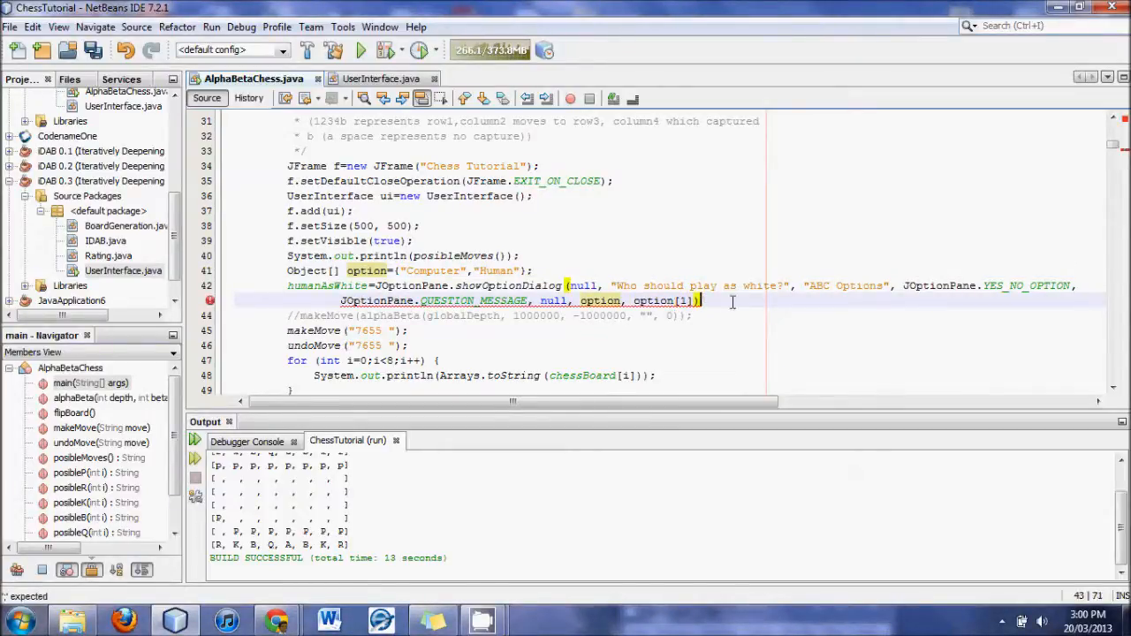
{"action": "left_click", "coordinate": [685, 301]}
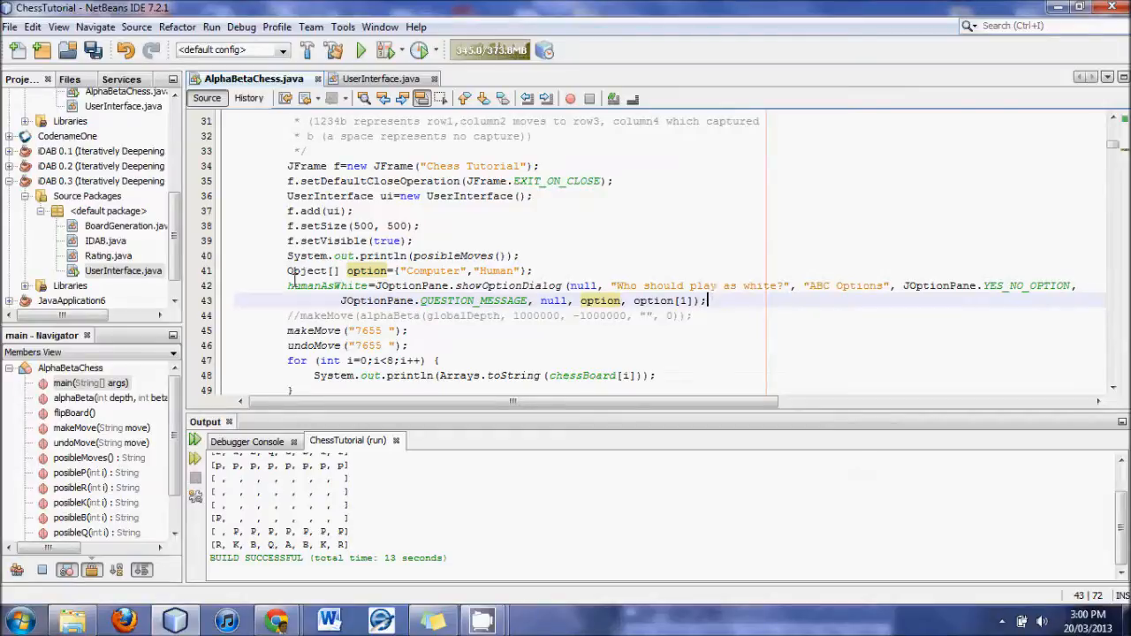
{"action": "left_click", "coordinate": [290, 286]}
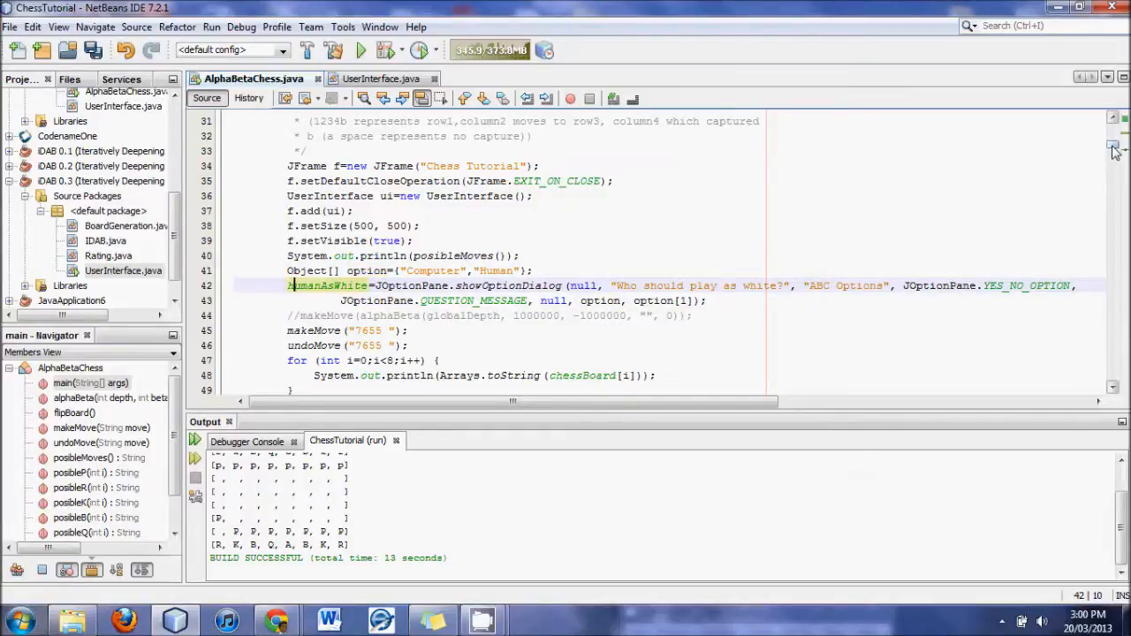
Step: Add if (humanAsWhite==0) making the computer's alphaBeta(globalDepth,1000000,-1000000,"",0) move
{"action": "scroll", "scroll_direction": "down", "scroll_amount": 3}
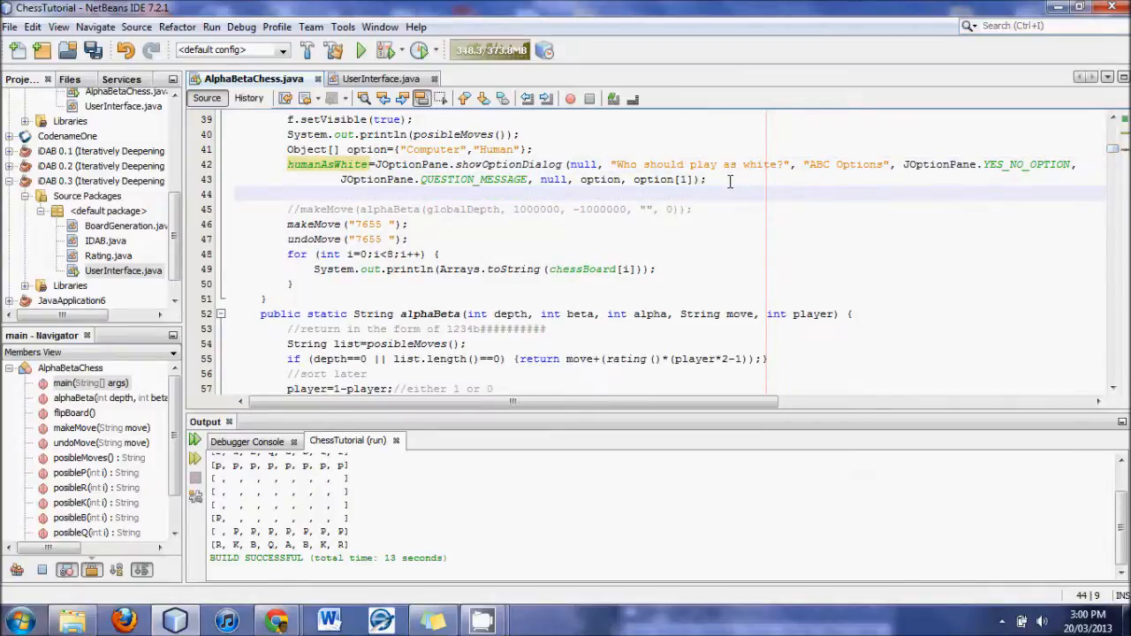
{"action": "type", "text": "if"}
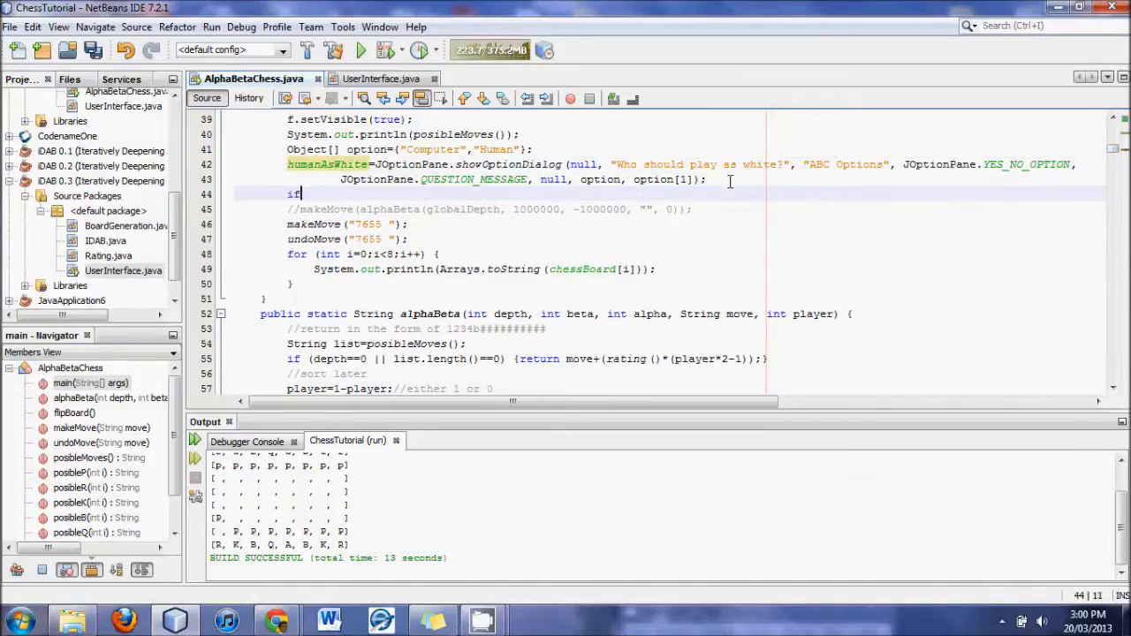
{"action": "type", "text": "(h"}
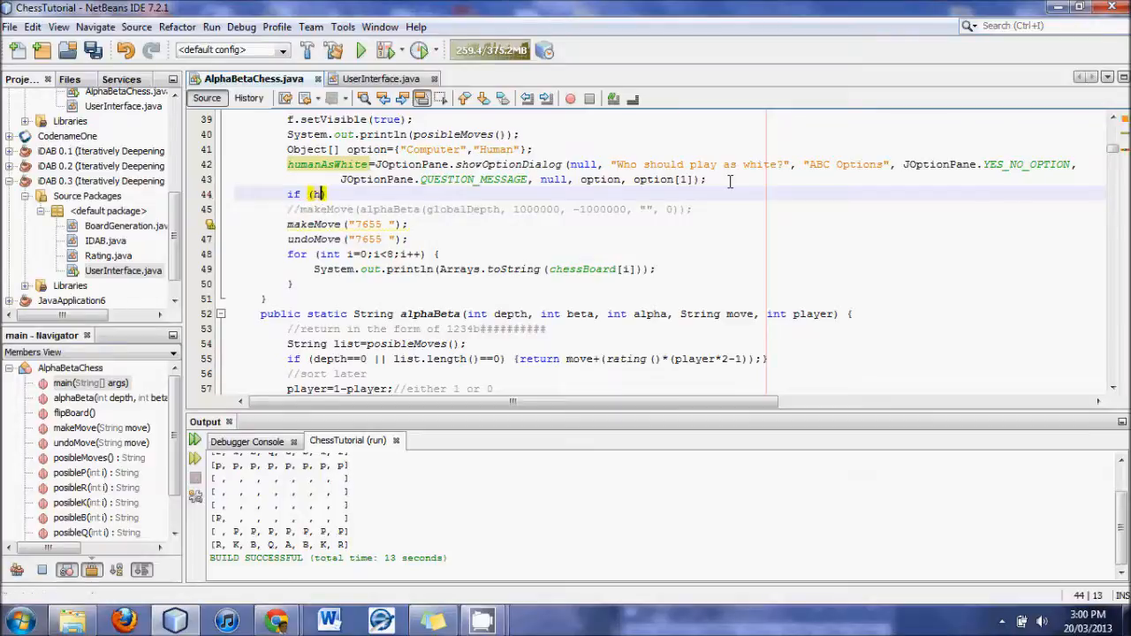
{"action": "type", "text": "humanAsWhite"}
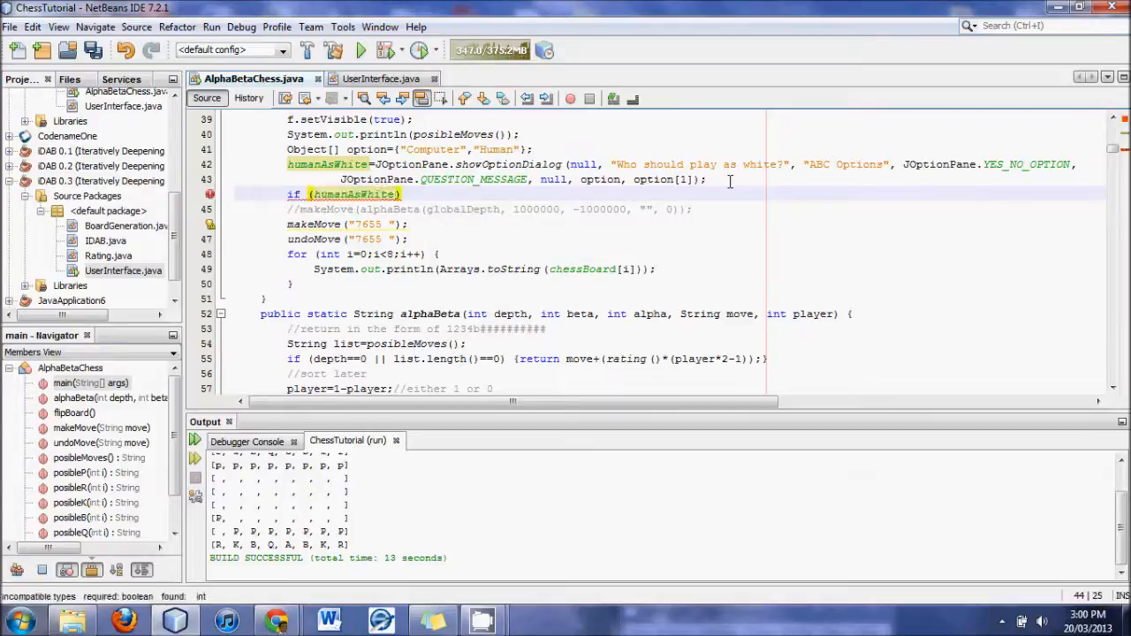
{"action": "type", "text": "=0"}
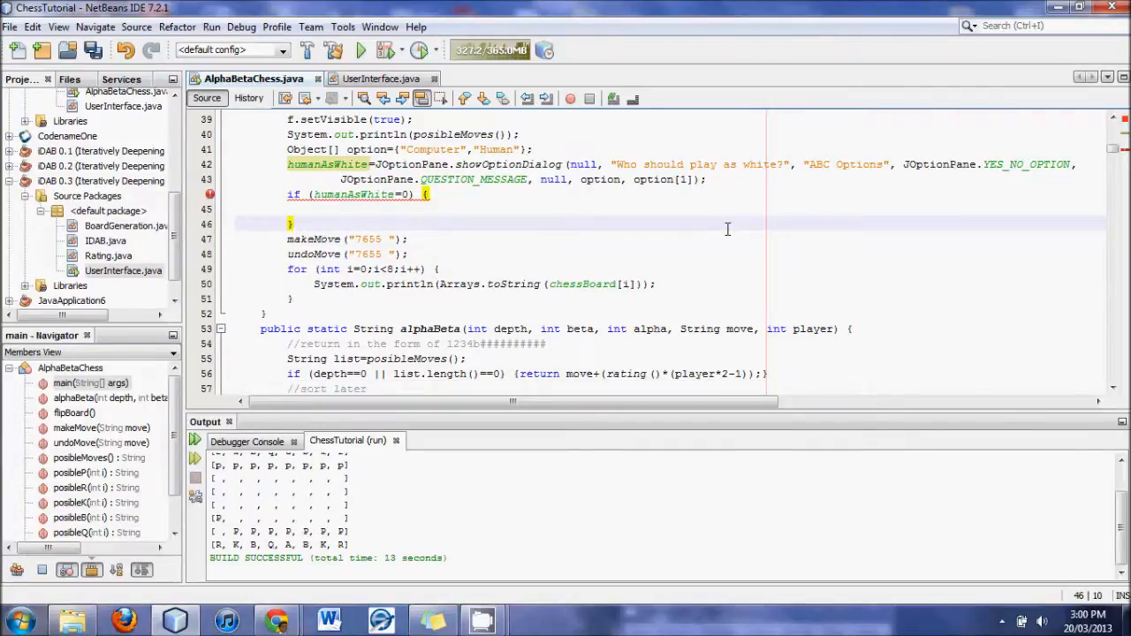
{"action": "type", "text": "makeMove(alphaBeta(globalDepth, 1000000, -1000000, \"\", 0));"}
{"action": "left_click", "coordinate": [668, 194]}
{"action": "type", "text": "="}
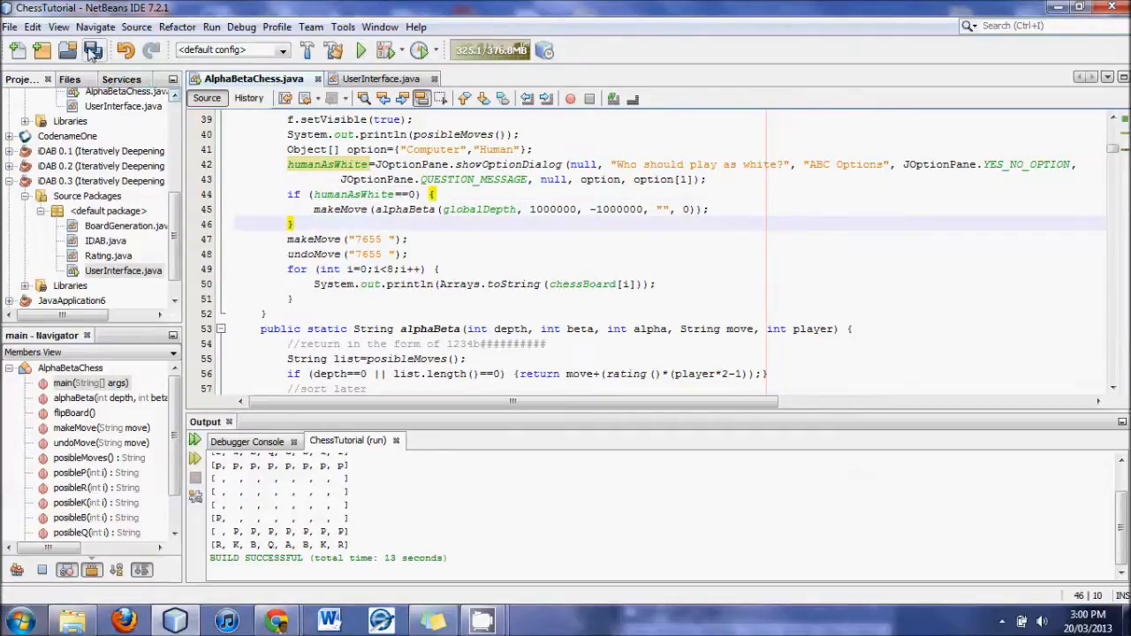
Step: Follow the computer move with flipBoard(); inside the if block
{"action": "left_click", "coordinate": [91, 50]}
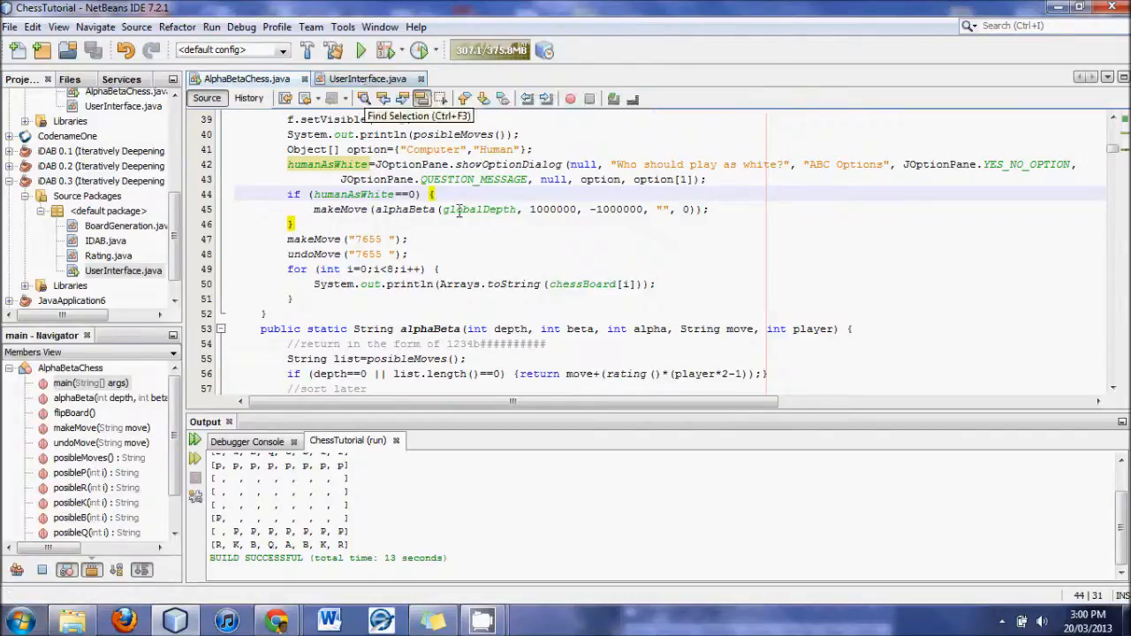
{"action": "type", "text": "flipBoard();"}
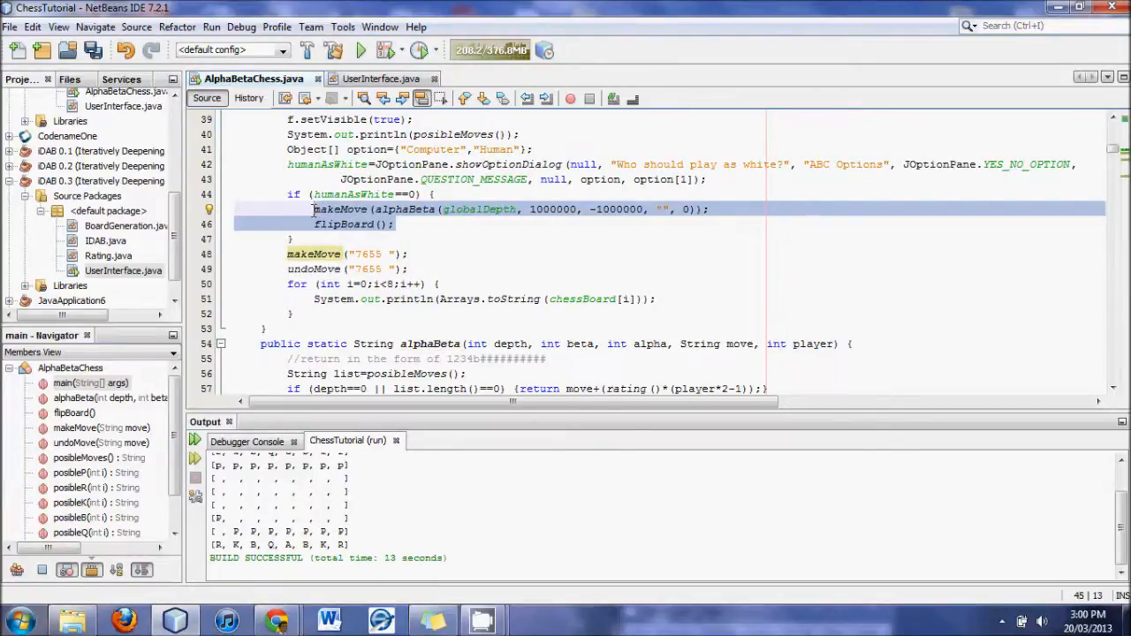
{"action": "left_click", "coordinate": [396, 223]}
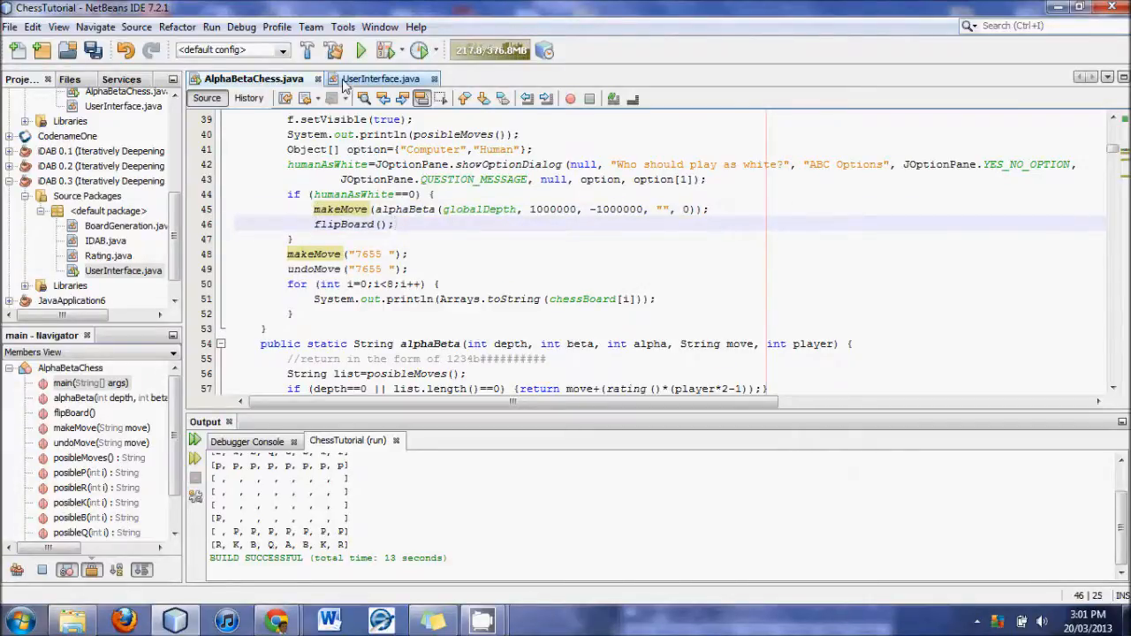
{"action": "left_click", "coordinate": [381, 78]}
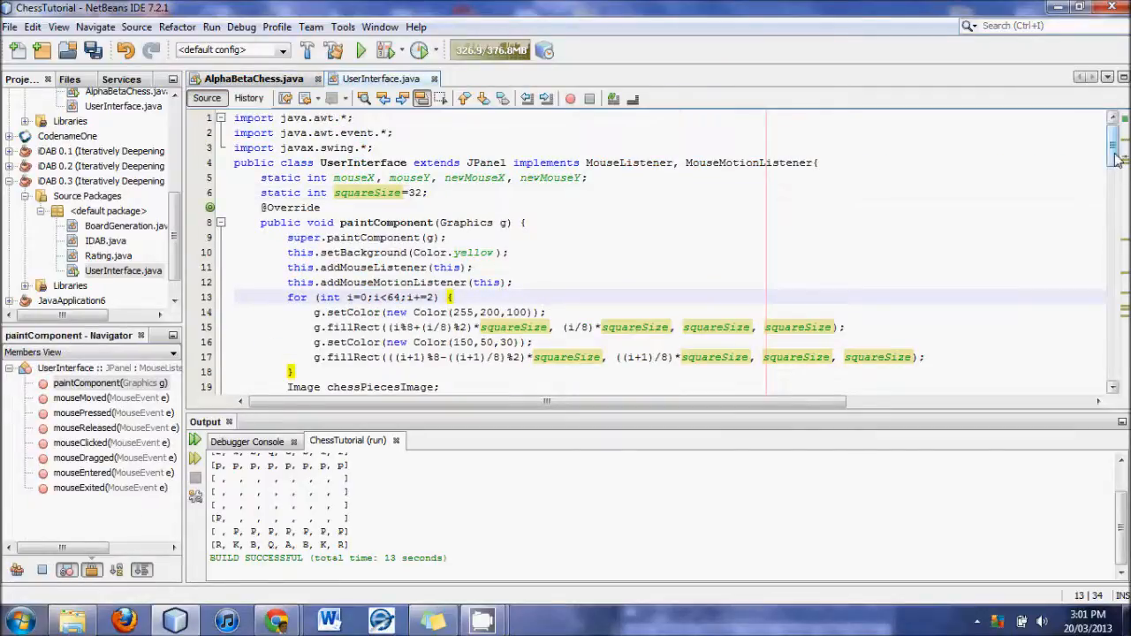
Step: In mouseReleased, add the computer's reply: makeMove with alphaBeta on the flipped board
{"action": "scroll", "scroll_direction": "down", "scroll_amount": 3}
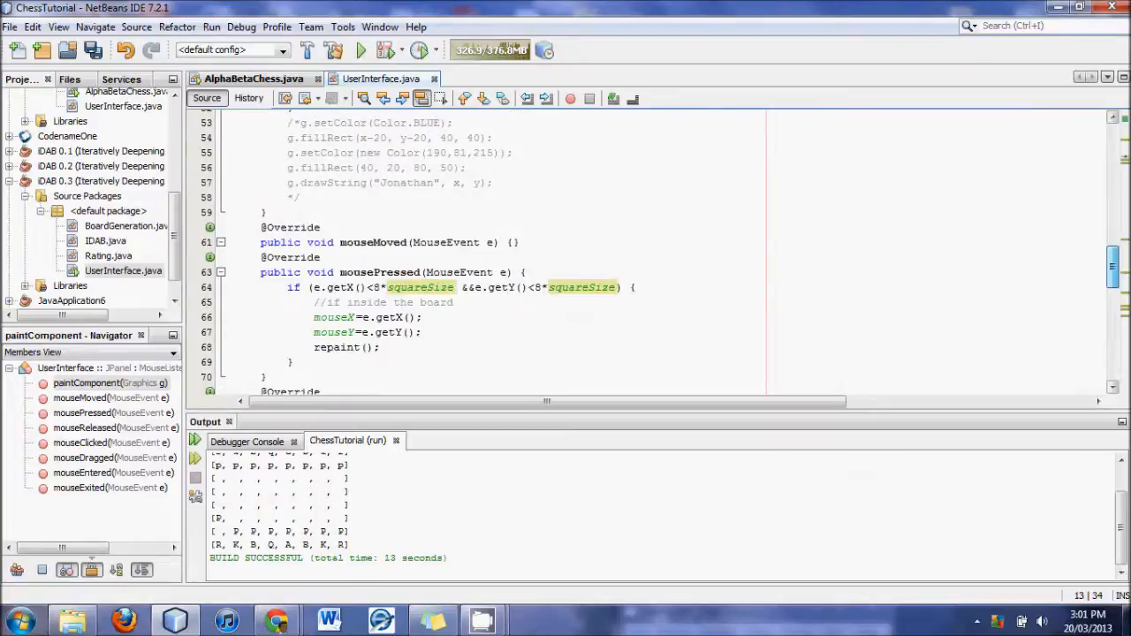
{"action": "scroll", "scroll_direction": "up", "scroll_amount": 3}
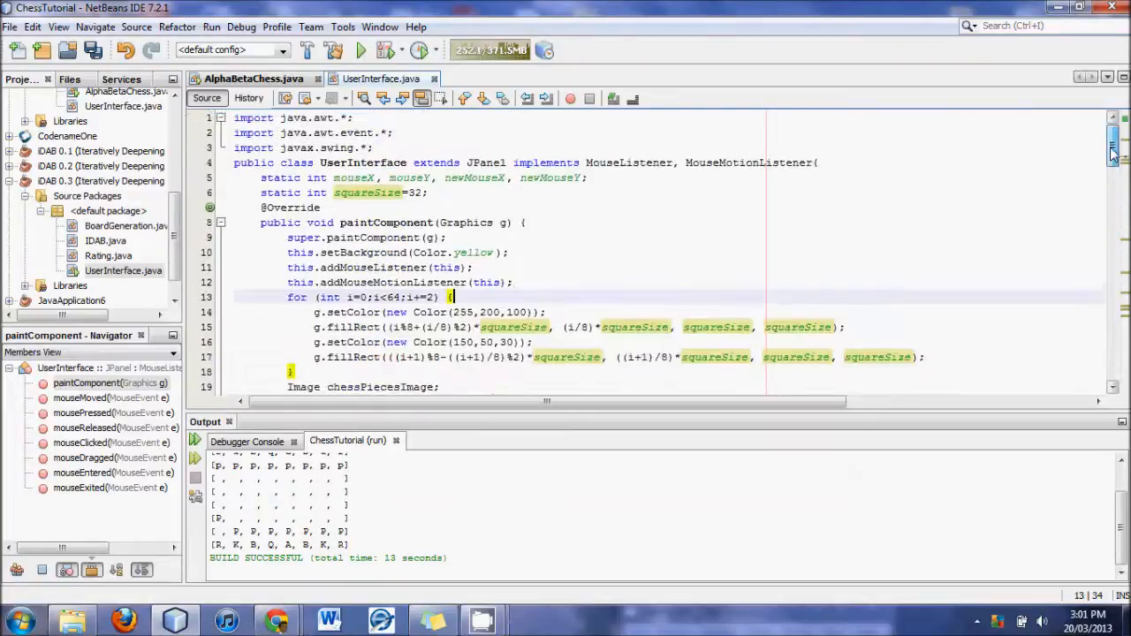
{"action": "scroll", "scroll_direction": "down", "scroll_amount": 3}
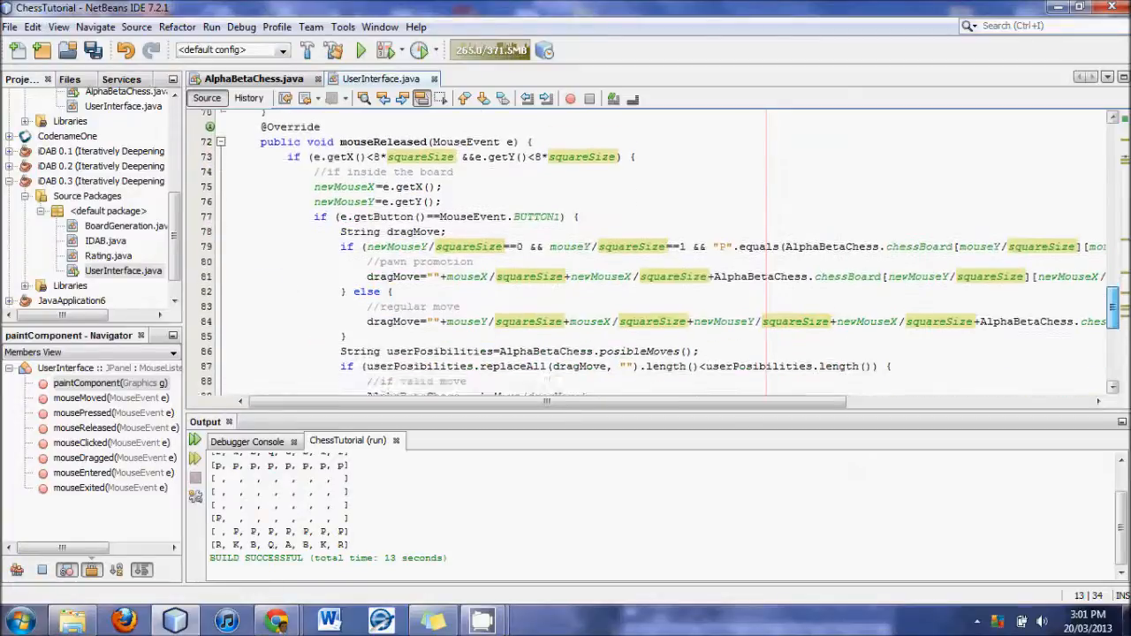
{"action": "scroll", "scroll_direction": "down", "scroll_amount": 3}
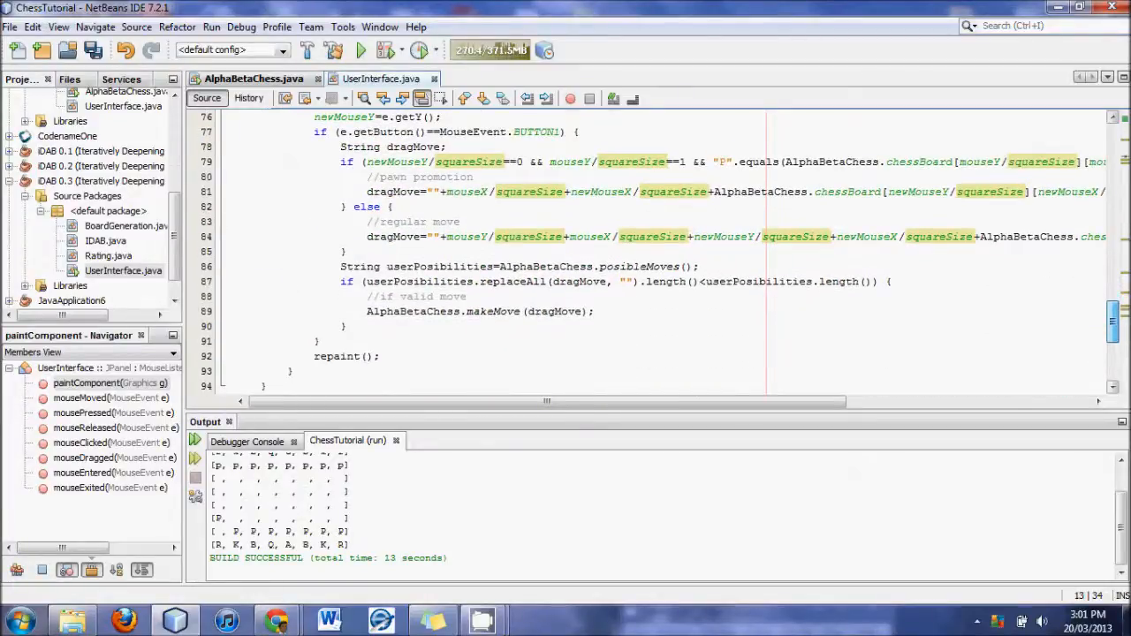
{"action": "left_click", "coordinate": [604, 316]}
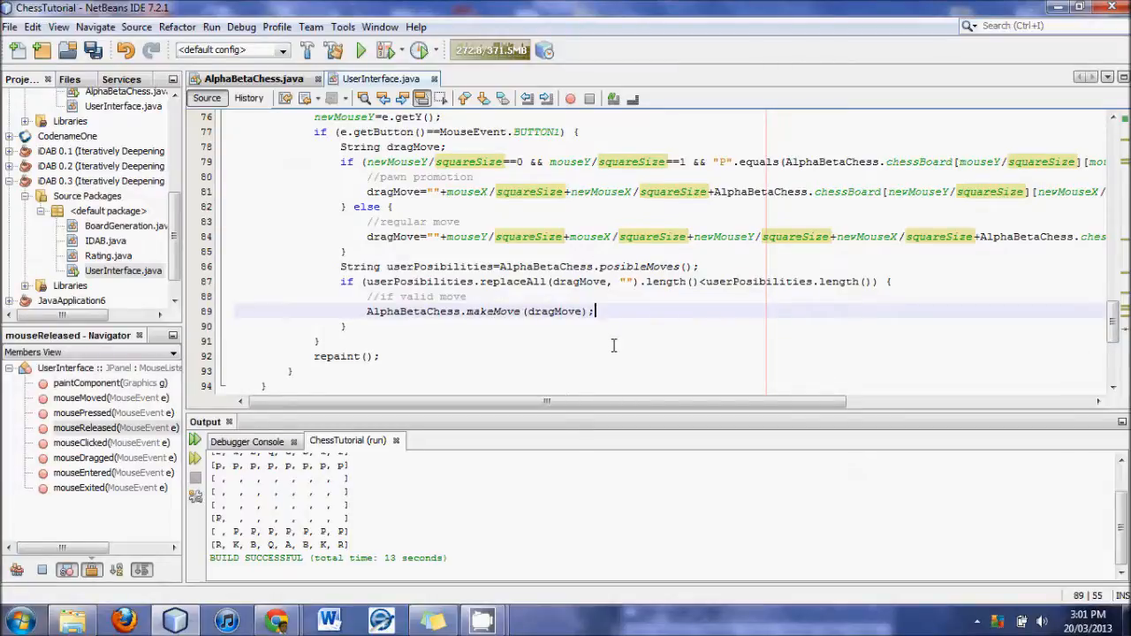
{"action": "mouse_move", "coordinate": [629, 311]}
{"action": "type", "text": "flip"}
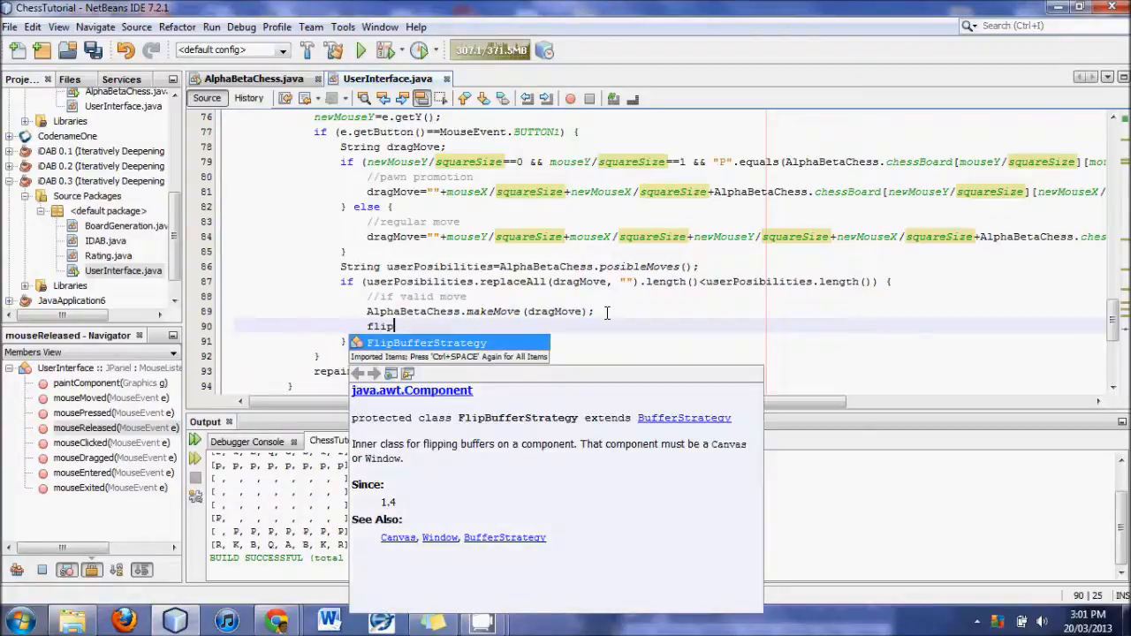
{"action": "type", "text": "ak"}
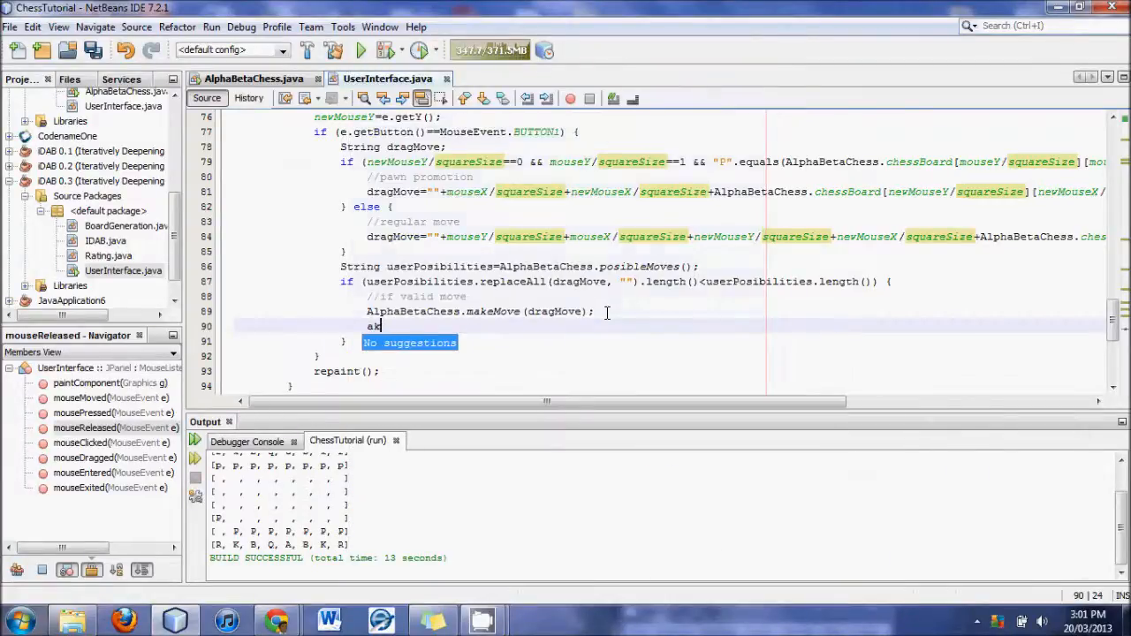
{"action": "type", "text": "alph"}
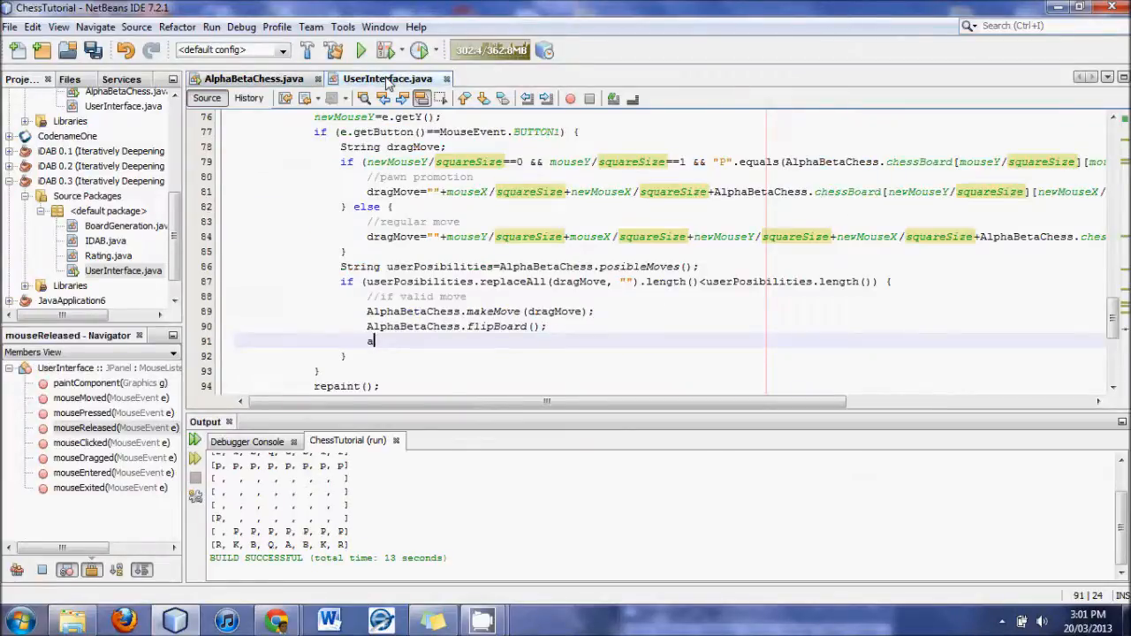
{"action": "type", "text": "AlphaBetaChess"}
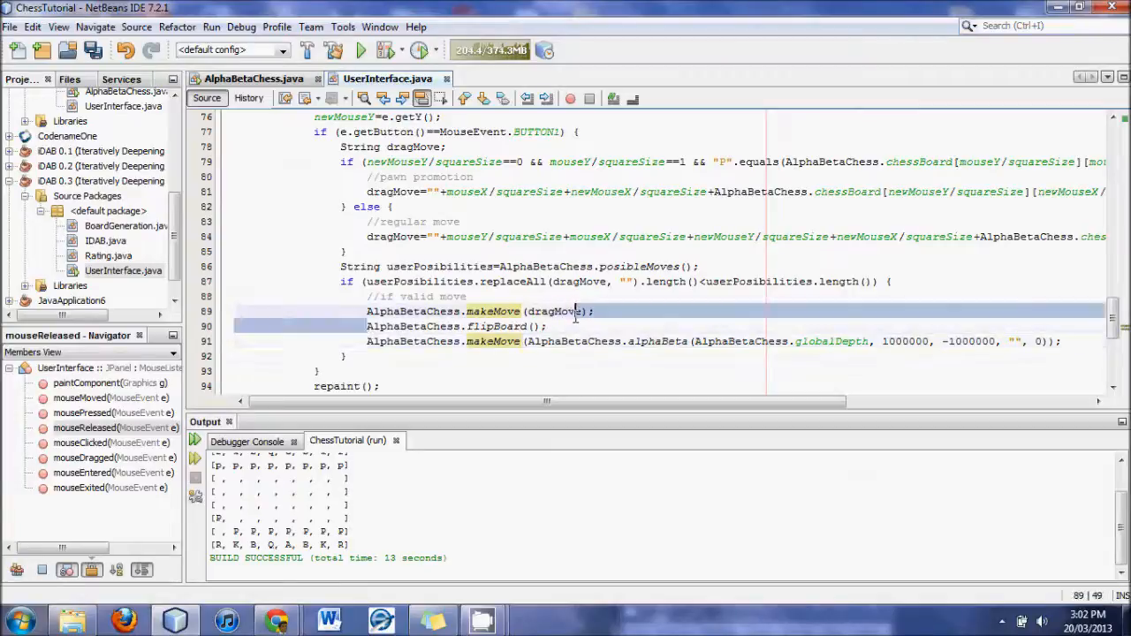
Step: After the computer's move, add AlphaBetaChess.flipBoard(); and repaint(); on new lines
{"action": "left_click", "coordinate": [1063, 341]}
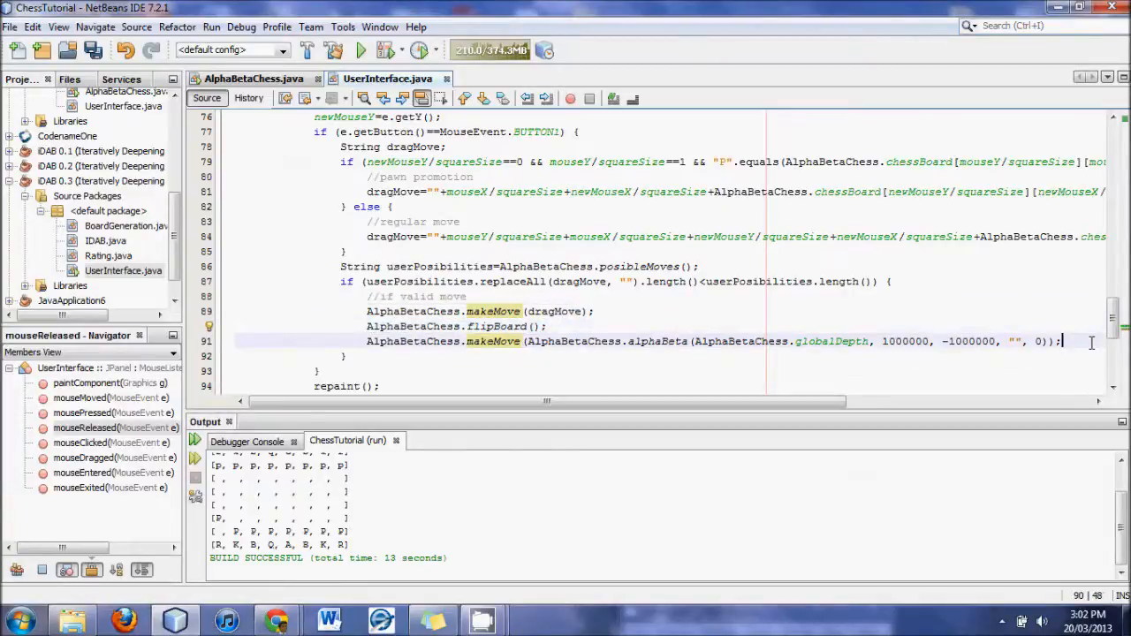
{"action": "type", "text": "AlphaBetaChess.flipBoard();"}
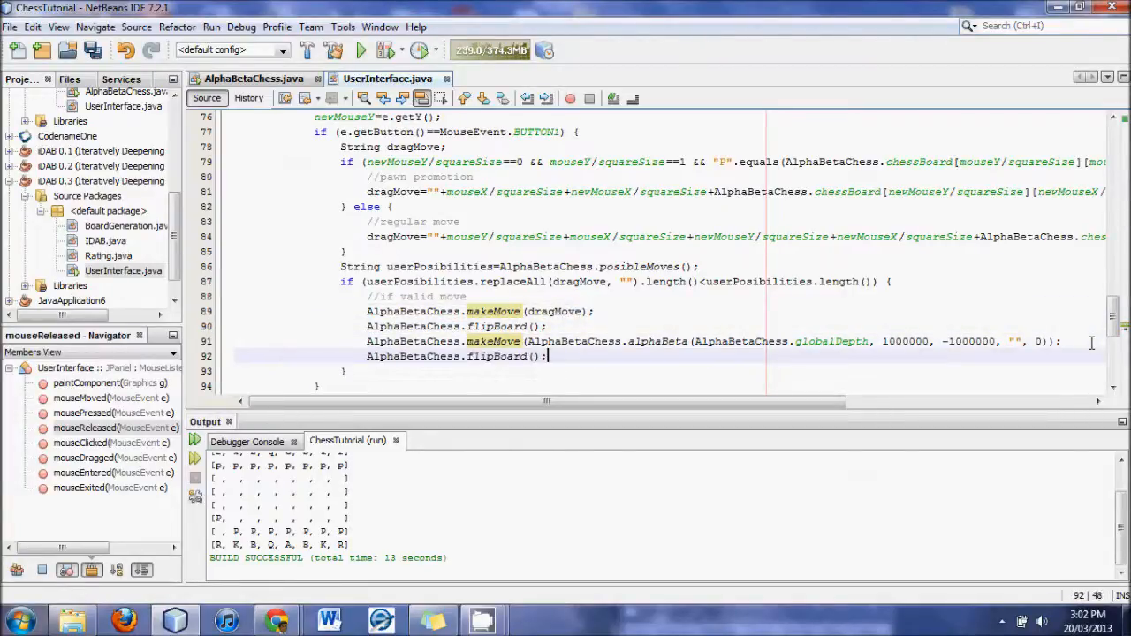
{"action": "type", "text": "rep"}
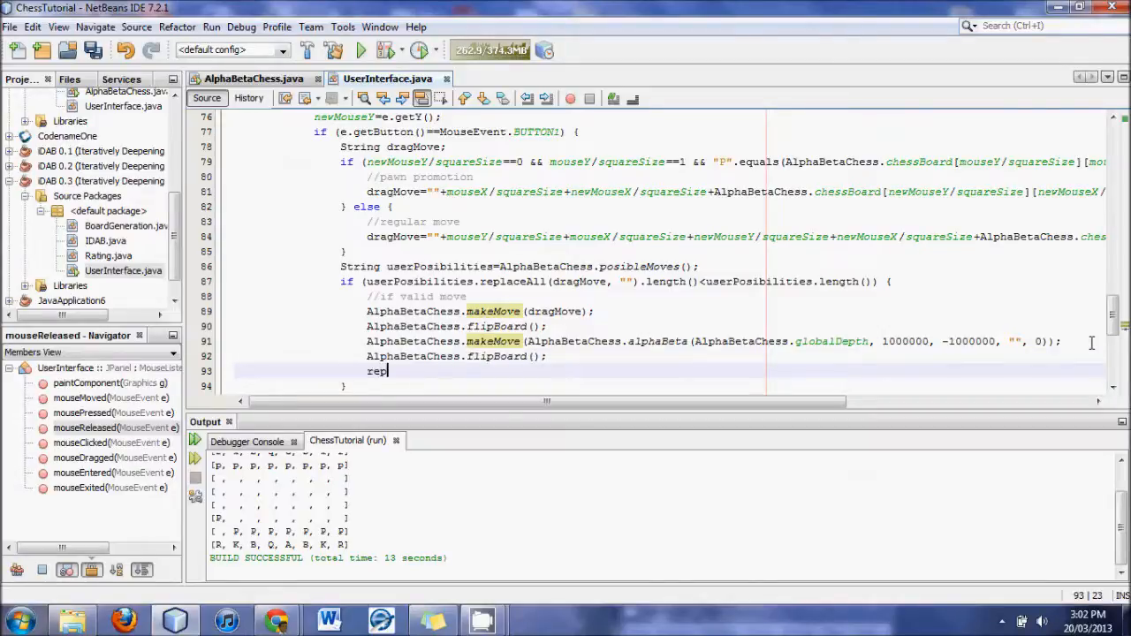
{"action": "type", "text": "aint();"}
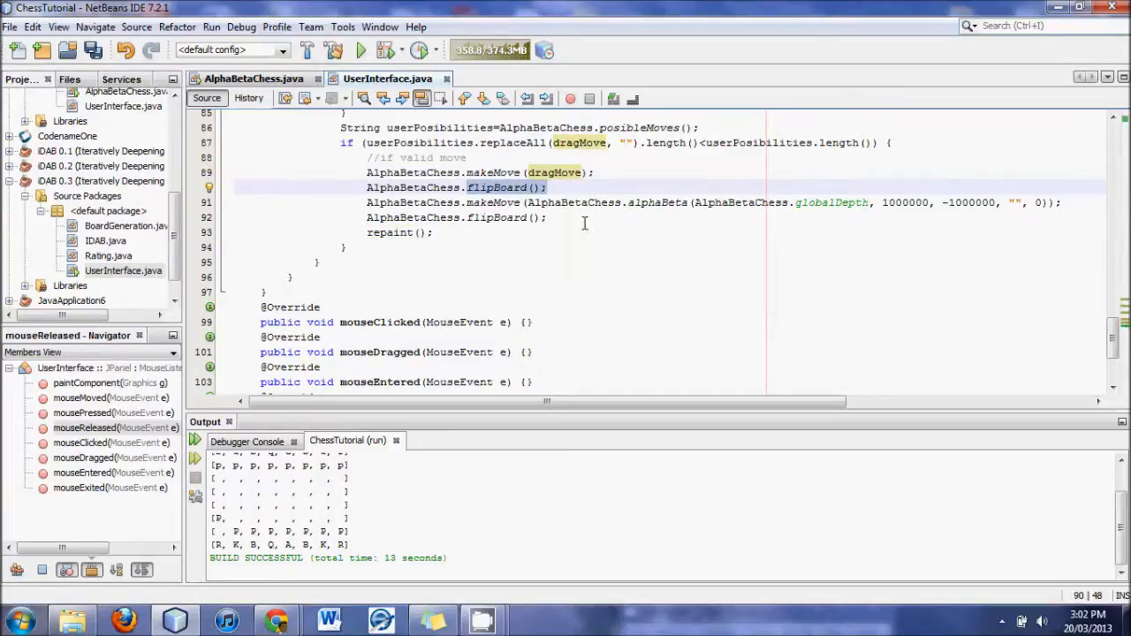
Step: Review the flipBoard calls around the human move and relaunch the game
{"action": "left_click", "coordinate": [548, 219]}
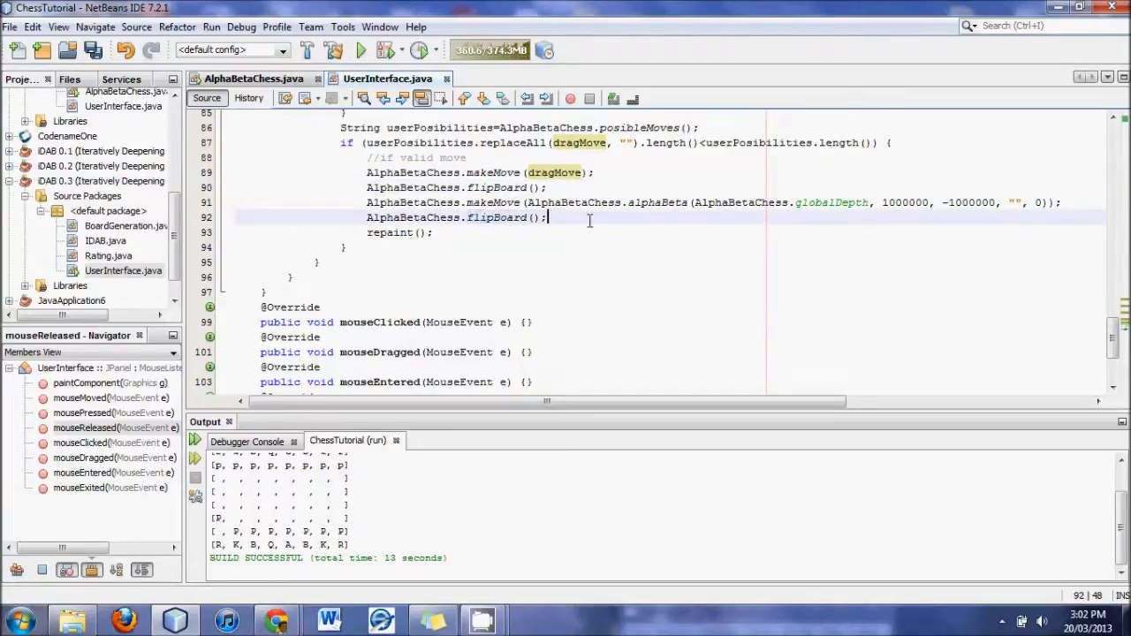
{"action": "left_click", "coordinate": [406, 233]}
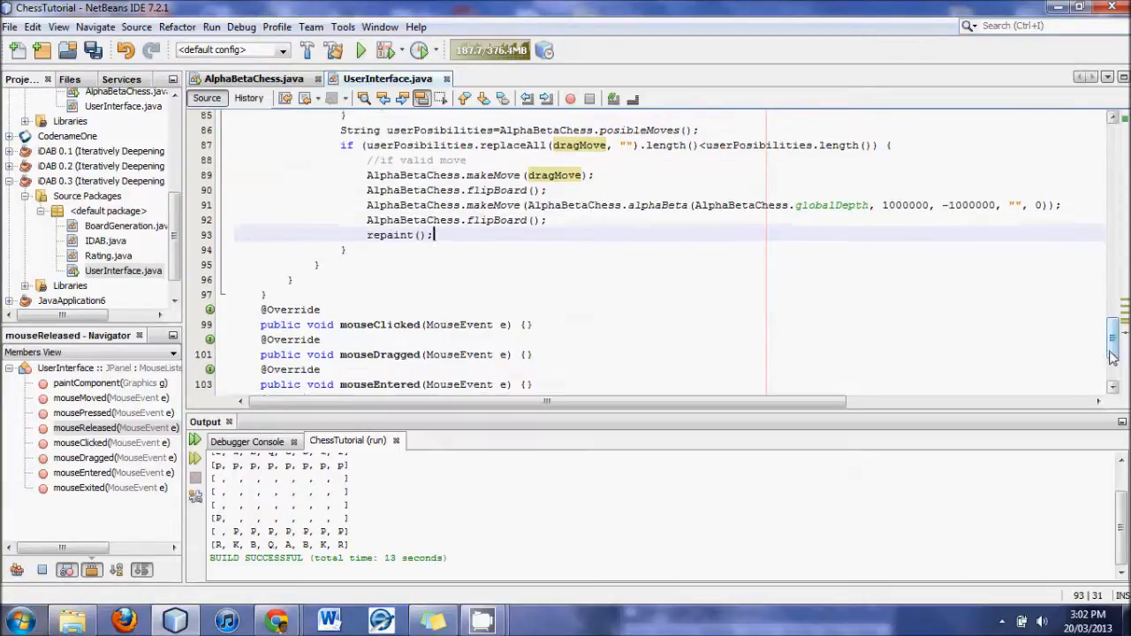
{"action": "scroll", "scroll_direction": "up", "scroll_amount": 3}
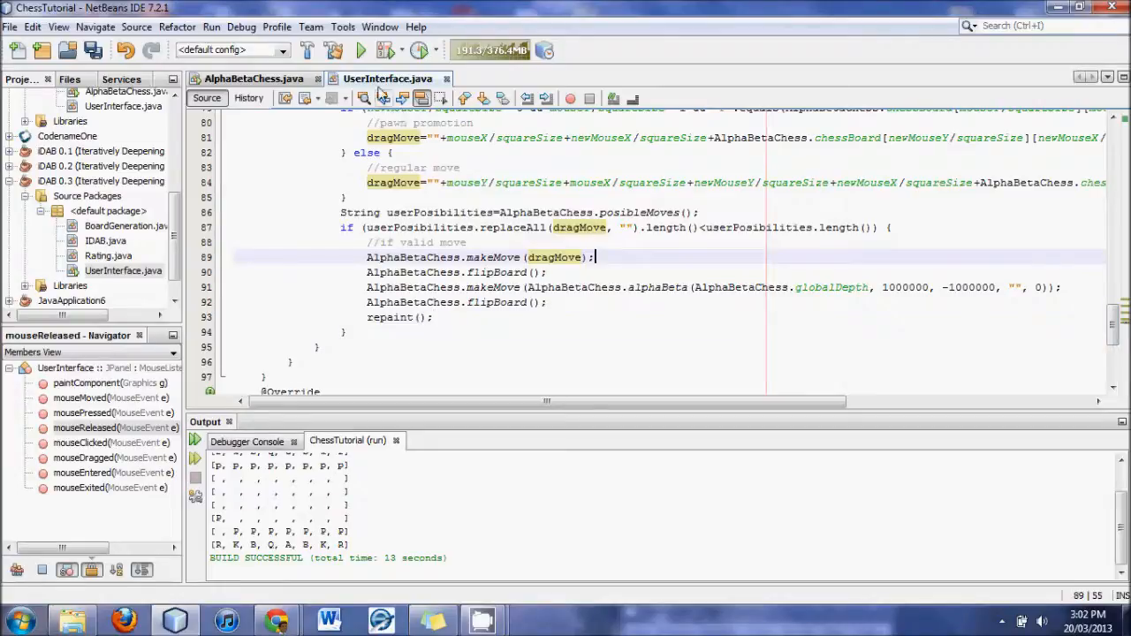
{"action": "left_click", "coordinate": [360, 49]}
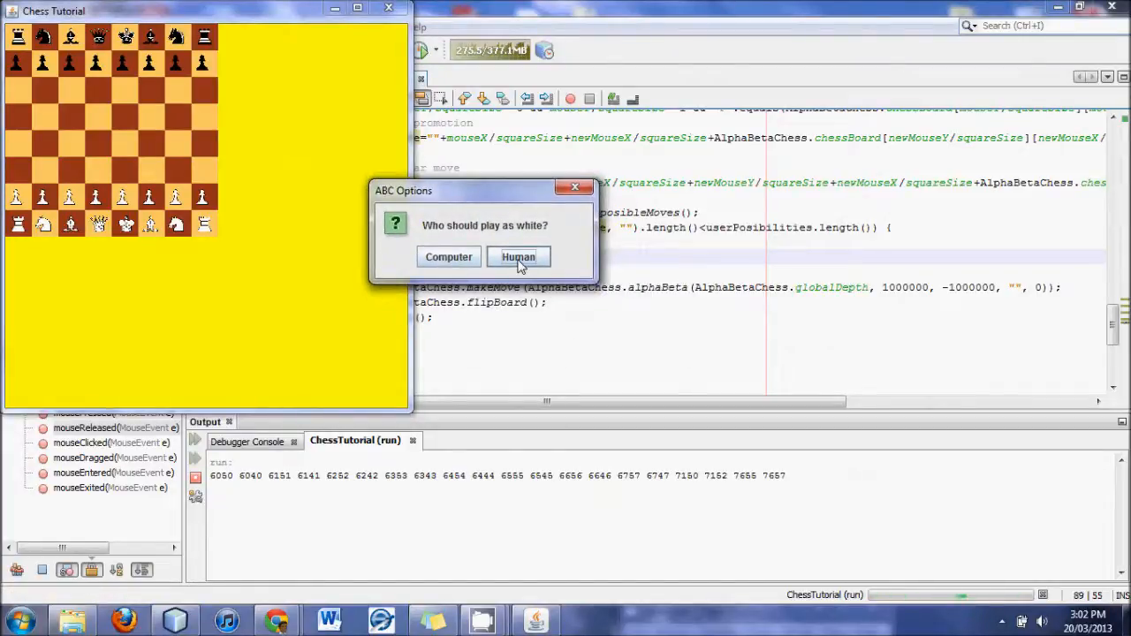
{"action": "left_click", "coordinate": [517, 256]}
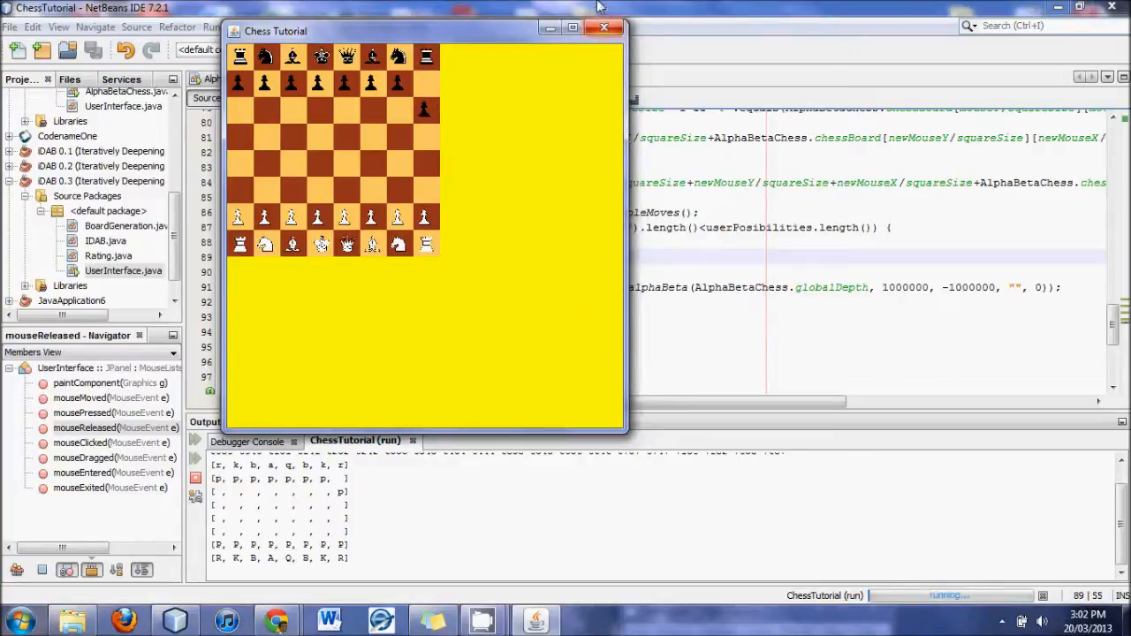
{"action": "left_click", "coordinate": [604, 29]}
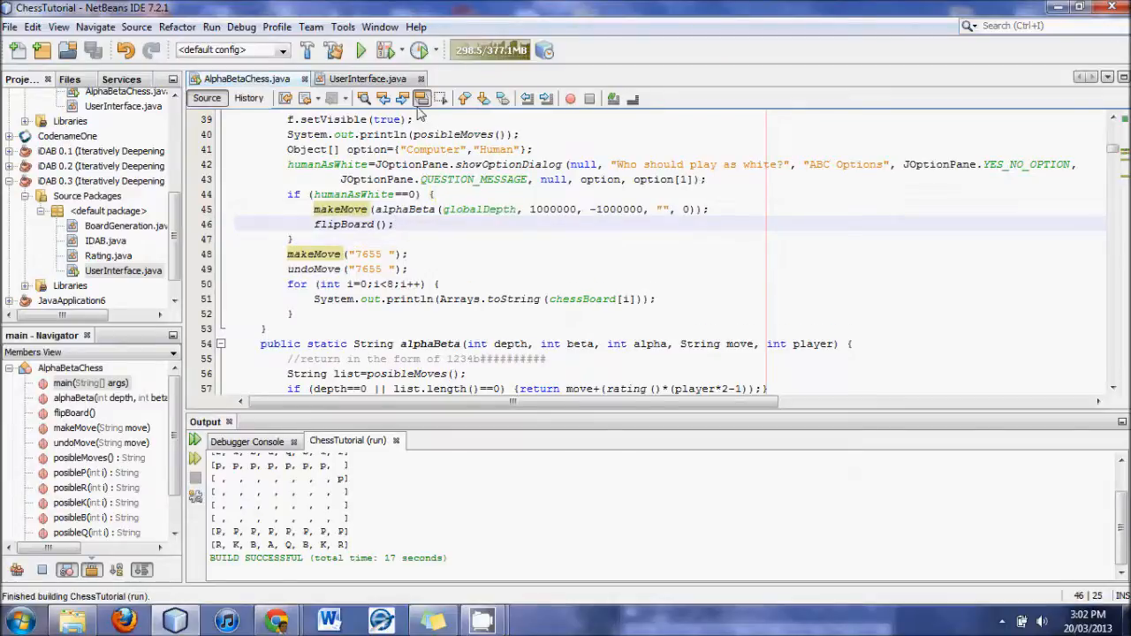
Step: Start a repaint call in main's humanAsWhite==0 block and save the sources
{"action": "scroll", "scroll_direction": "down", "scroll_amount": 3}
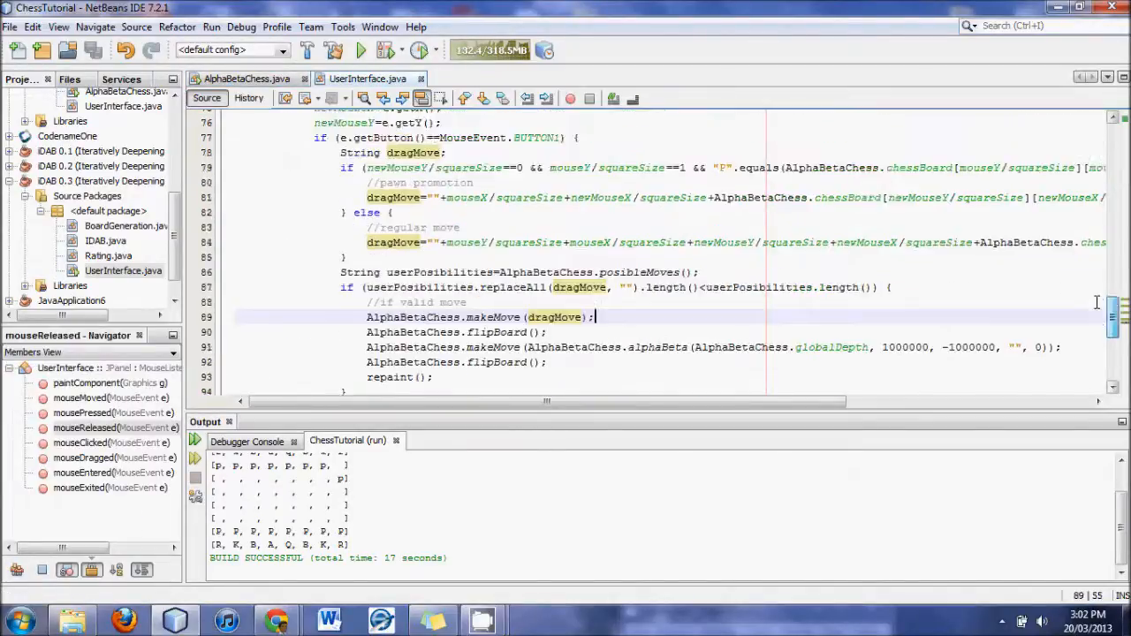
{"action": "scroll", "scroll_direction": "up", "scroll_amount": 3}
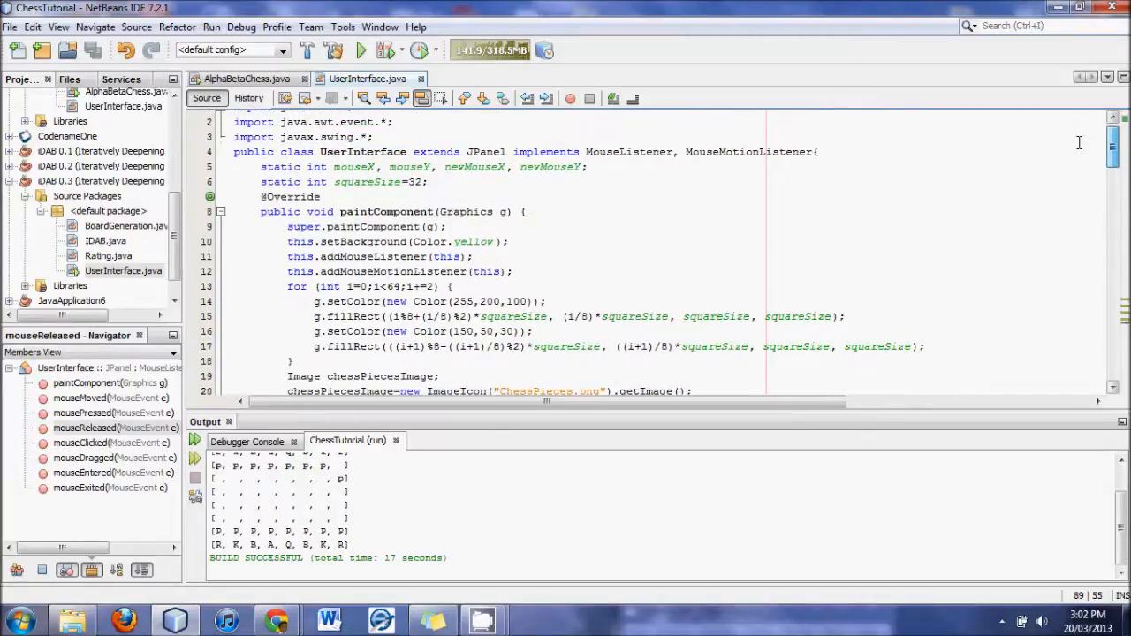
{"action": "scroll", "scroll_direction": "down", "scroll_amount": 3}
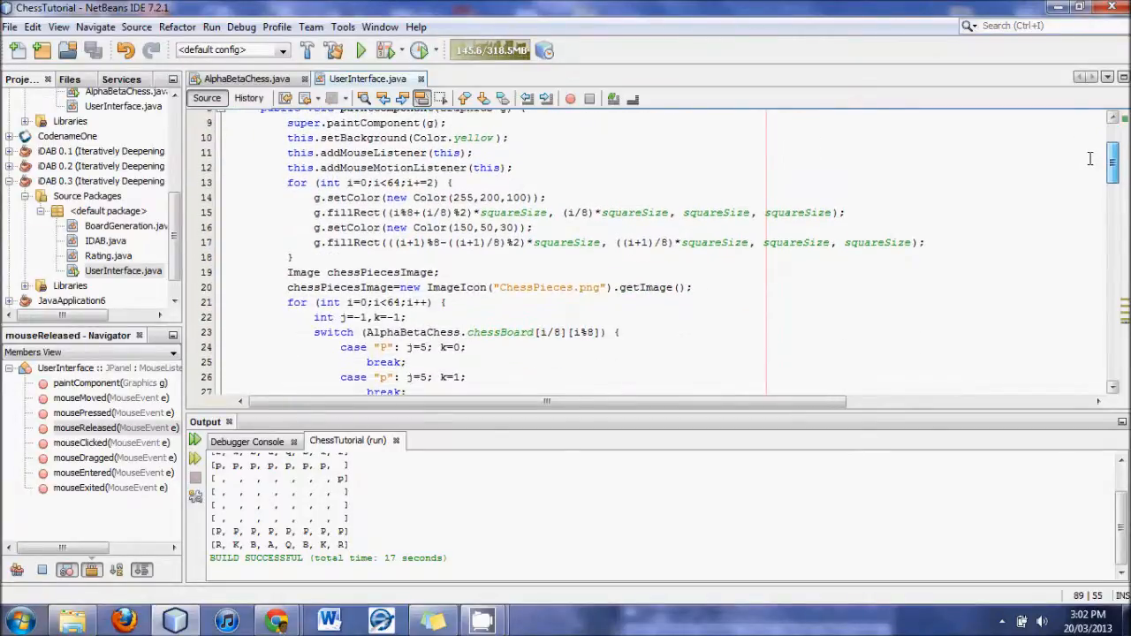
{"action": "scroll", "scroll_direction": "down", "scroll_amount": 3}
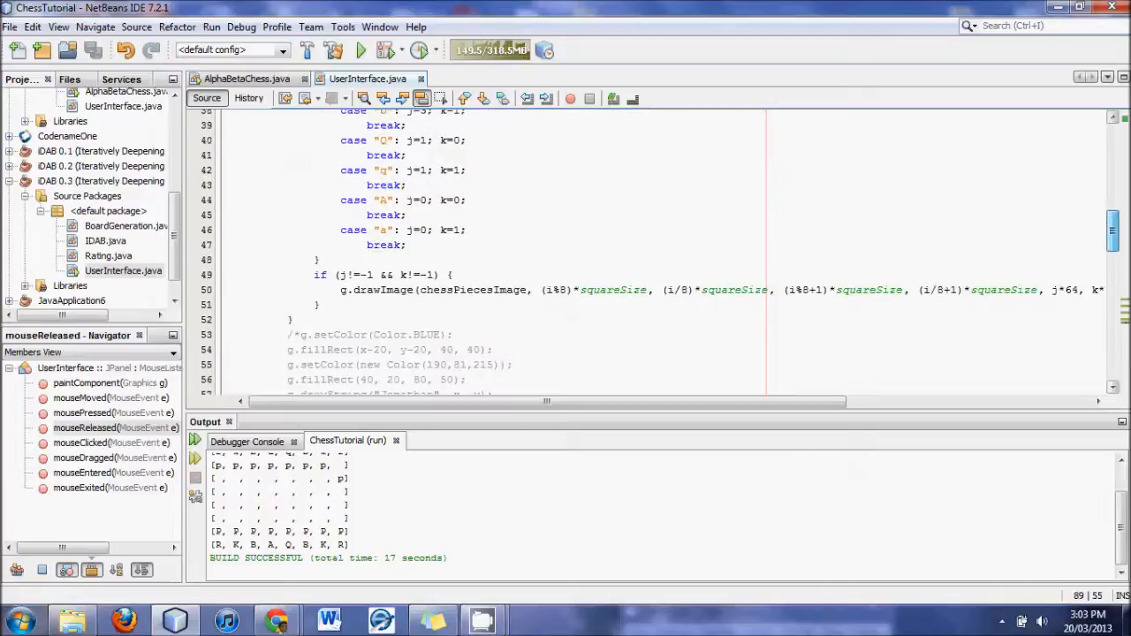
{"action": "scroll", "scroll_direction": "up", "scroll_amount": 3}
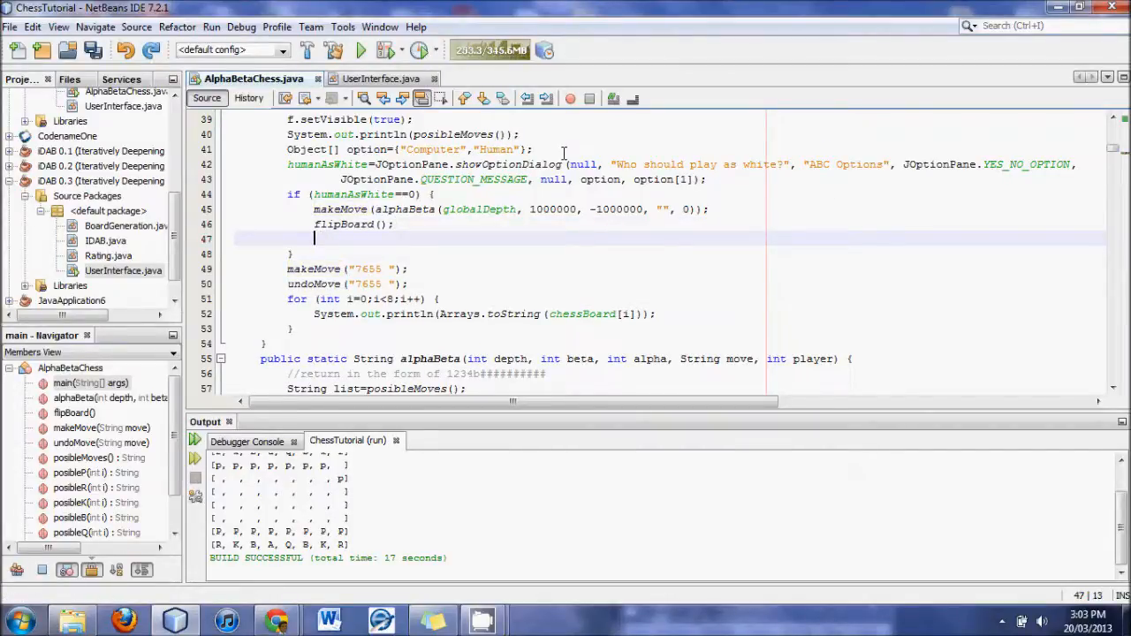
{"action": "type", "text": "rep"}
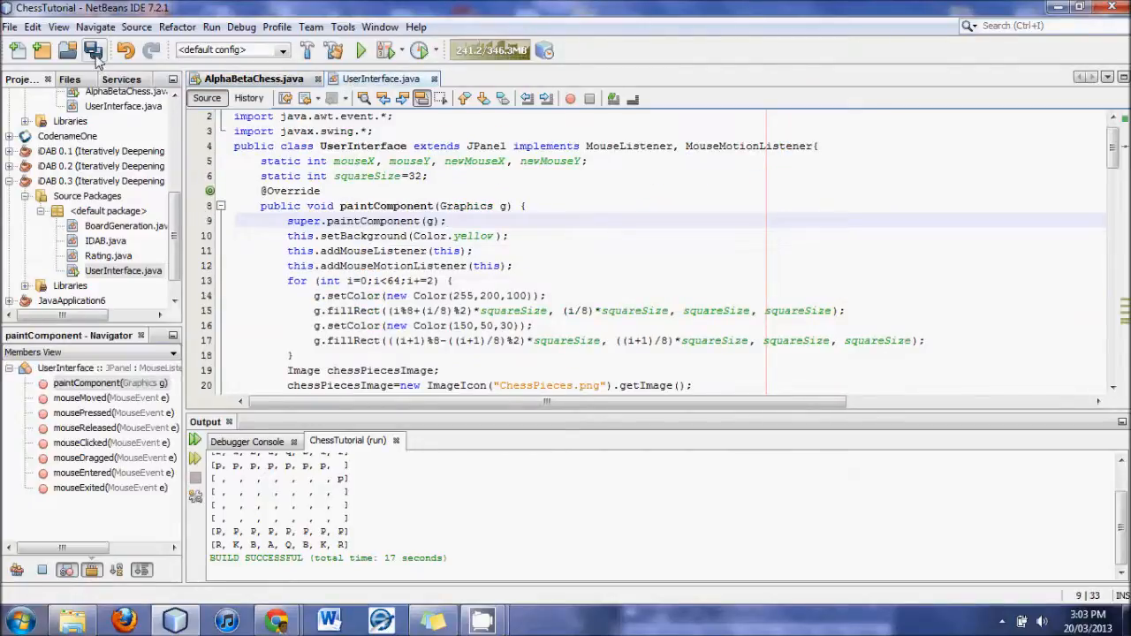
{"action": "left_click", "coordinate": [92, 49]}
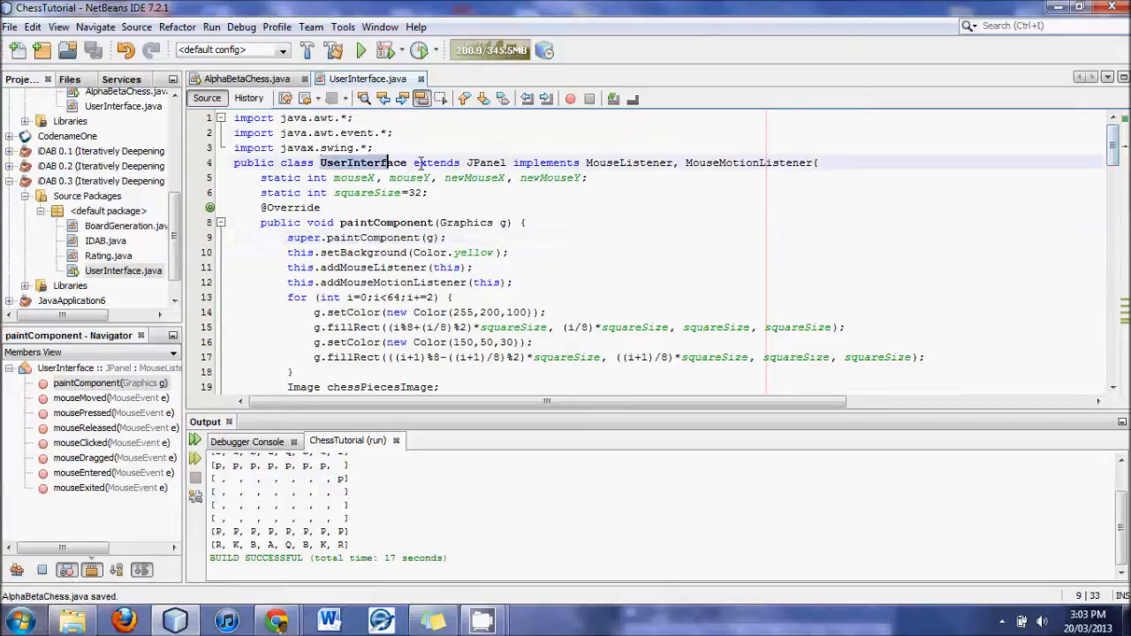
Step: Back in AlphaBetaChess.java, complete f.repaint(); after flipBoard(); in the humanAsWhite==0 branch
{"action": "left_click", "coordinate": [247, 78]}
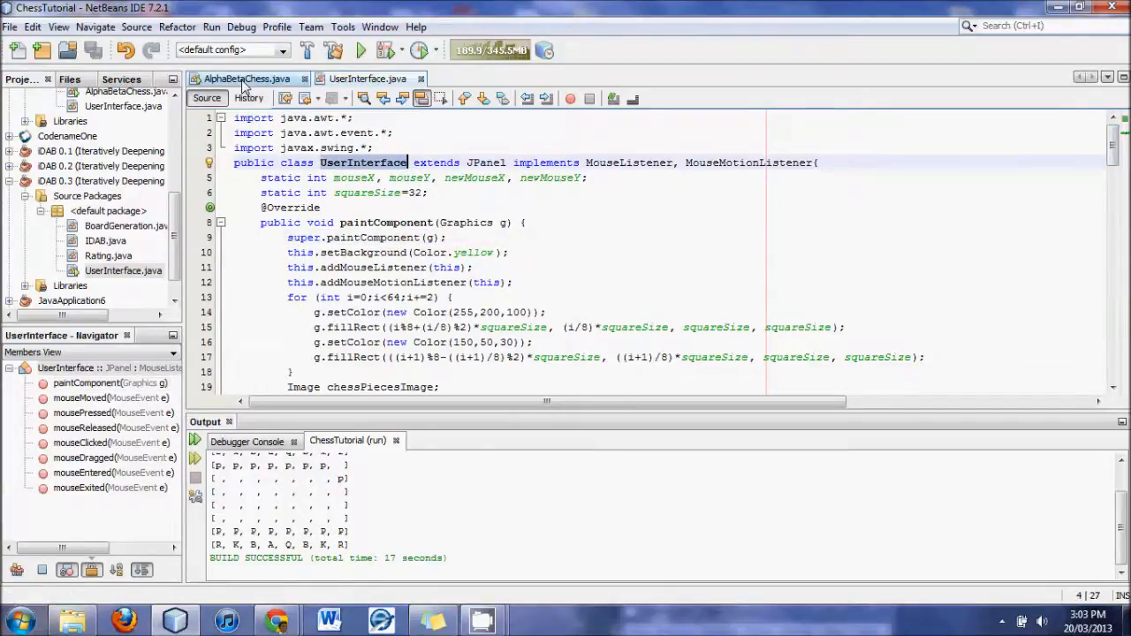
{"action": "left_click", "coordinate": [247, 78]}
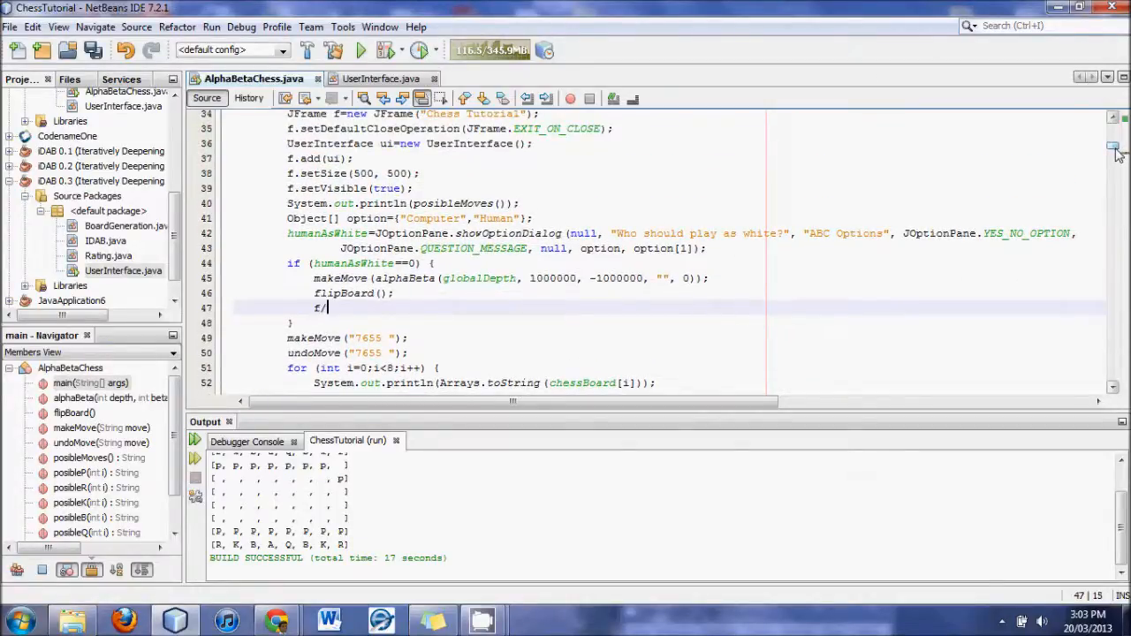
{"action": "type", "text": "re"}
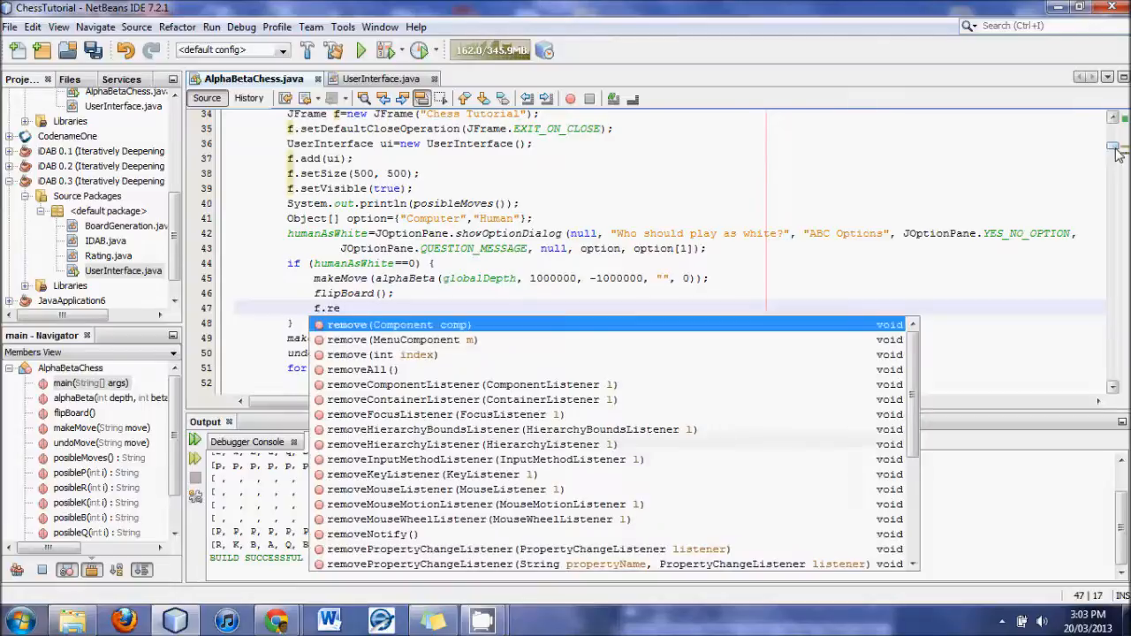
{"action": "type", "text": "paint();"}
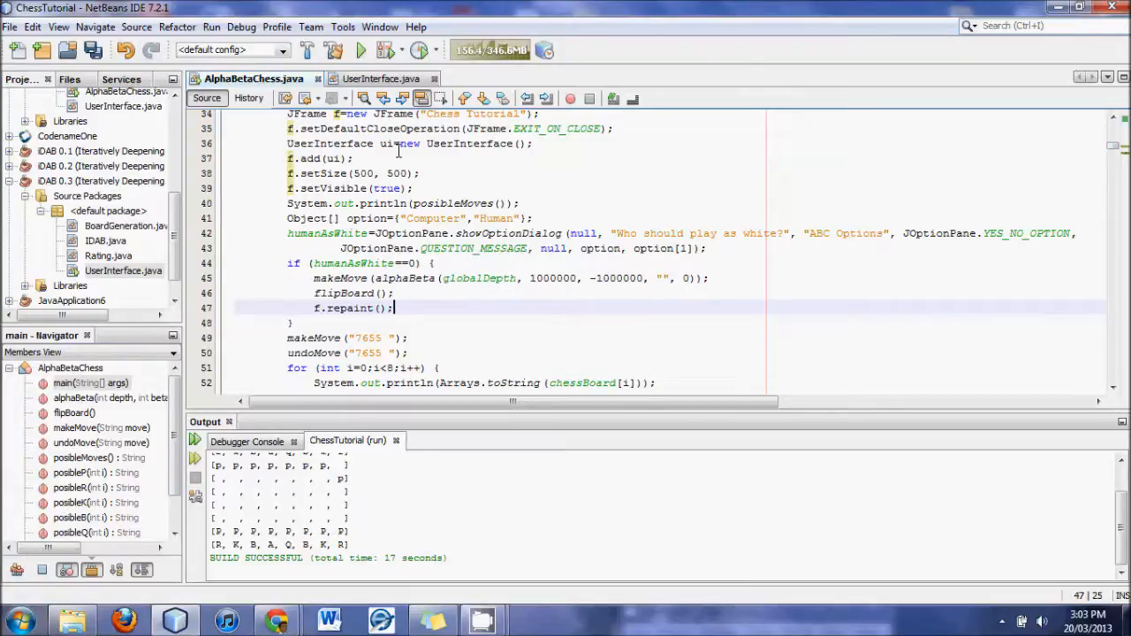
{"action": "left_click", "coordinate": [361, 50]}
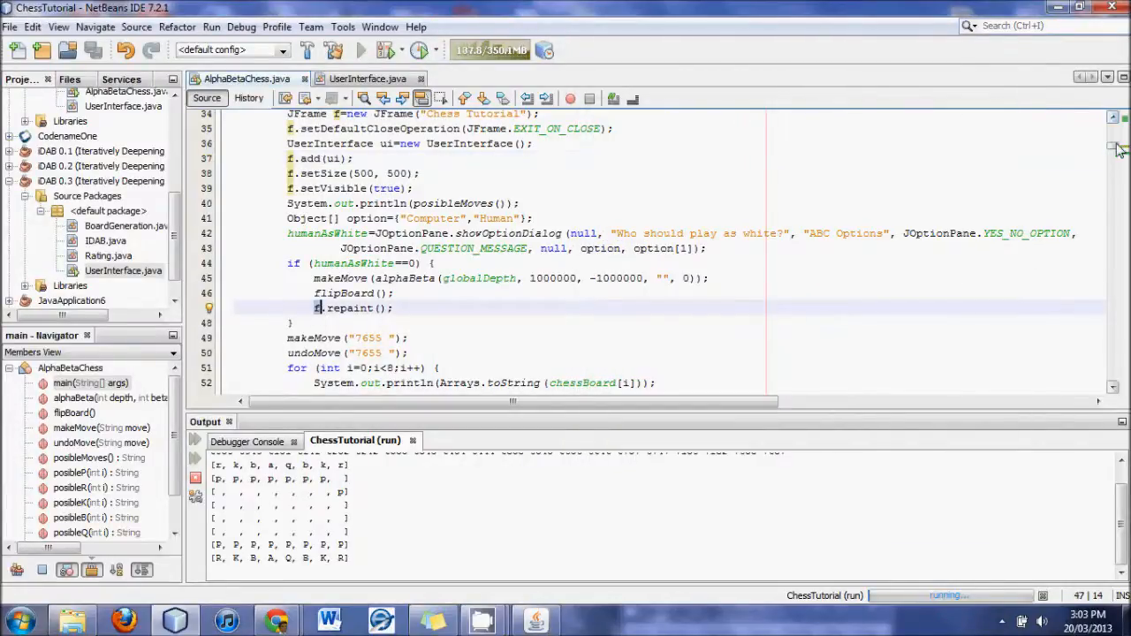
{"action": "scroll", "scroll_direction": "down", "scroll_amount": 3}
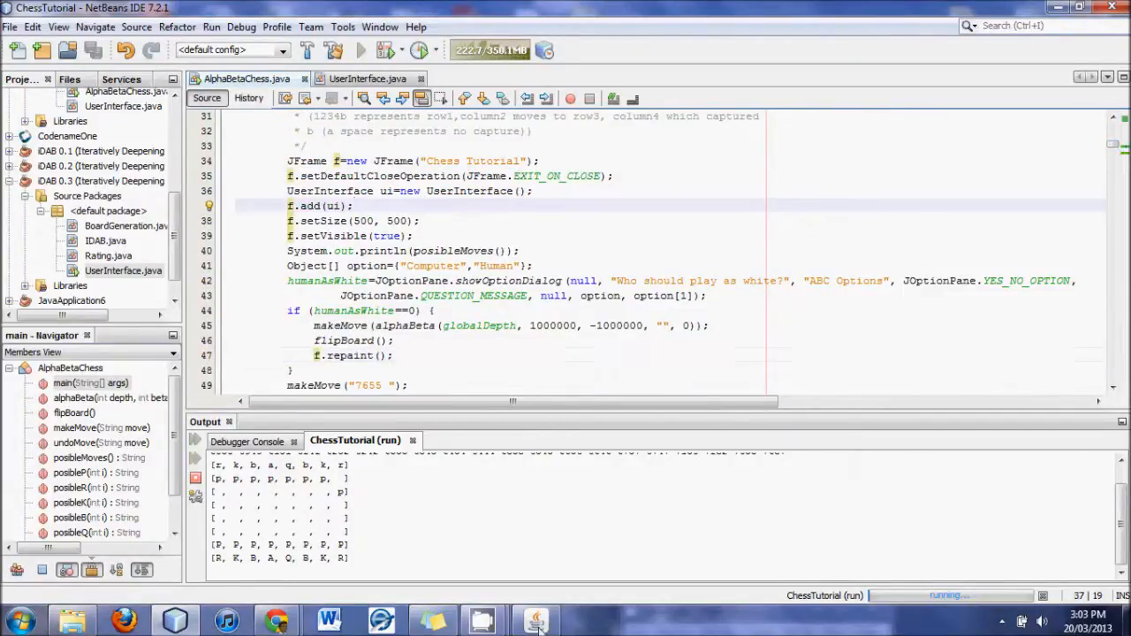
{"action": "left_click", "coordinate": [537, 618]}
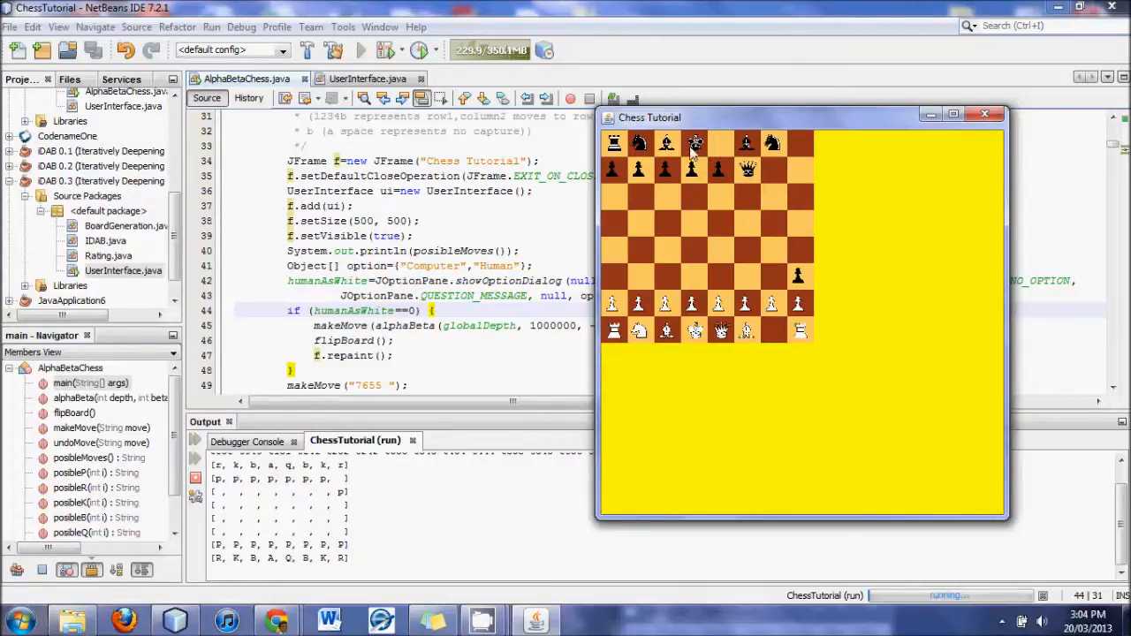
{"action": "mouse_move", "coordinate": [716, 156]}
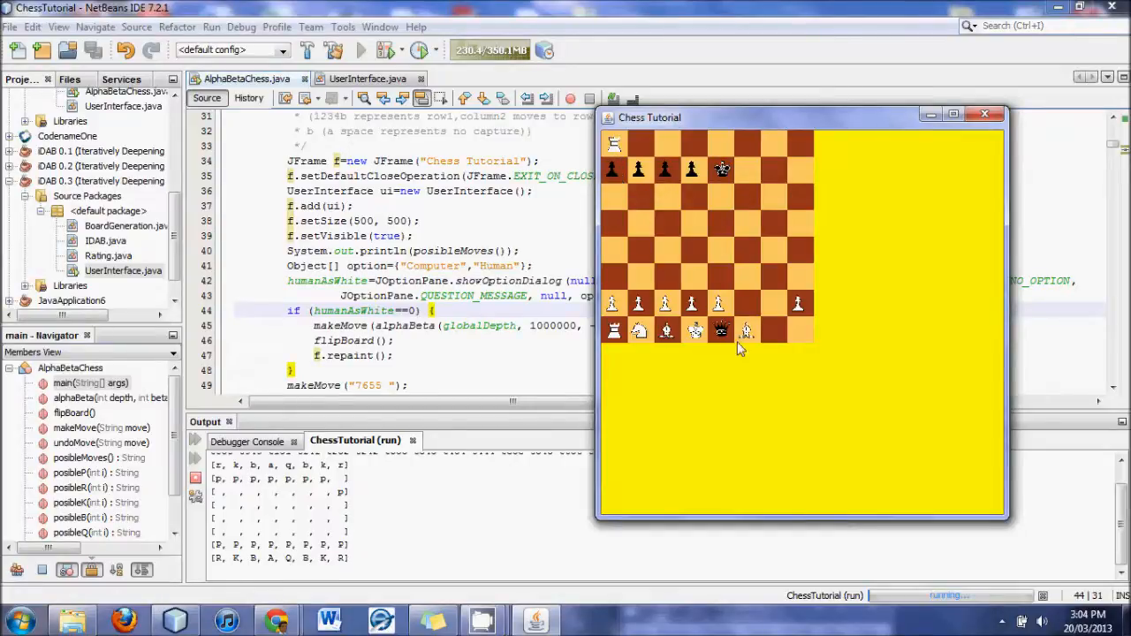
{"action": "mouse_move", "coordinate": [686, 342]}
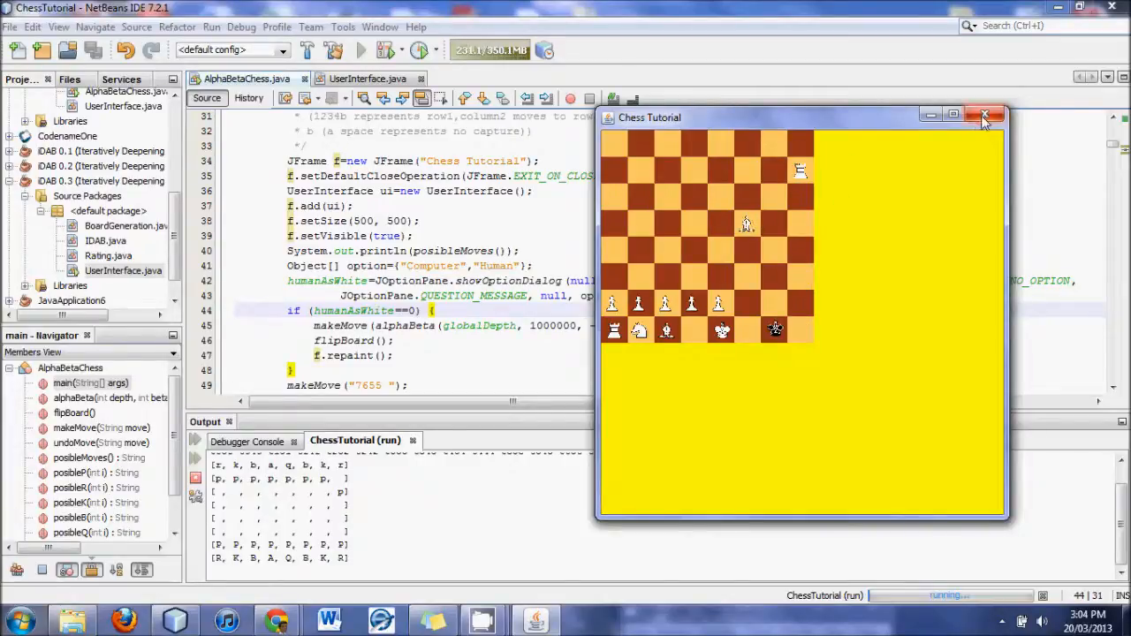
{"action": "left_click", "coordinate": [986, 116]}
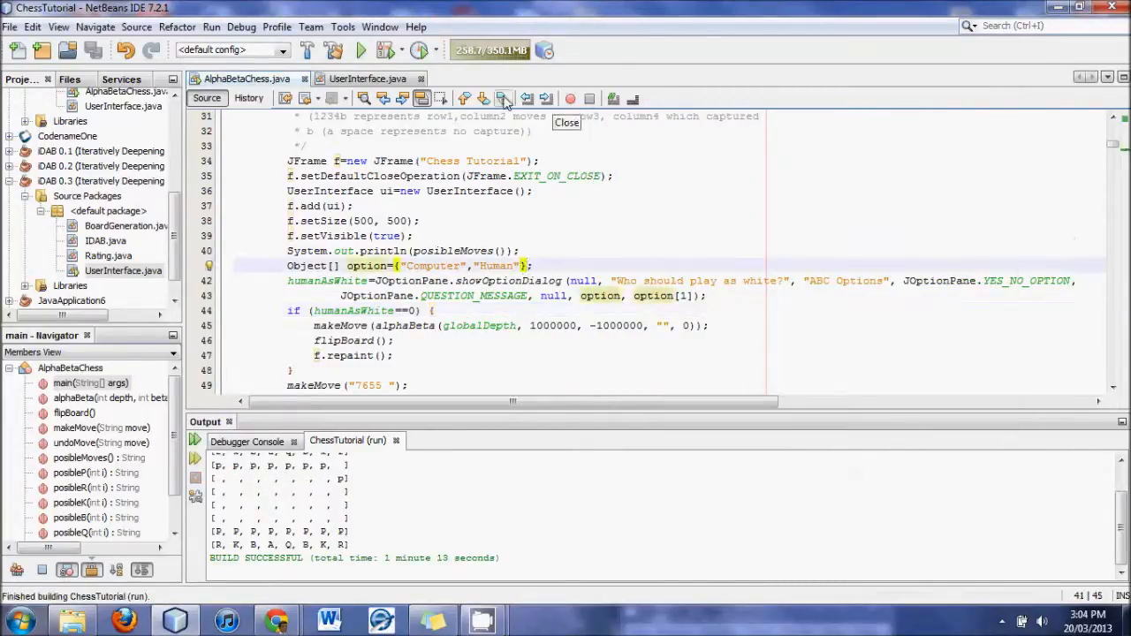
{"action": "left_click", "coordinate": [360, 50]}
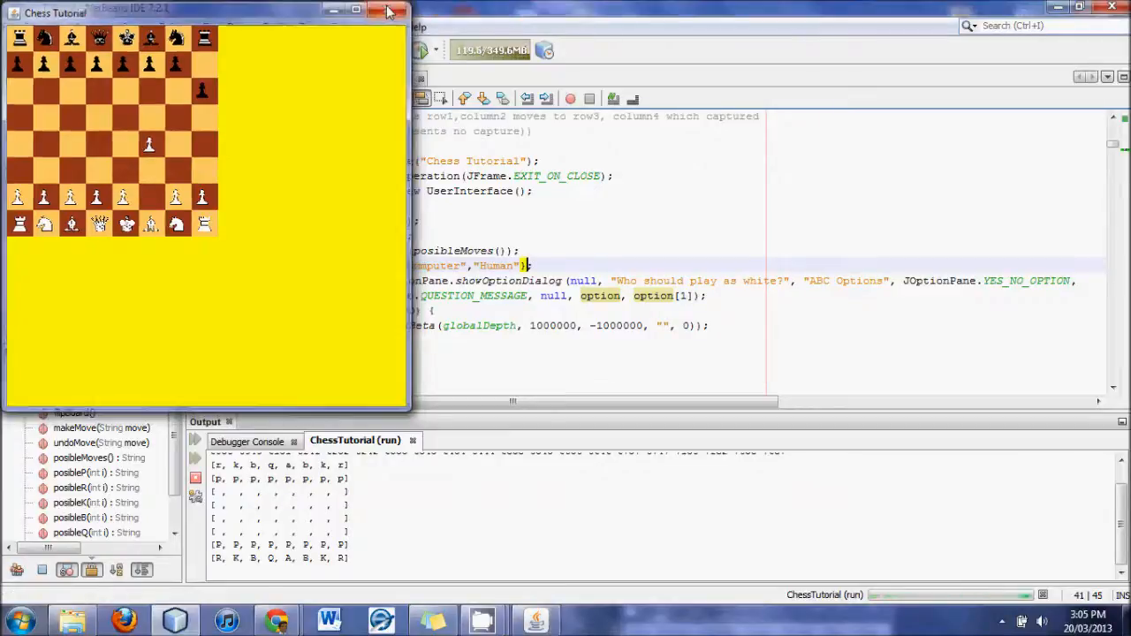
{"action": "left_click", "coordinate": [387, 10]}
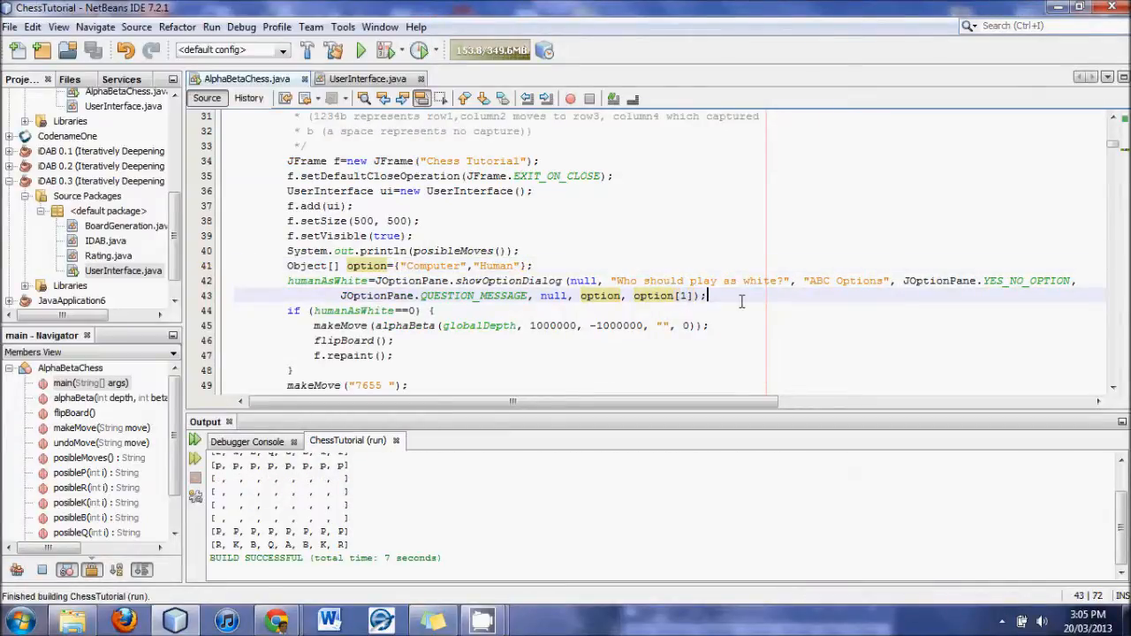
{"action": "left_click", "coordinate": [406, 265]}
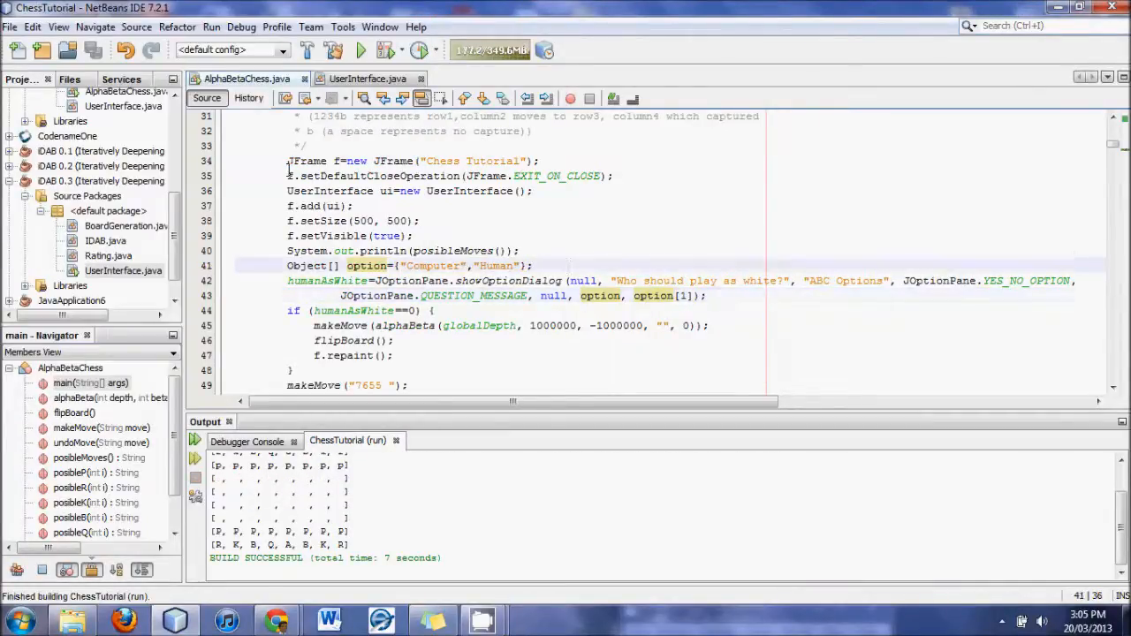